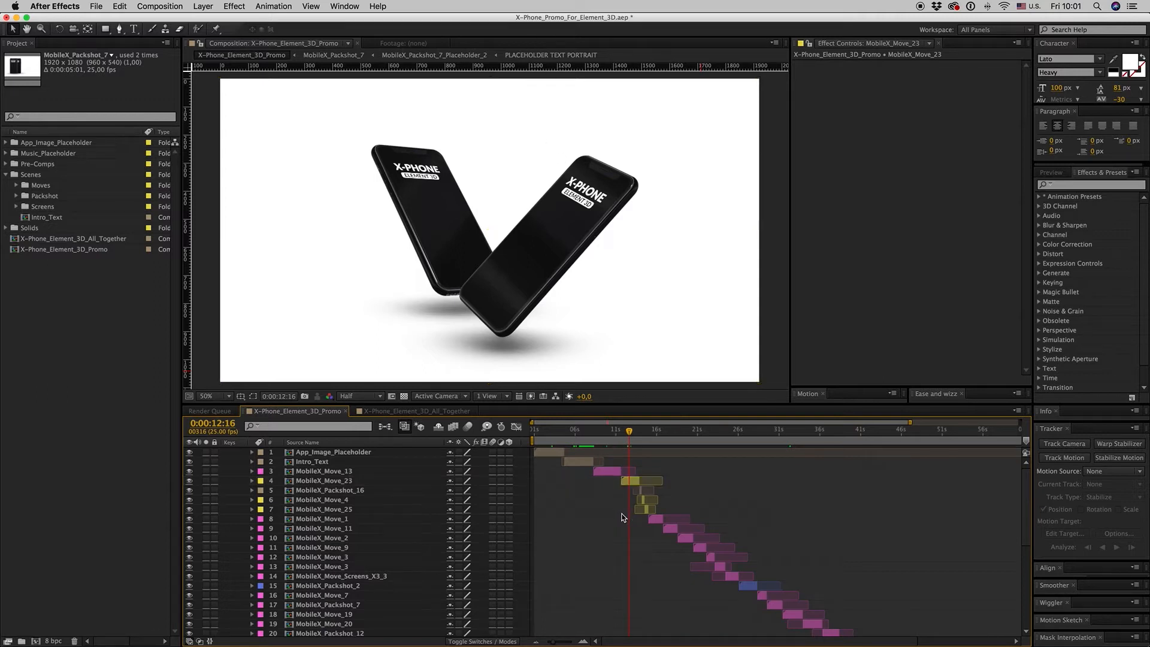
# - Move X-PHONE.c4d and X-PHONE.e3d into Documents/VideoCopilot/Models, replacing both older copies
pyautogui.click(324, 481)
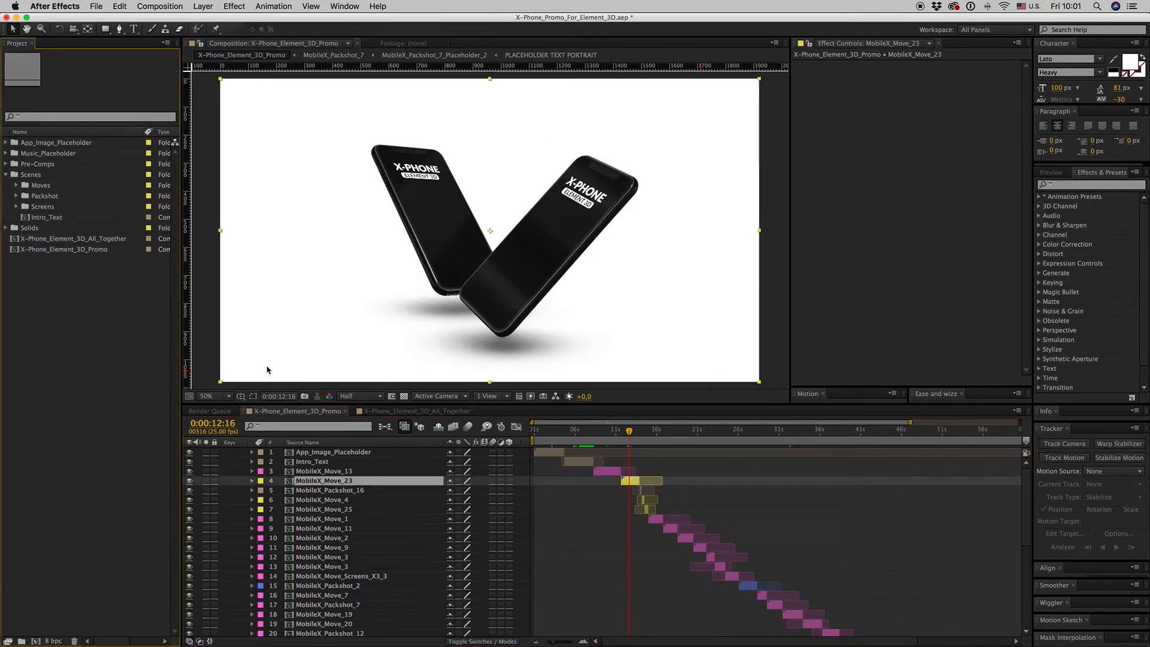
pyautogui.moveTo(1078, 631)
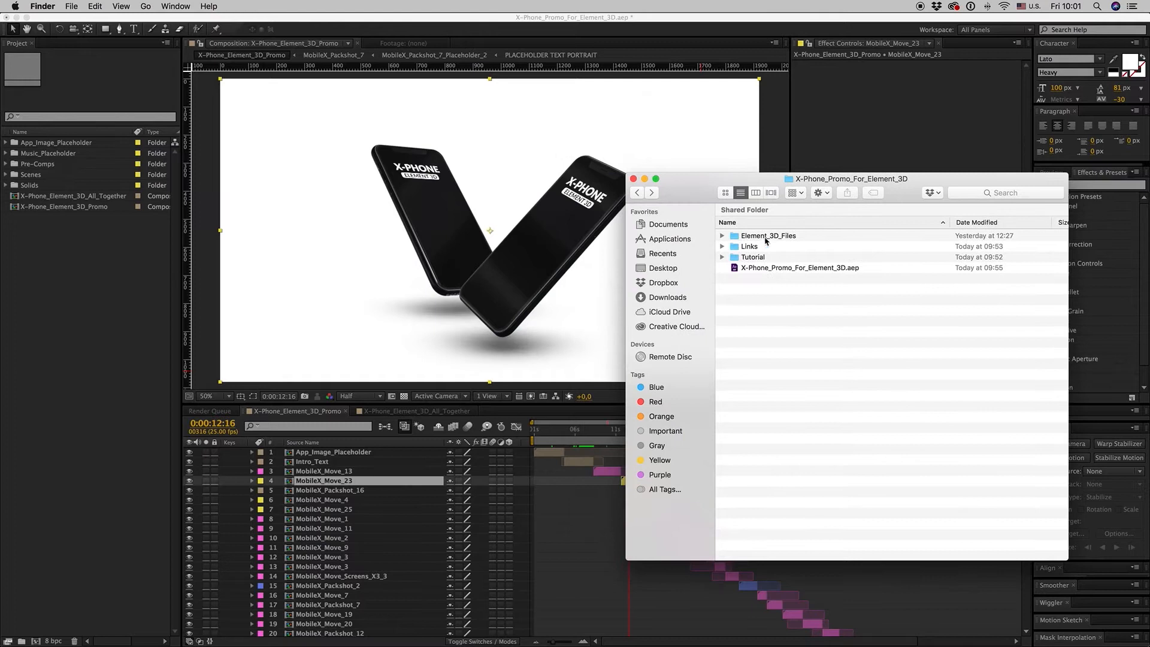
pyautogui.click(767, 235)
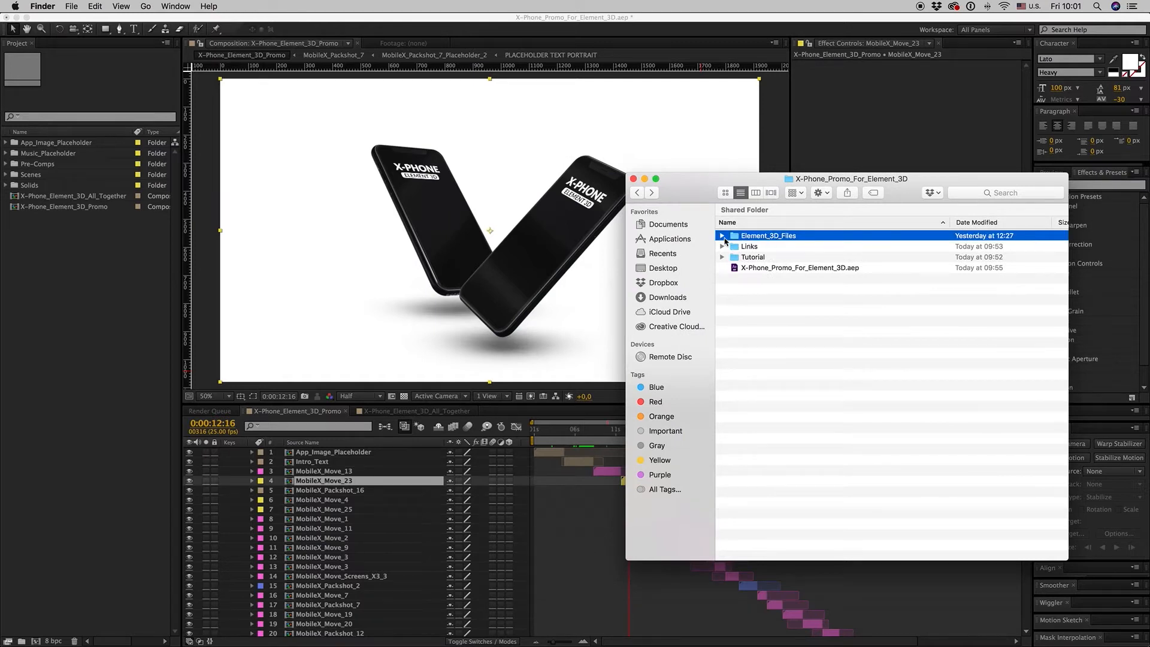
pyautogui.click(723, 235)
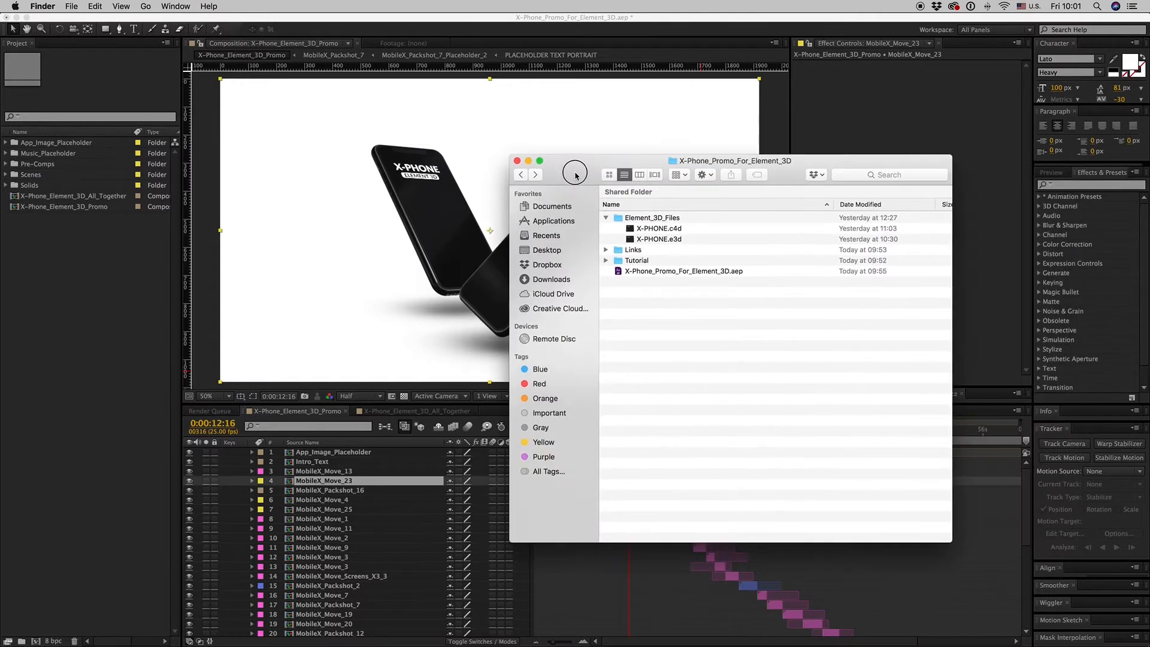
pyautogui.click(553, 206)
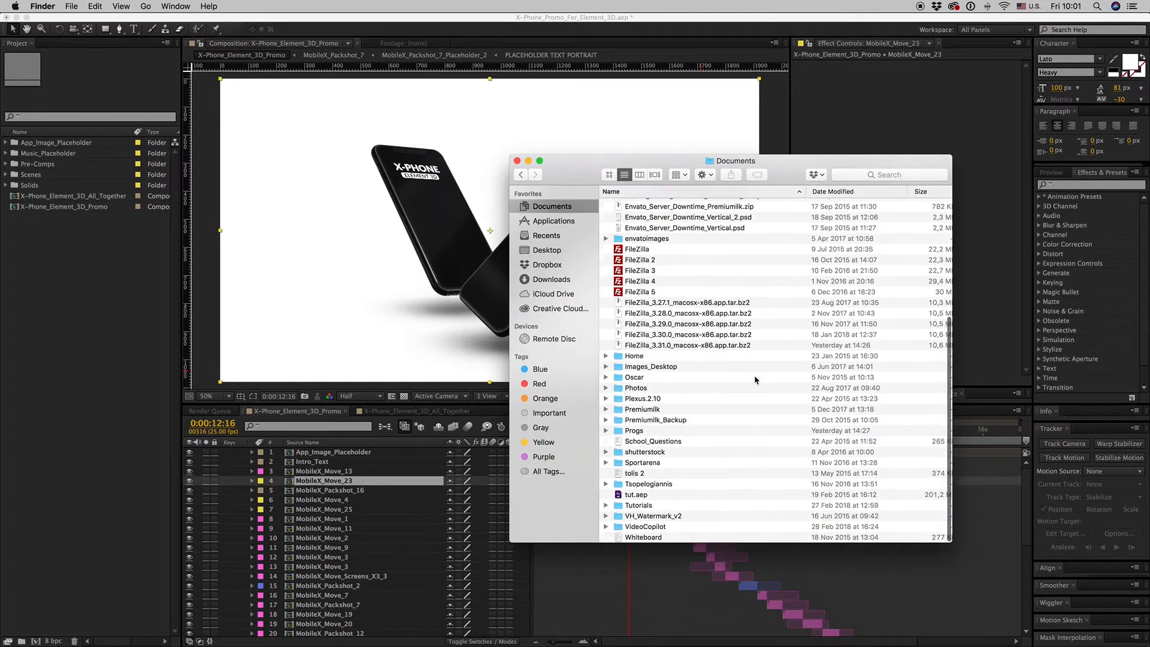
pyautogui.doubleClick(644, 526)
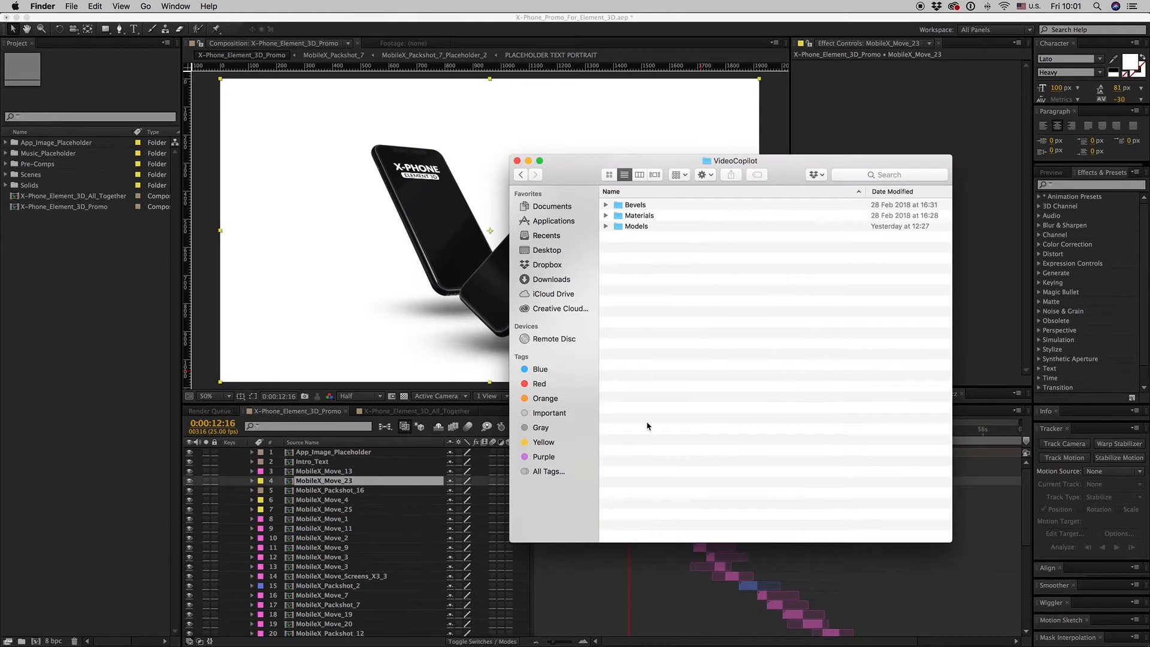
pyautogui.doubleClick(636, 226)
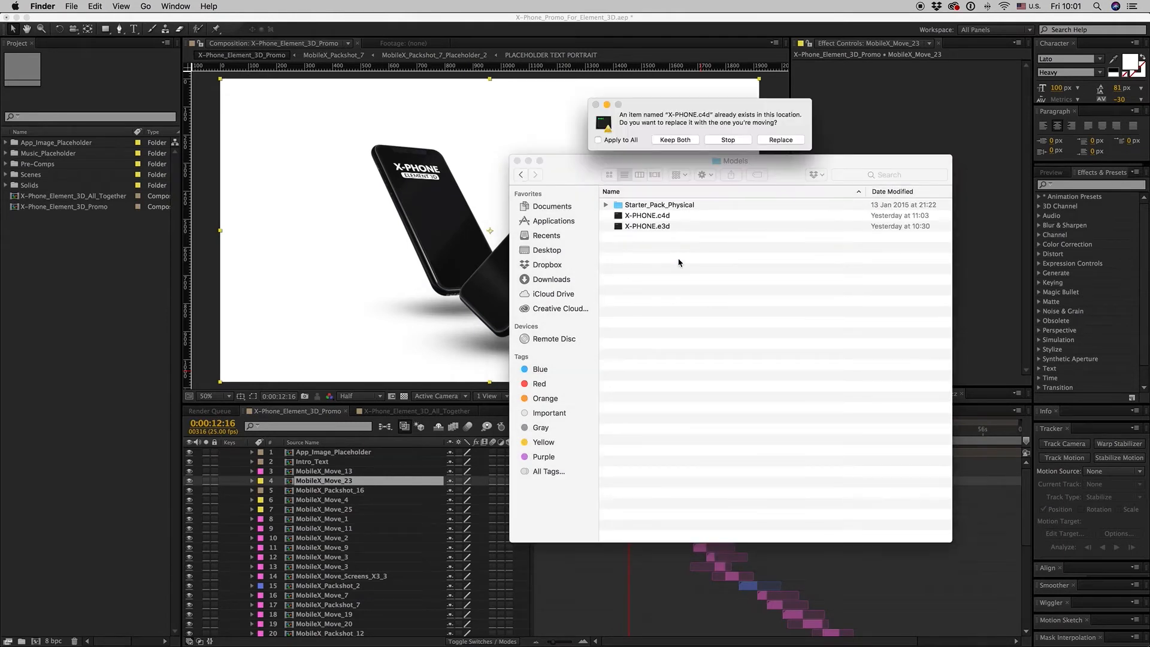
pyautogui.click(780, 140)
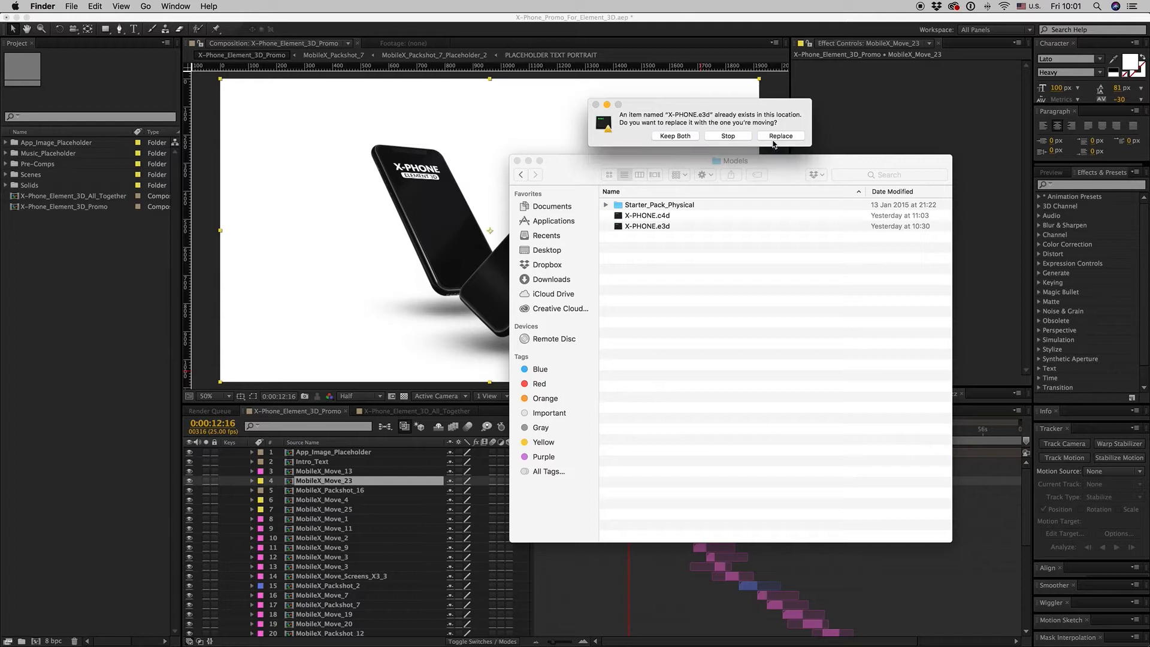
pyautogui.click(780, 137)
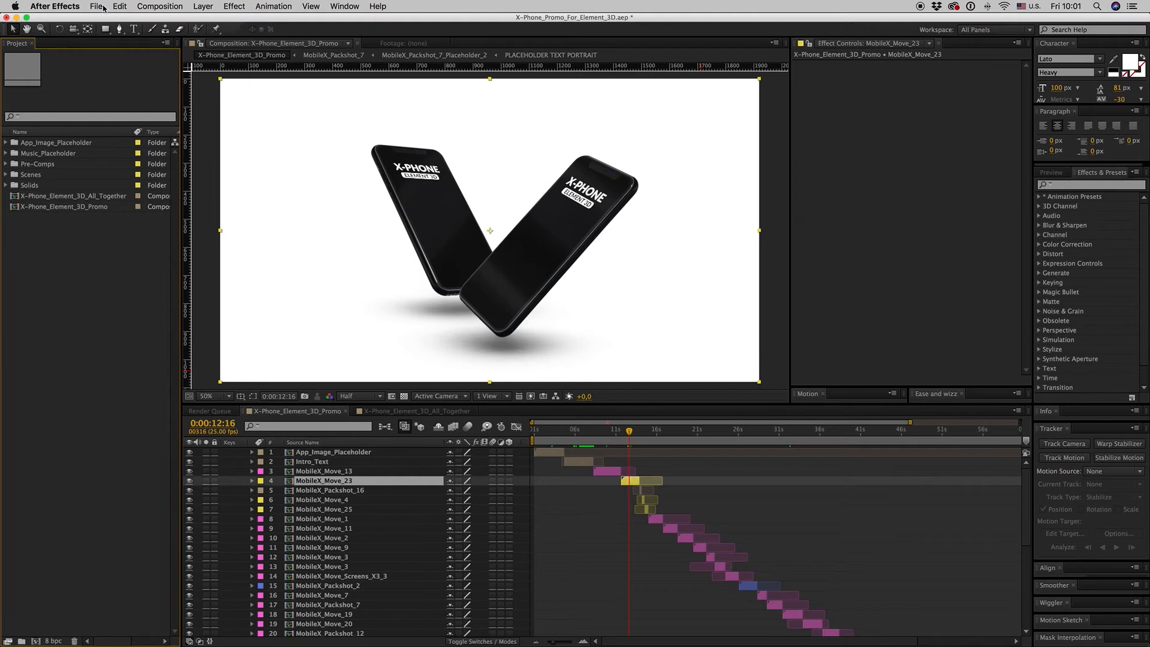
# - Reopen X-Phone_Promo_For_Element_3D.aep from Open Recent Projects, saving changes when prompted
pyautogui.click(95, 6)
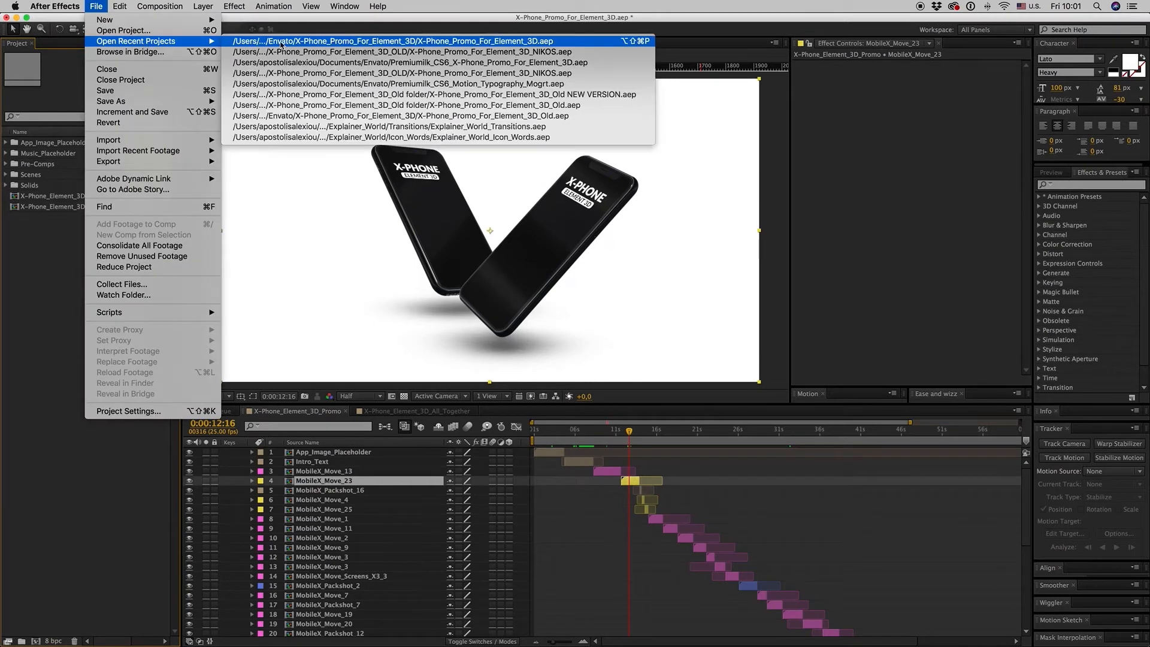
pyautogui.click(396, 40)
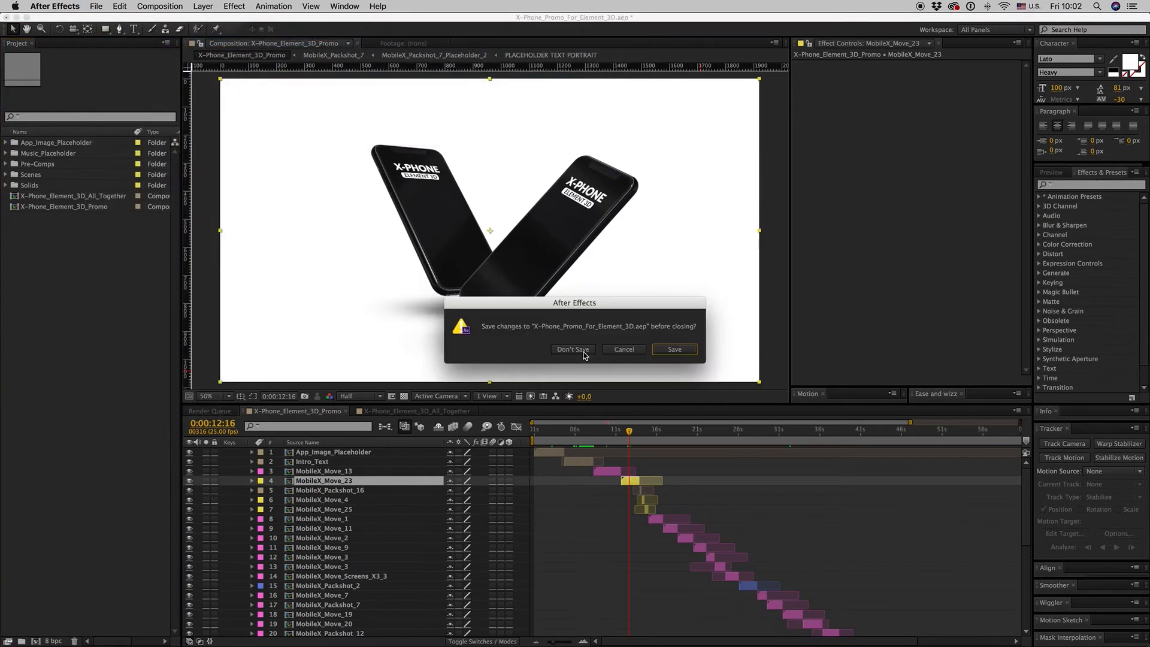
pyautogui.moveTo(674, 349)
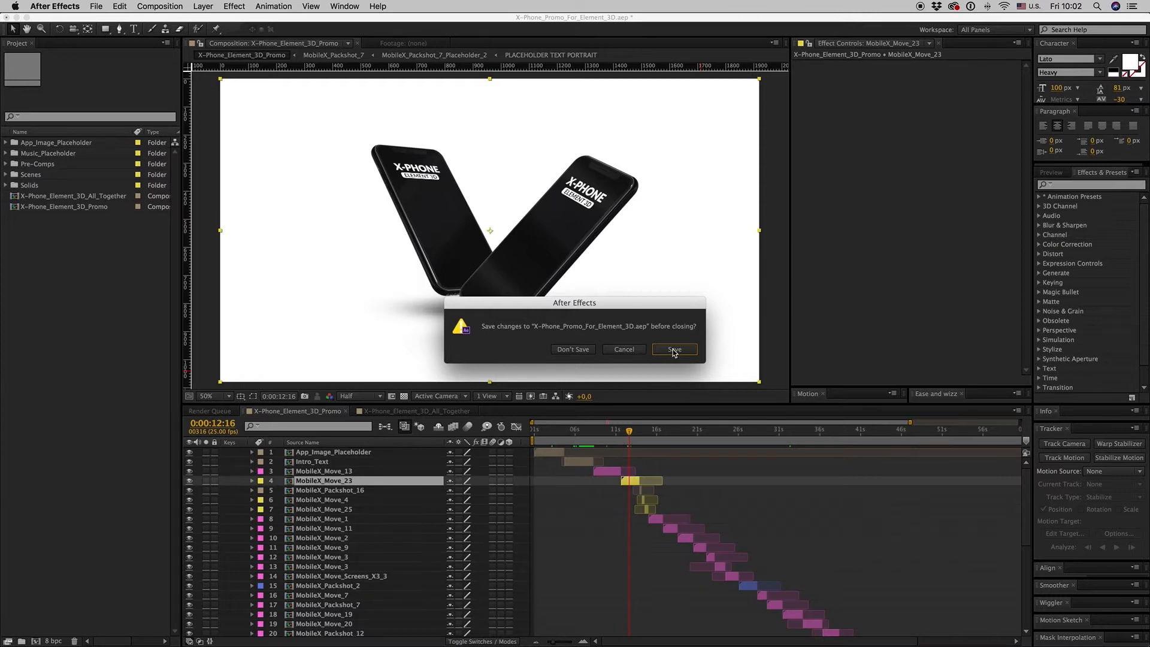
pyautogui.click(673, 349)
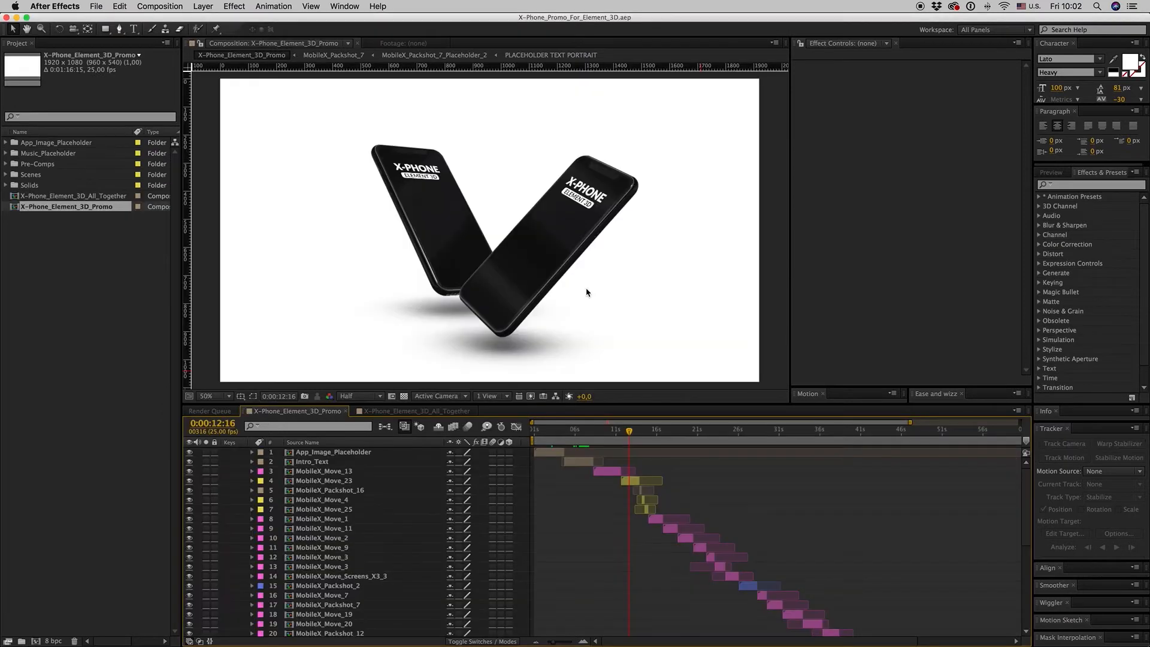
# - Open the MobileX_Move_23 precomp and reveal its screen placeholder layer's source composition
pyautogui.click(324, 480)
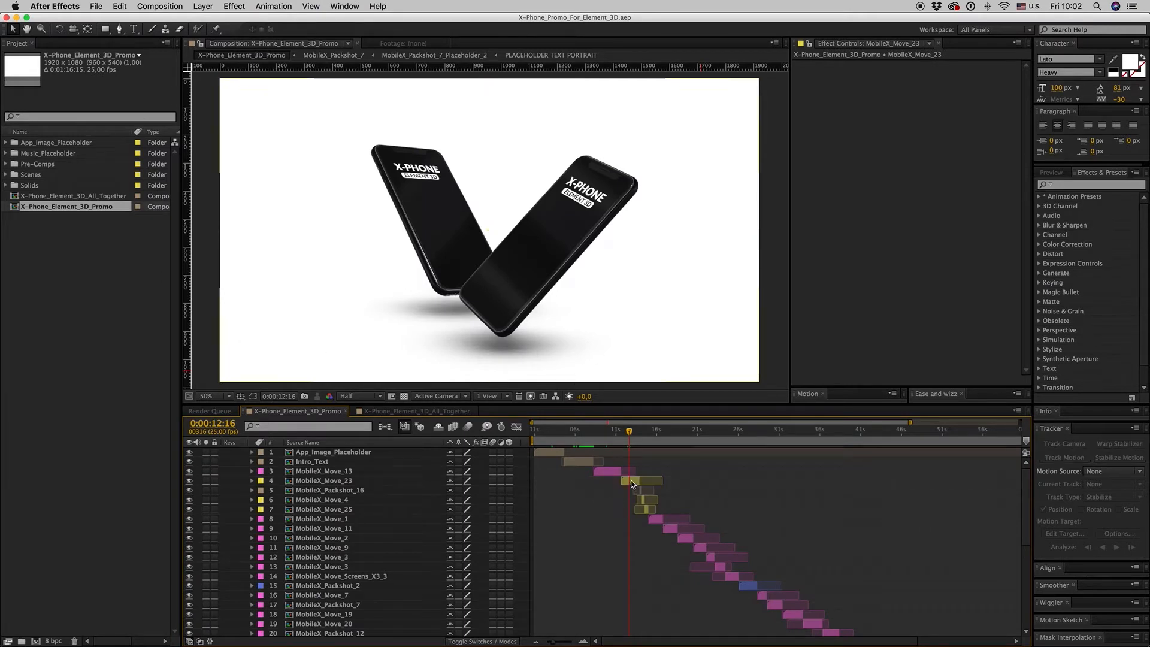
pyautogui.click(323, 481)
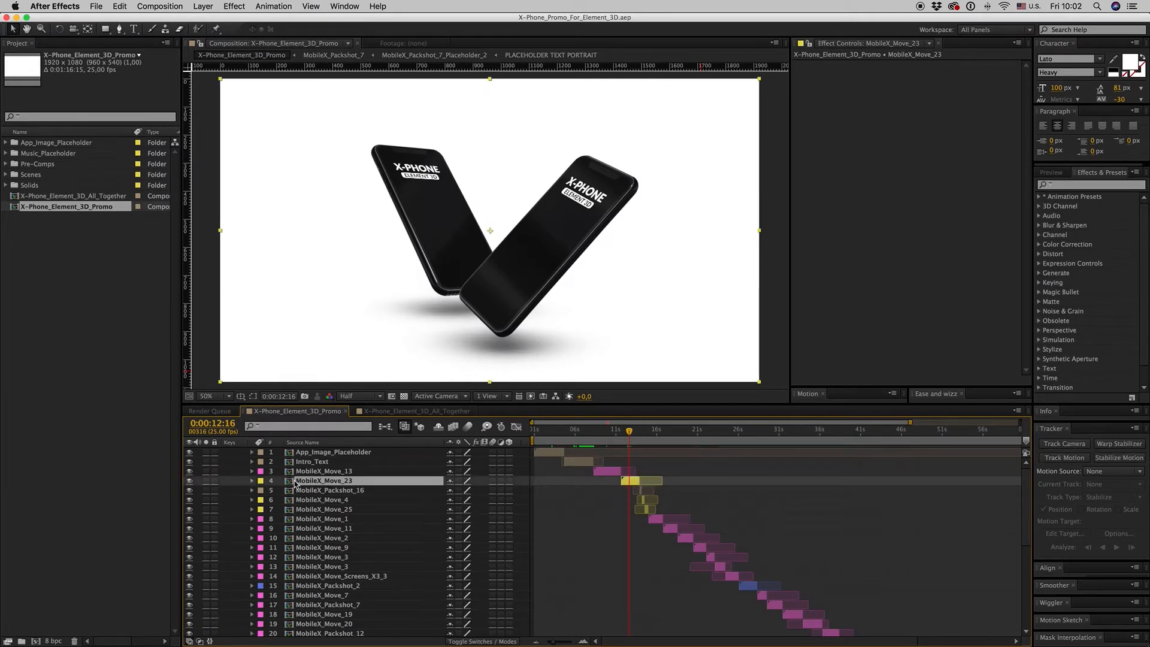
pyautogui.doubleClick(324, 481)
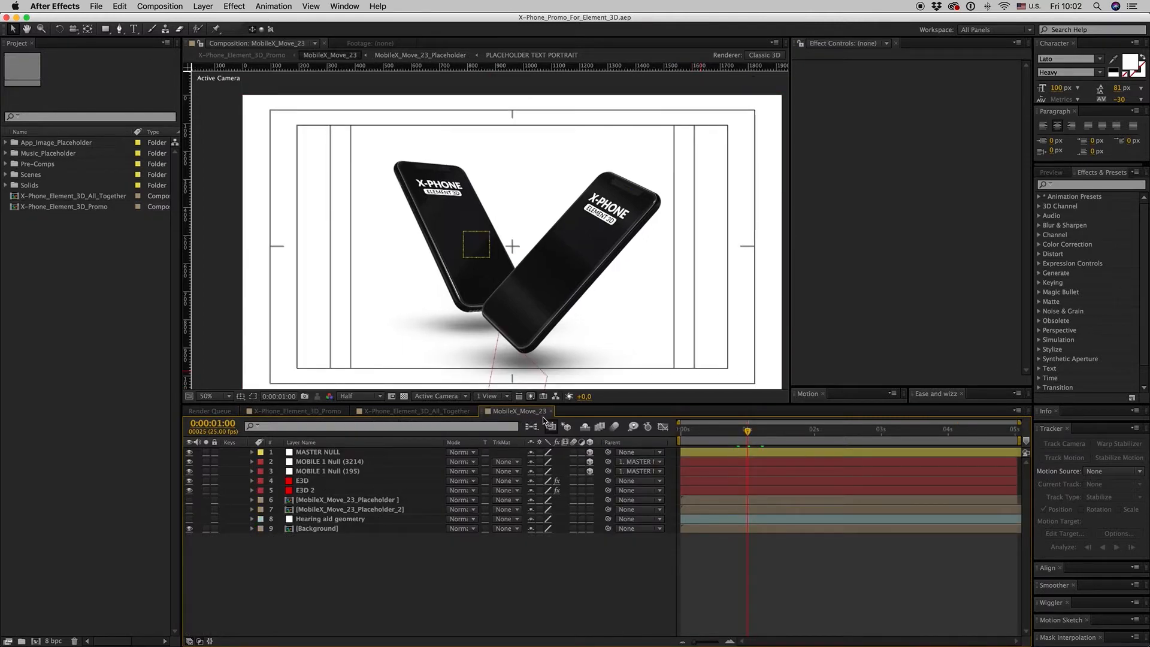
pyautogui.click(345, 499)
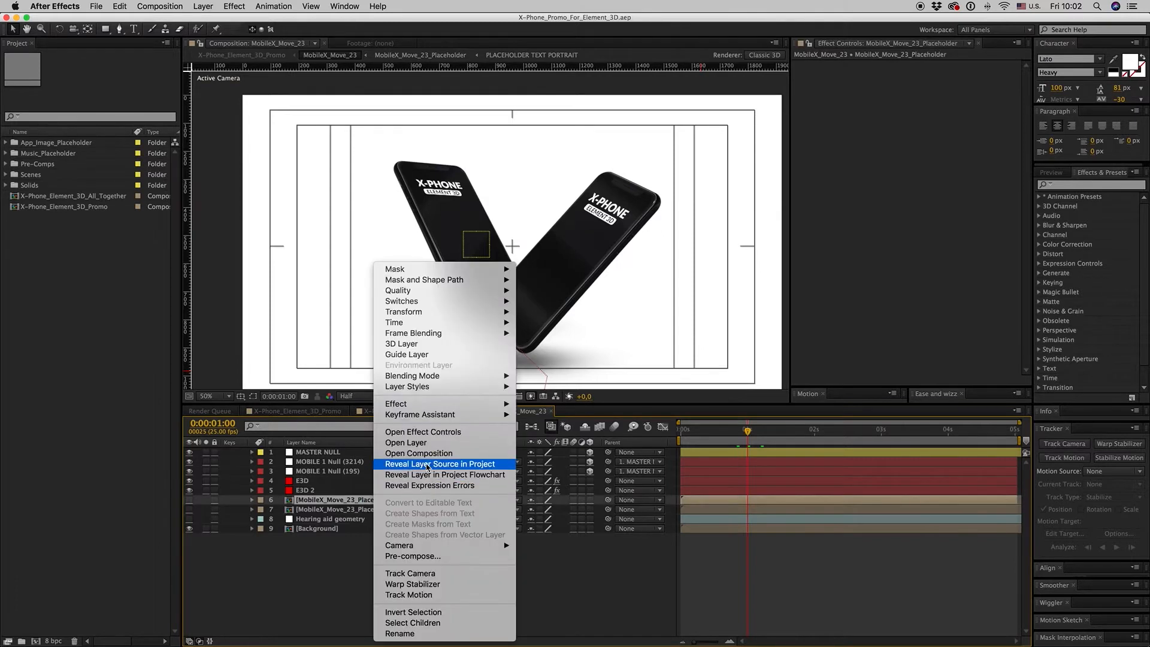
pyautogui.click(440, 464)
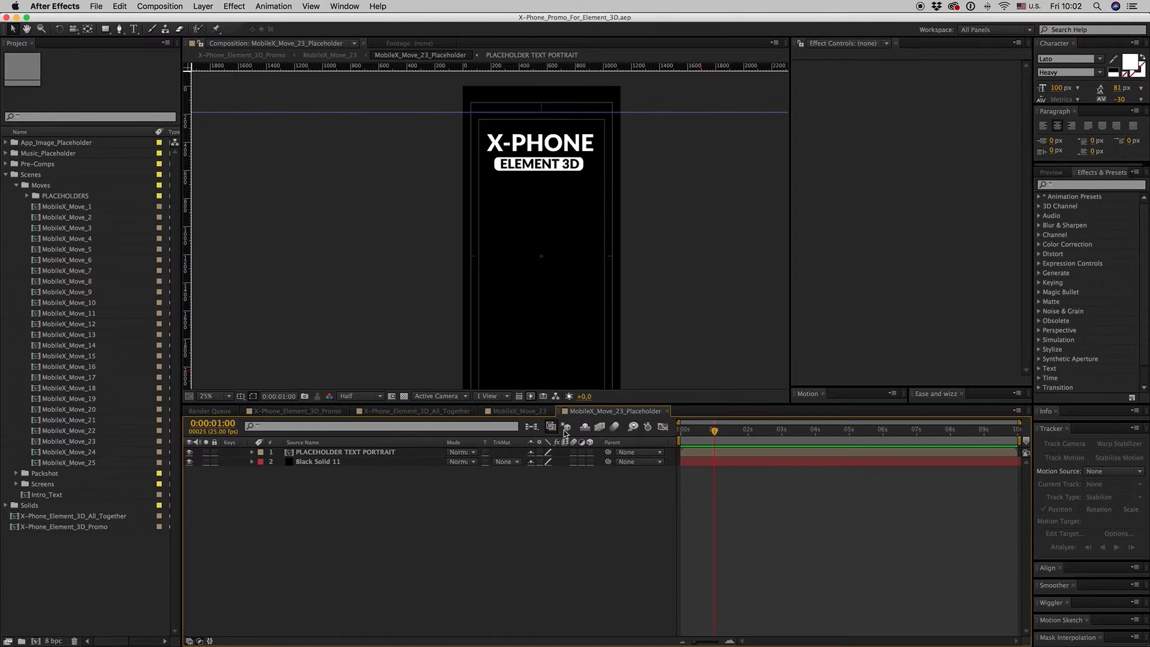
# - Open MobileX_Move_23_Placeholder_2 and import the hybrid-430937 and ian-dooley-298769 Unsplash JPEGs
pyautogui.click(520, 411)
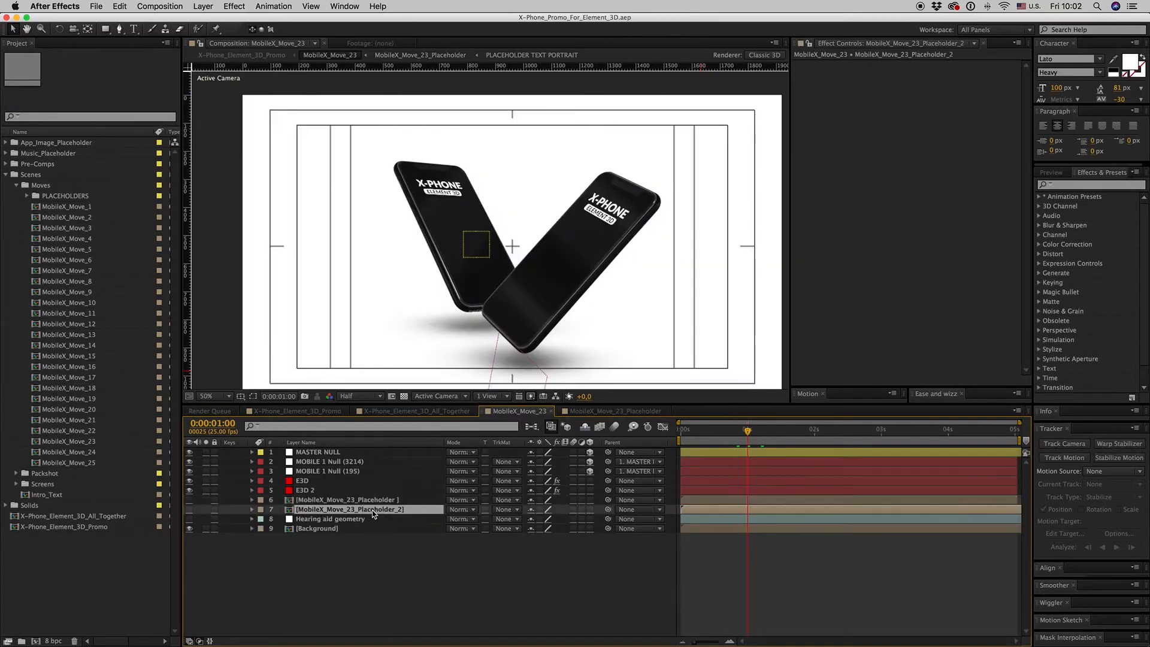
pyautogui.doubleClick(350, 509)
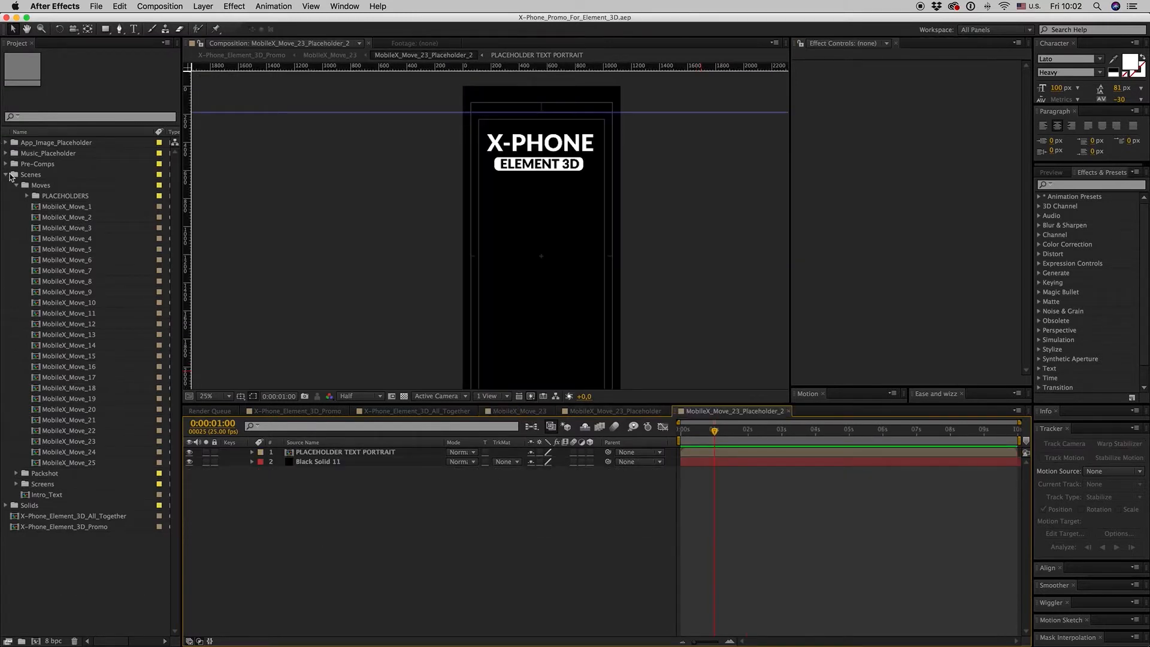
pyautogui.click(6, 174)
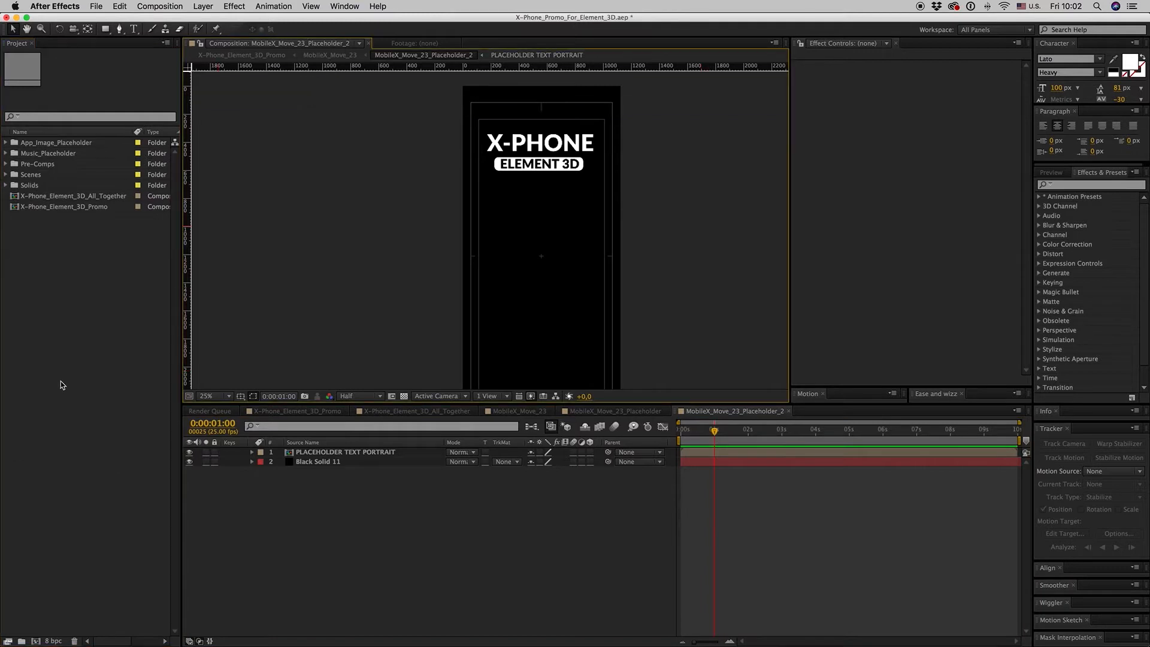
pyautogui.click(96, 6)
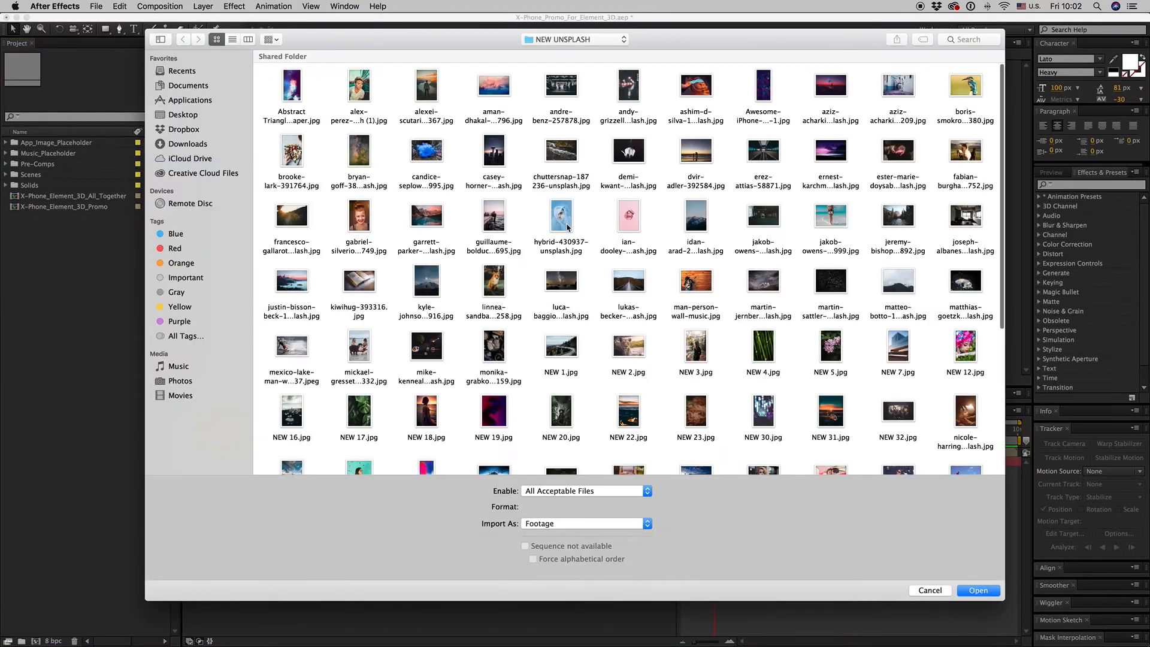
pyautogui.click(628, 216)
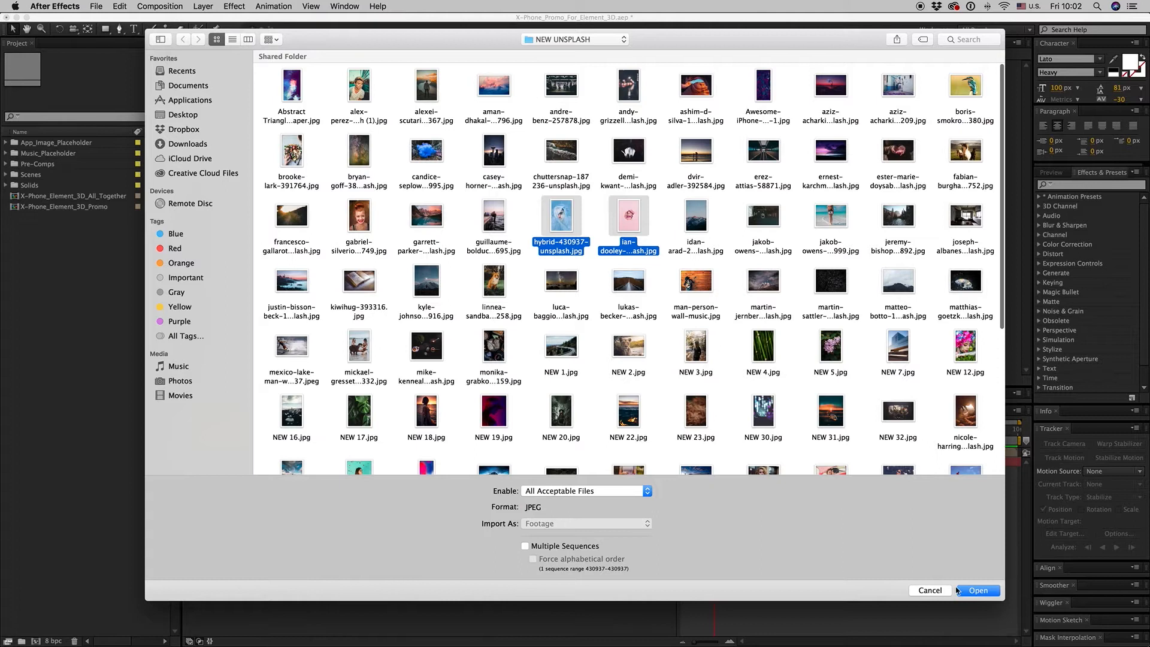
pyautogui.click(977, 589)
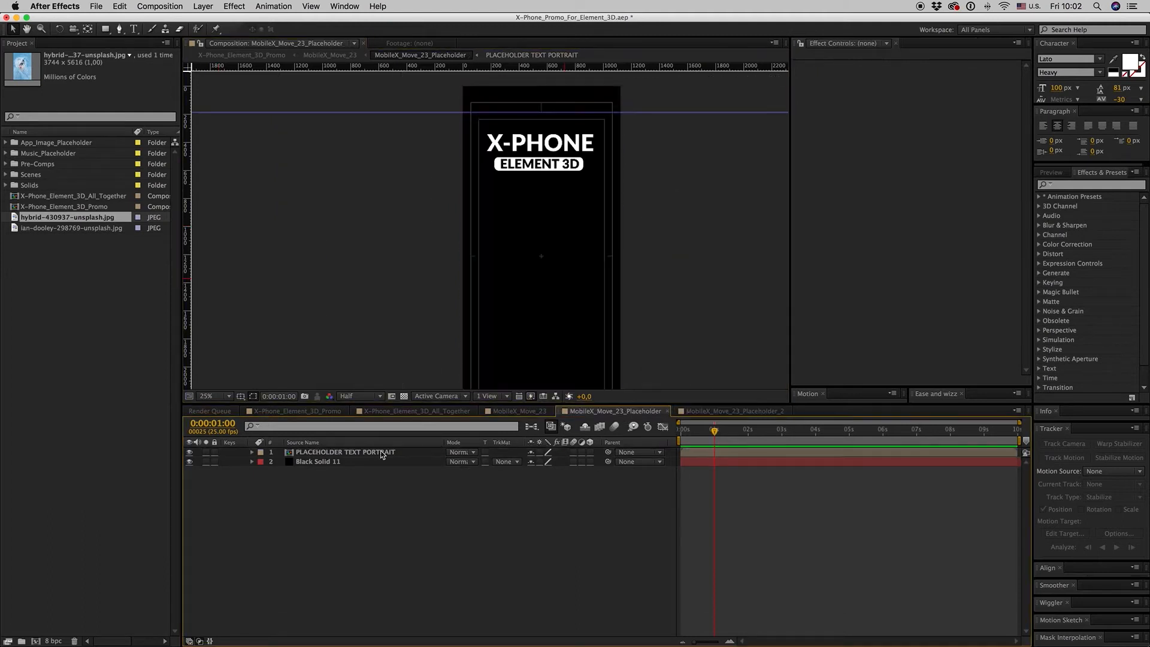
# - Scale the ian-dooley lips photo to 57% and review Composition Settings without changing them
pyautogui.click(345, 452)
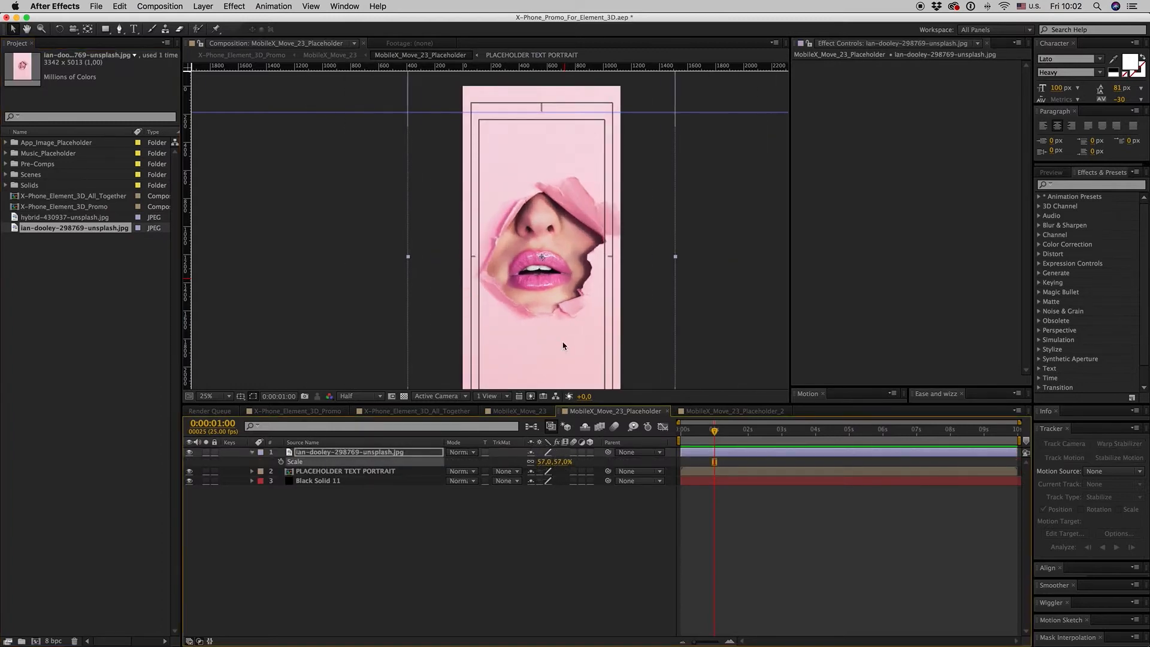
pyautogui.click(159, 6)
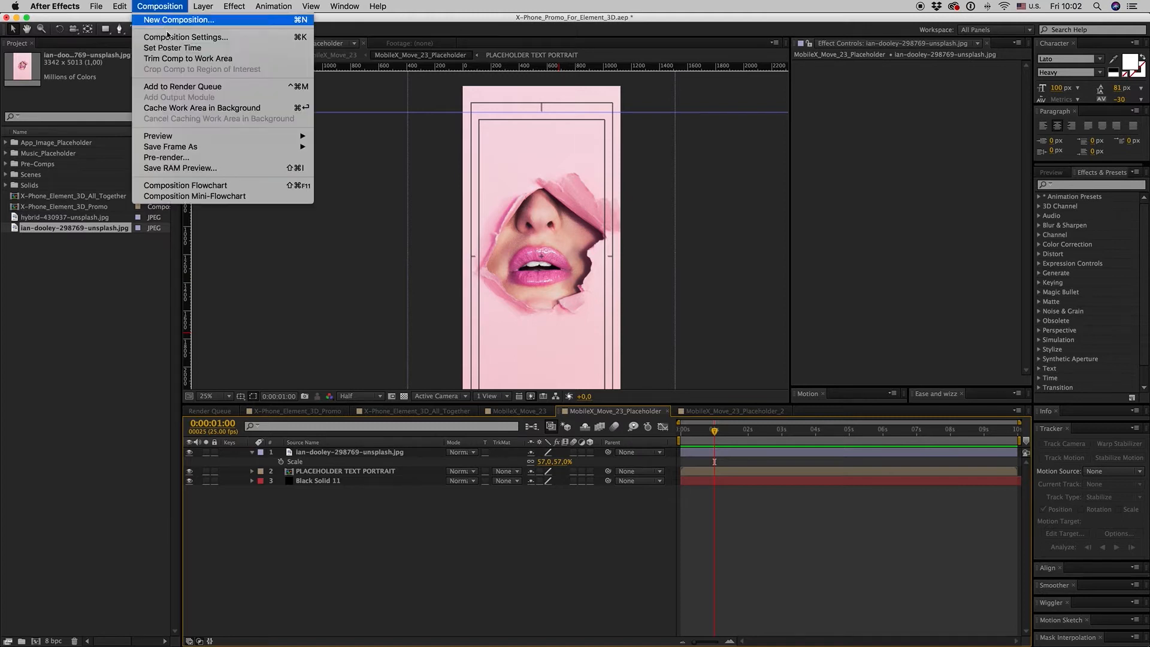
pyautogui.click(186, 37)
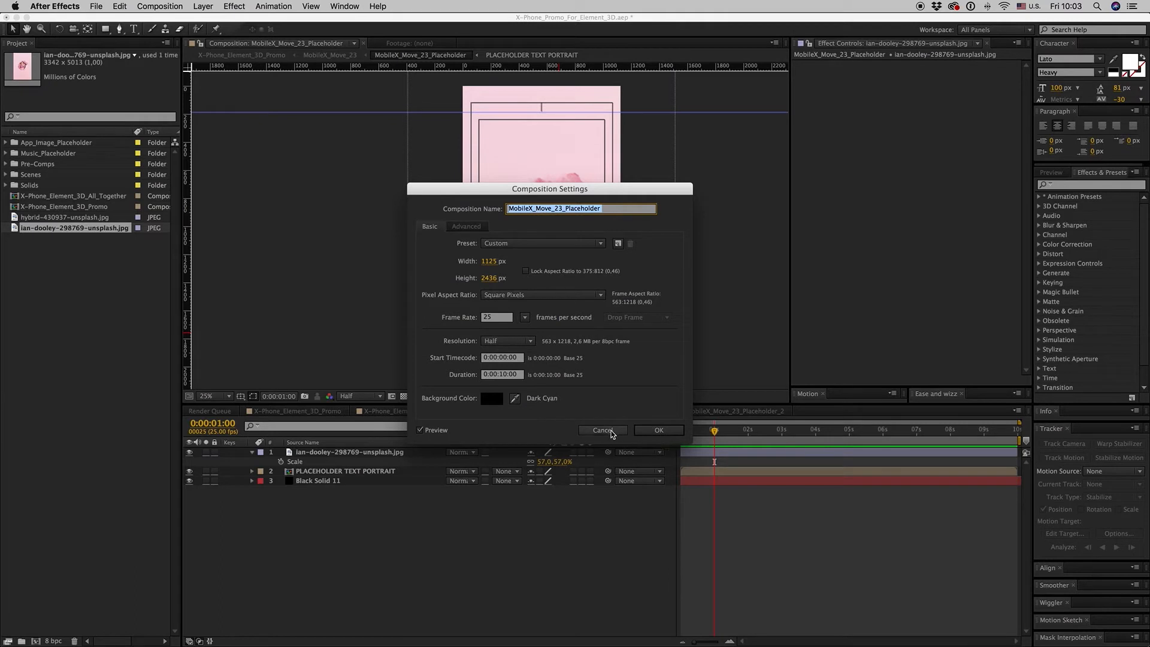
pyautogui.click(602, 430)
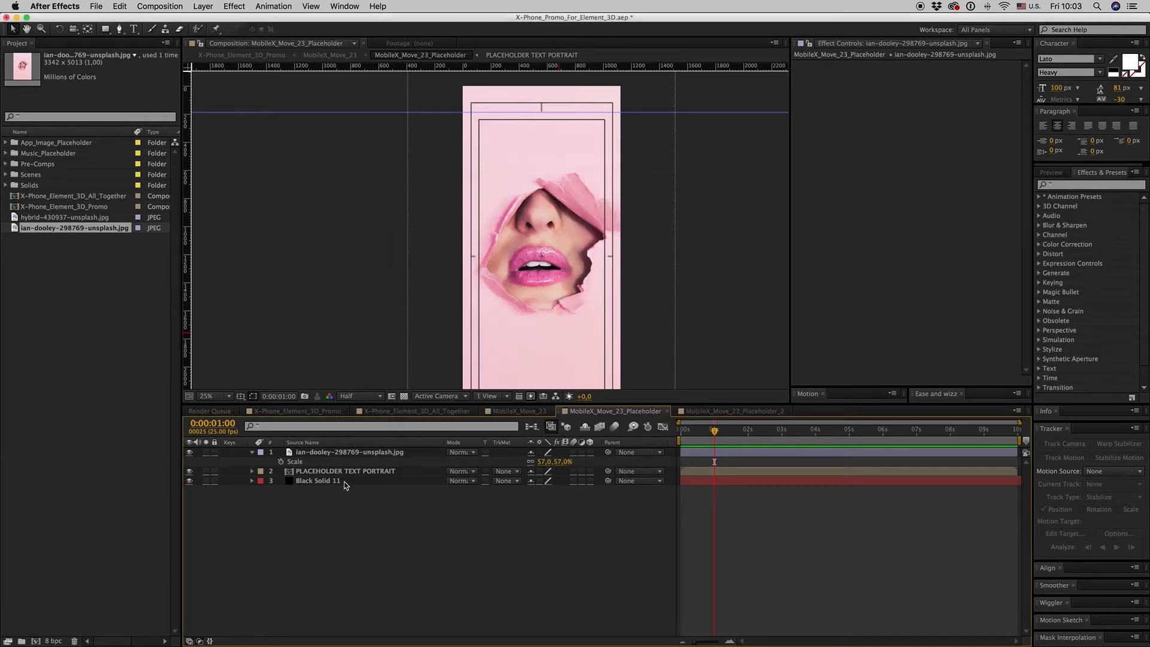
# - Set the screen photos' opacity to 80–90% and hide the placeholder text layer
pyautogui.click(517, 411)
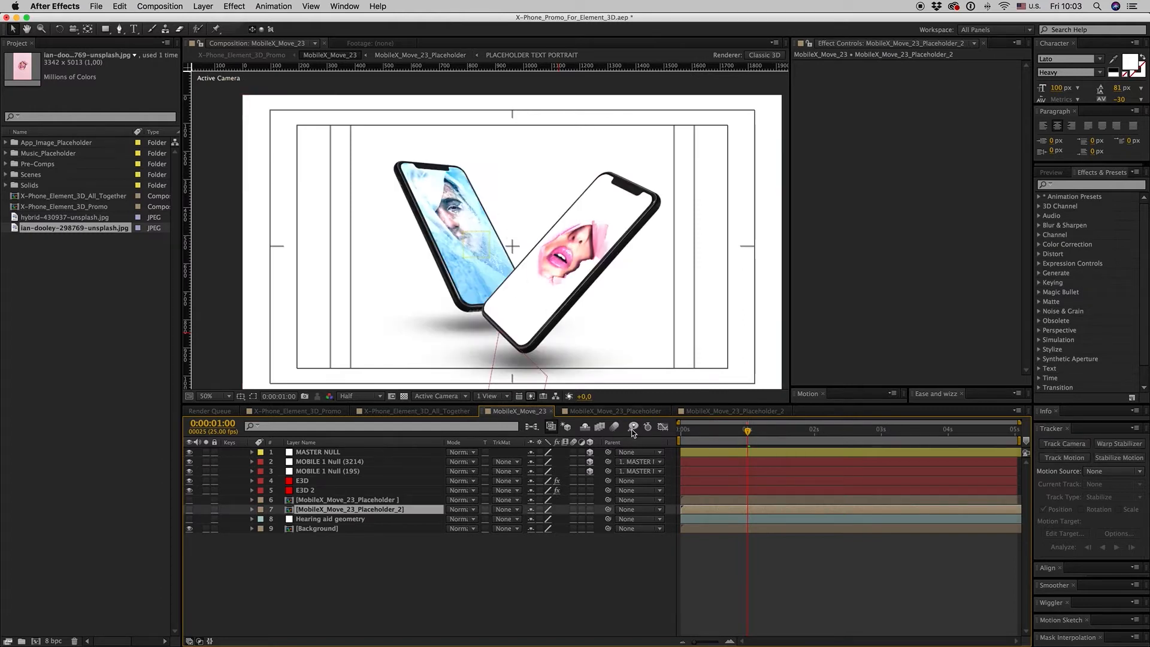
pyautogui.click(614, 411)
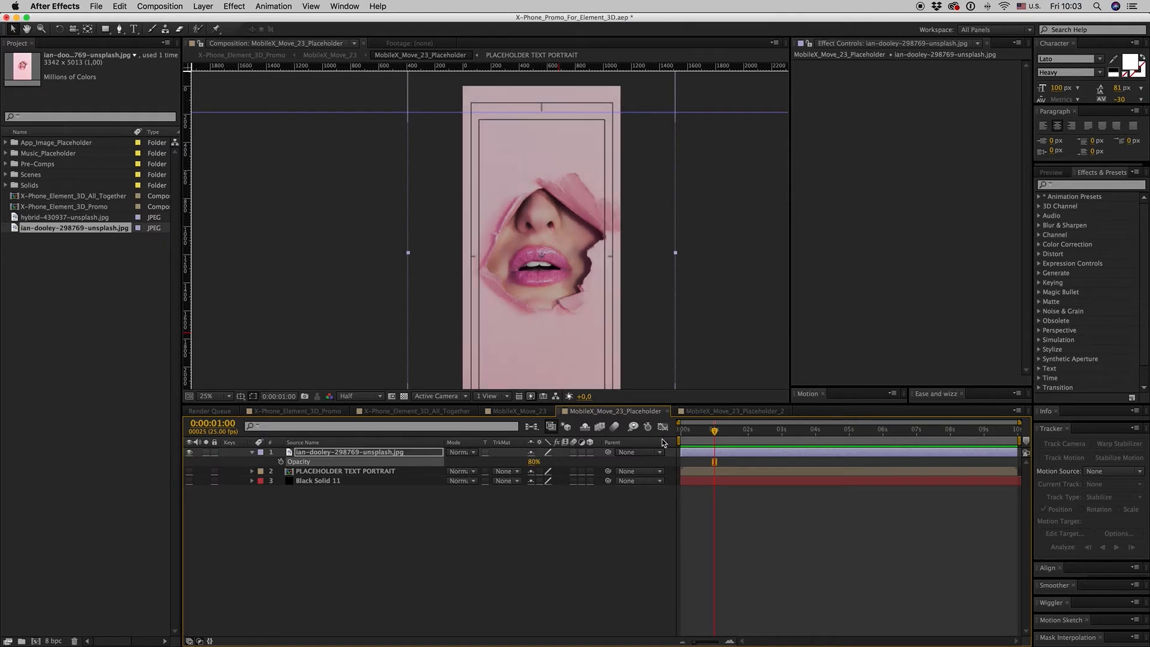
pyautogui.click(732, 411)
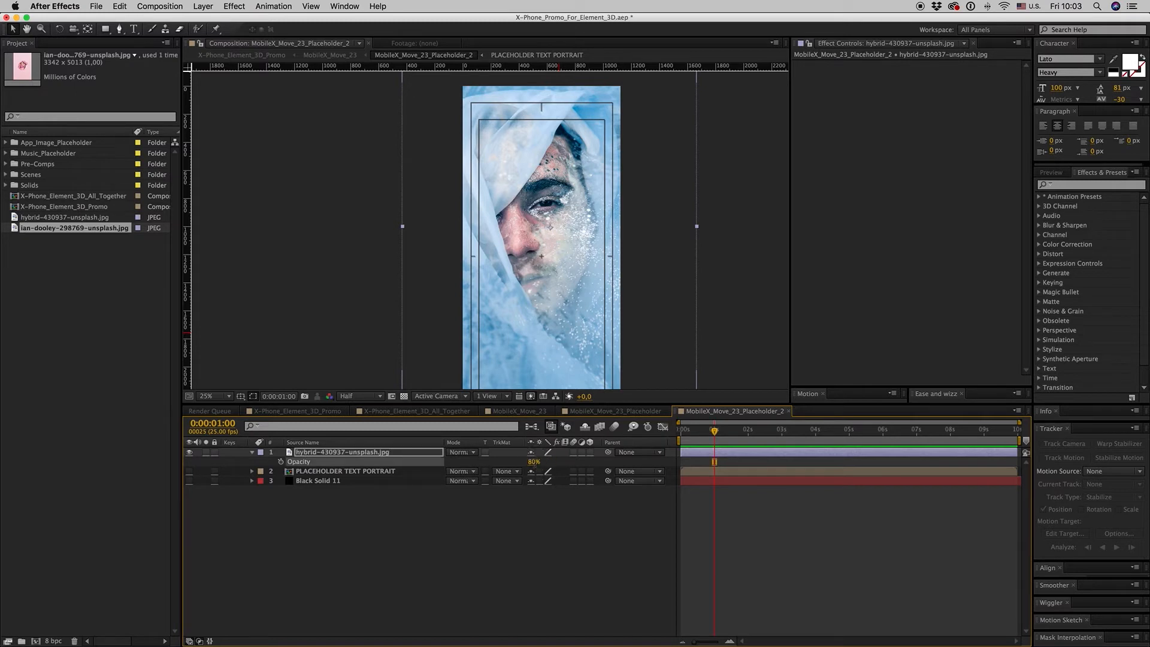
pyautogui.click(345, 471)
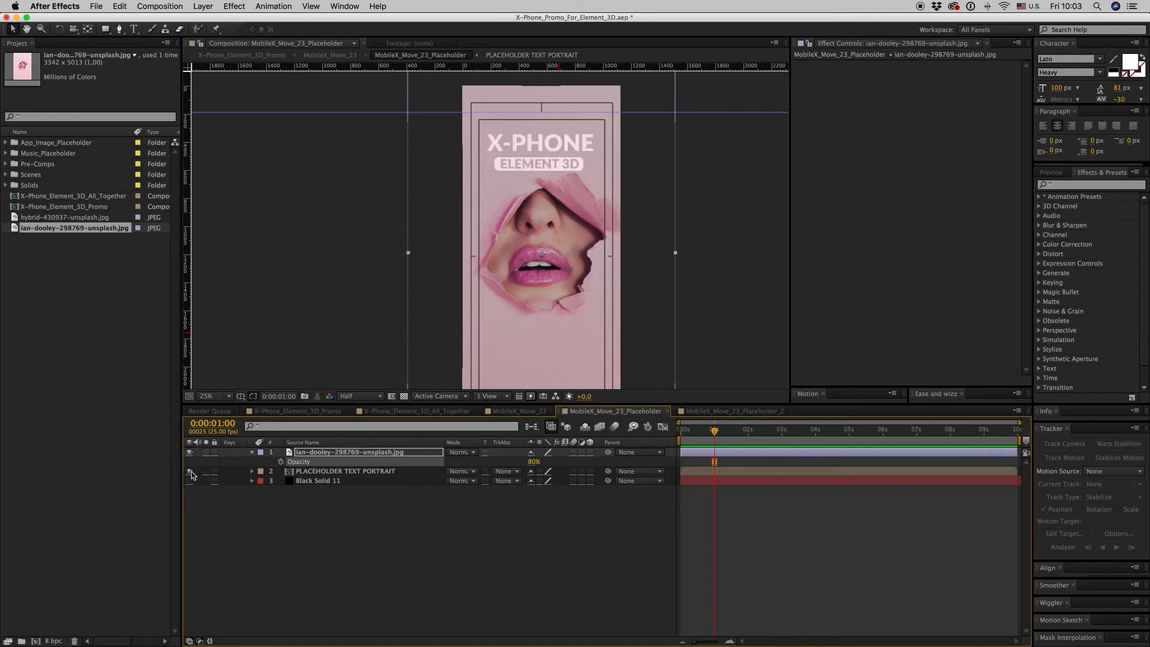
pyautogui.click(317, 481)
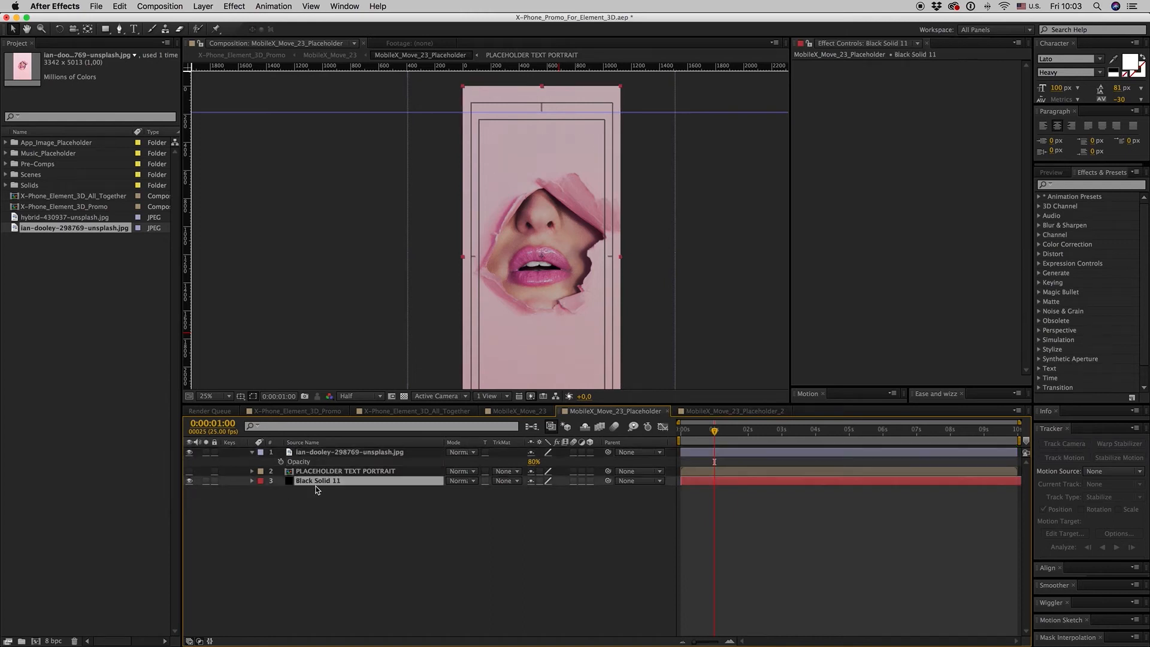
# - Compare the pink photo comp with MobileX_Move_23, scrubbing ahead to preview both phones
pyautogui.click(519, 411)
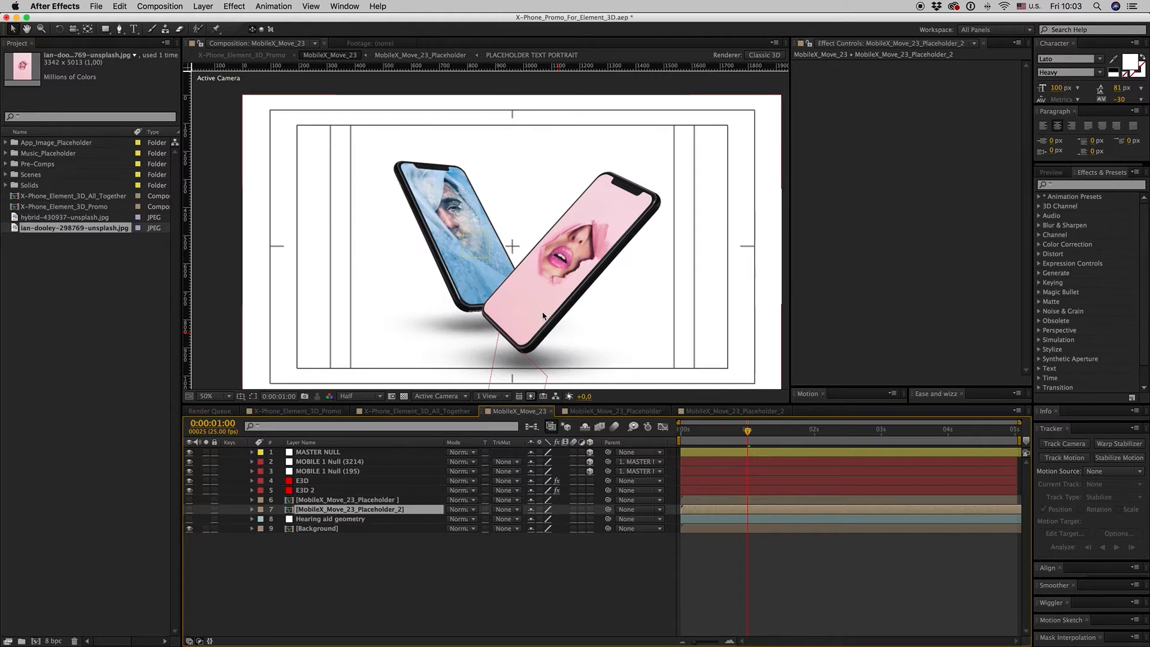
pyautogui.moveTo(613, 388)
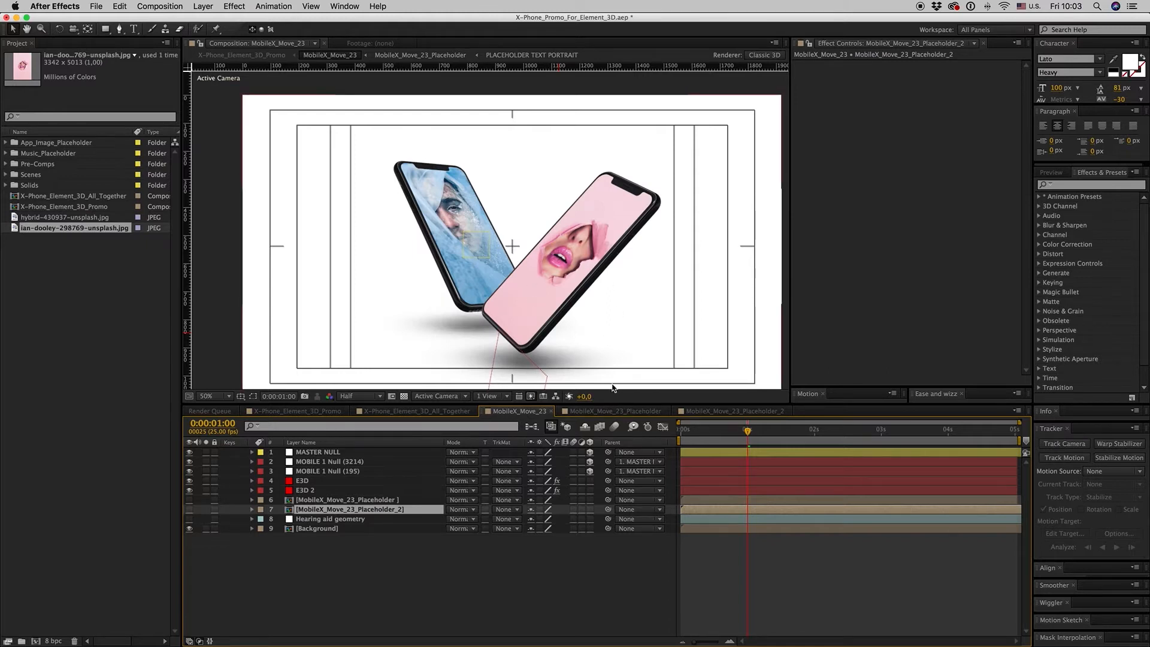
pyautogui.click(614, 411)
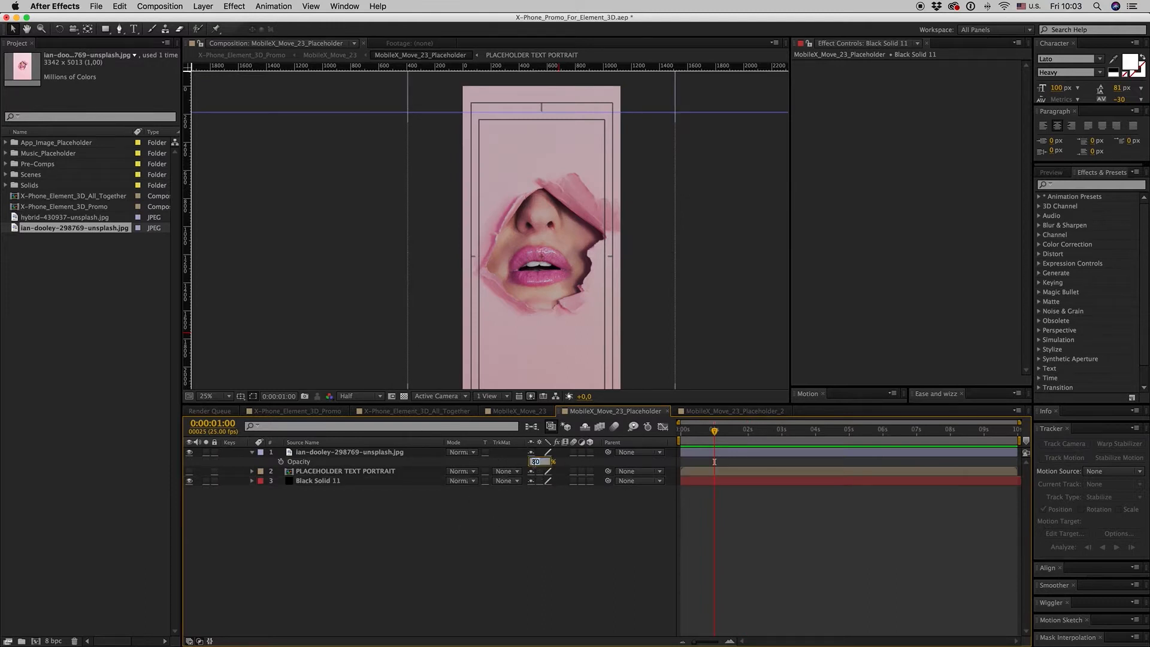
pyautogui.click(519, 411)
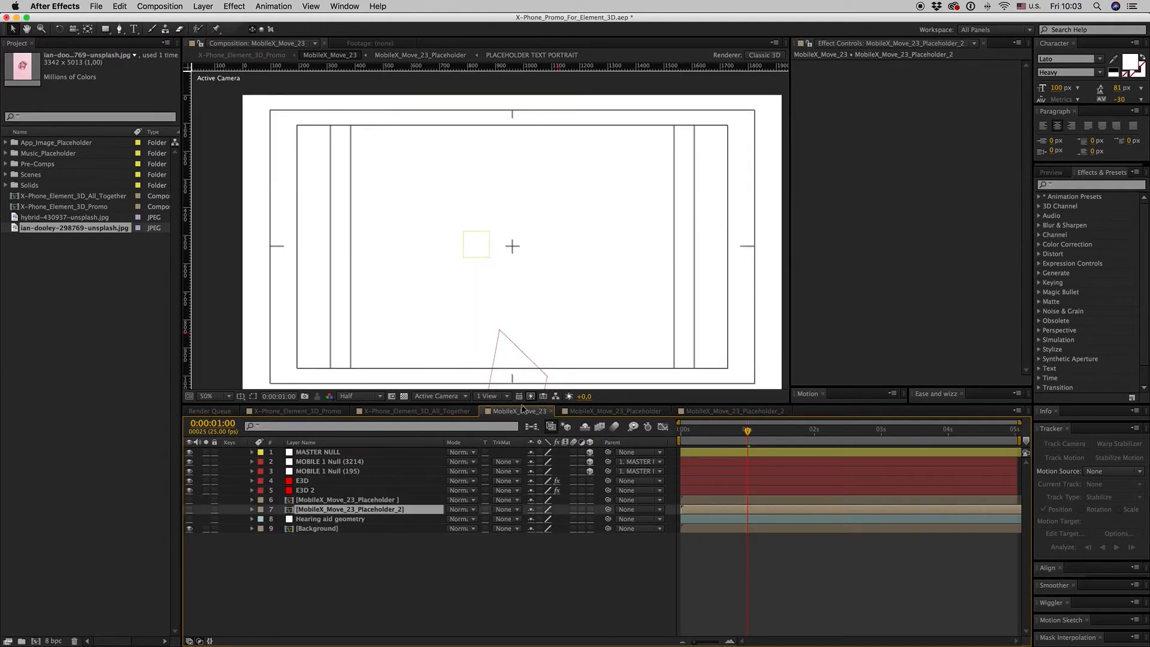
pyautogui.click(614, 411)
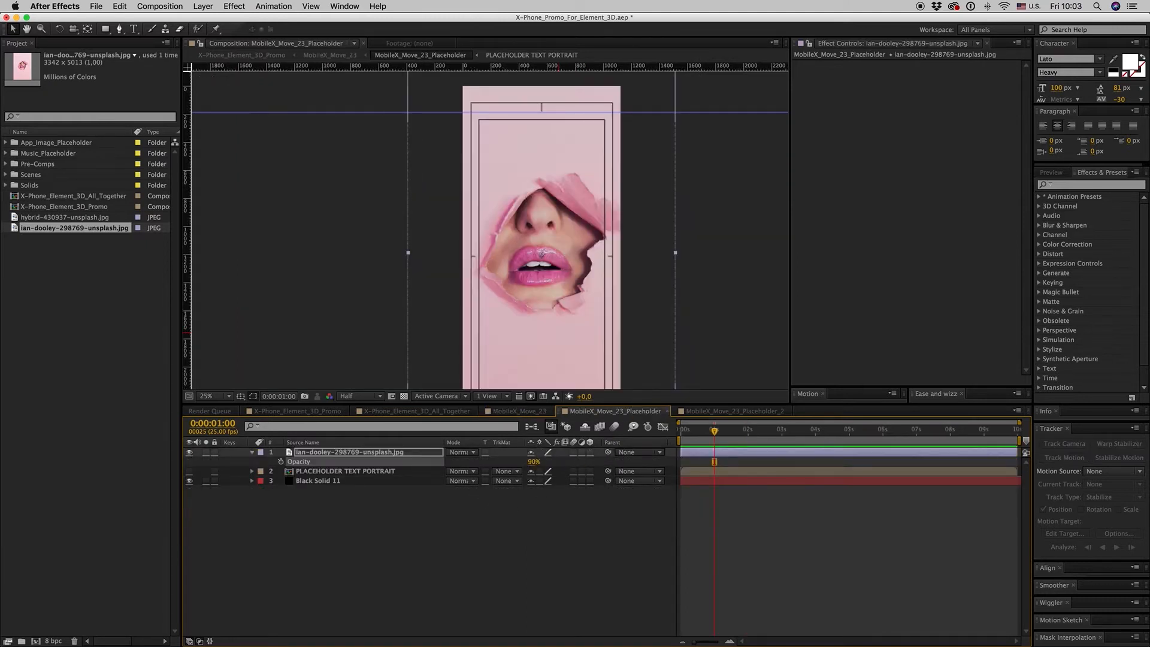
pyautogui.click(517, 411)
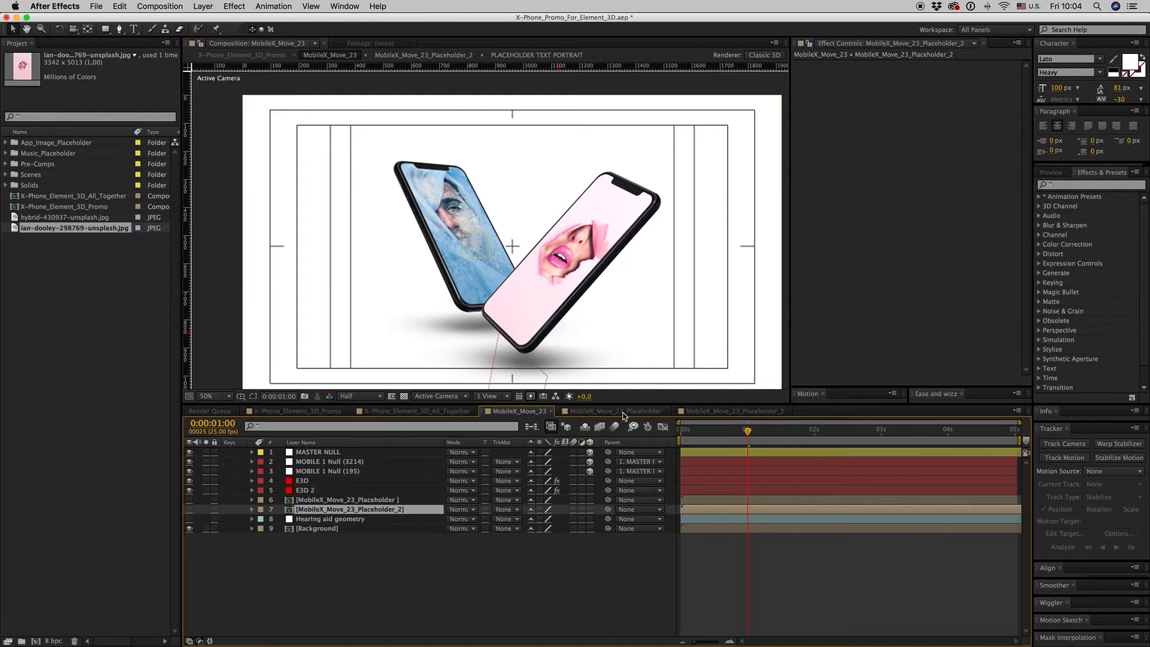
pyautogui.click(611, 411)
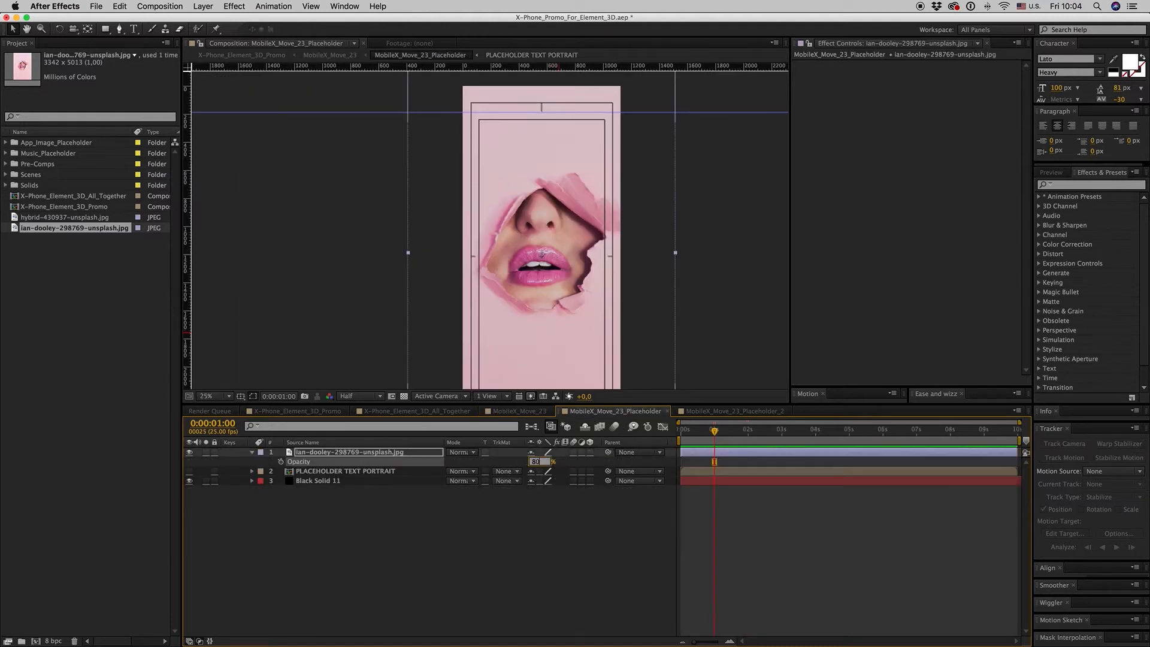
pyautogui.click(519, 411)
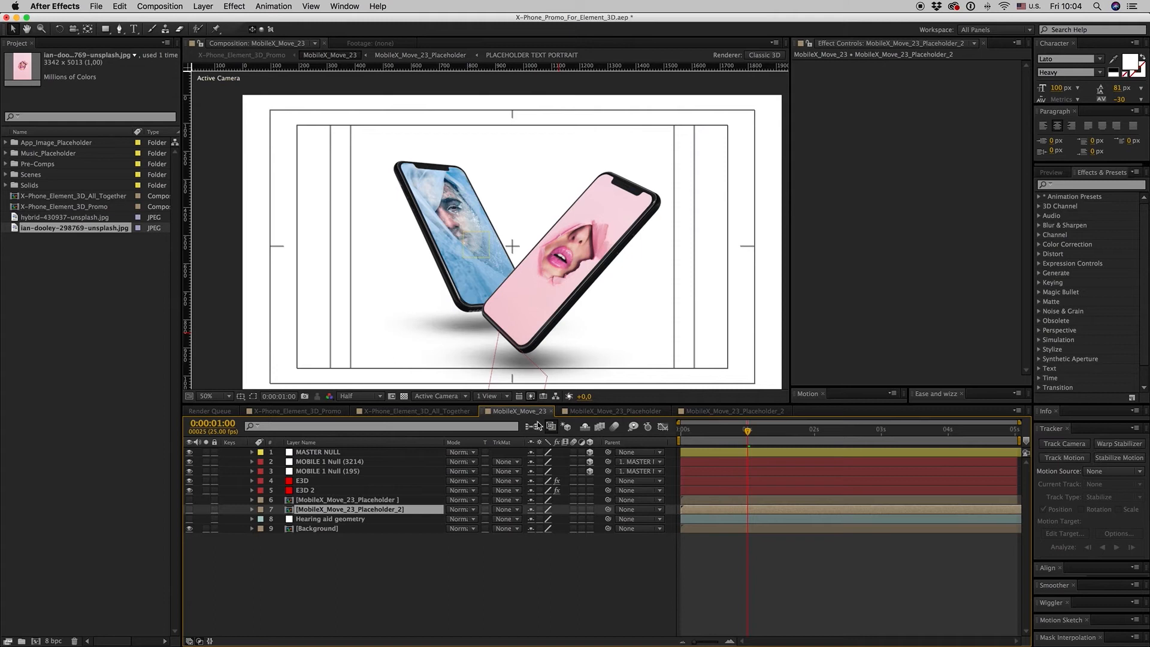
pyautogui.click(820, 429)
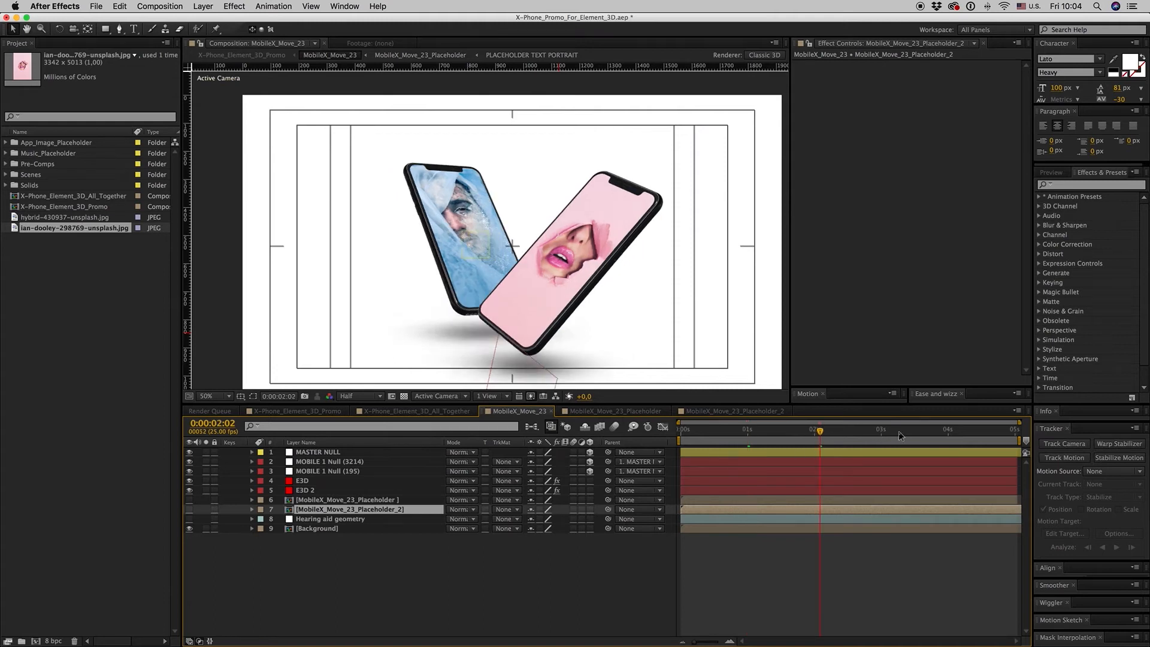
pyautogui.click(899, 429)
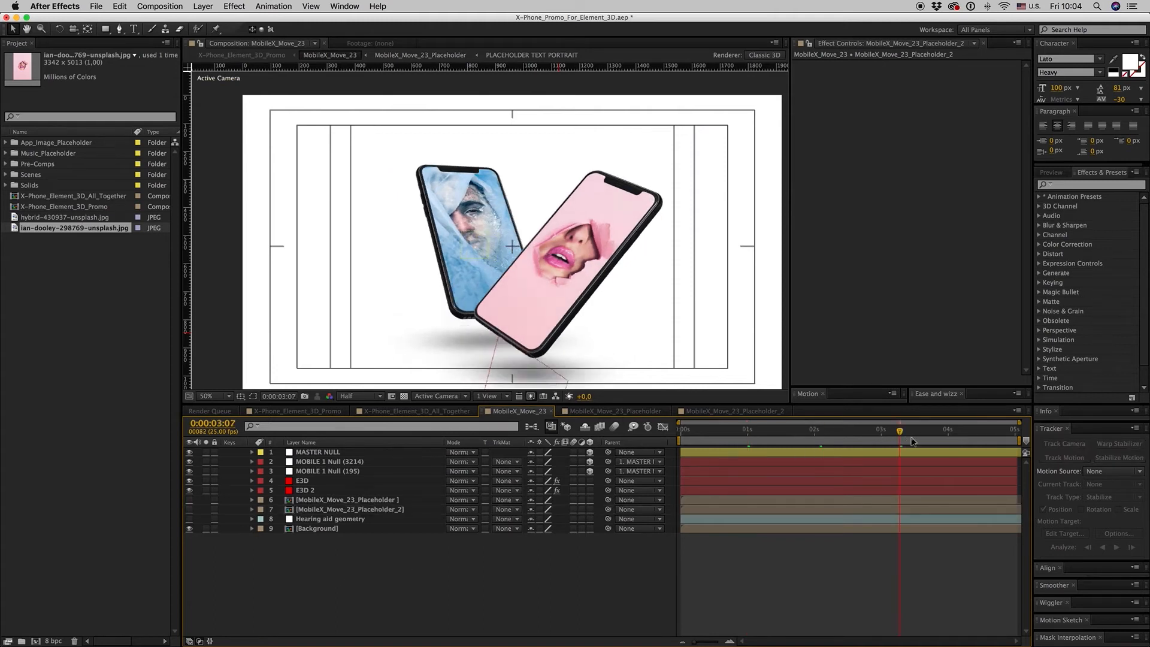
# - Inspect the E3D 2 layer and MOBILE 1 null rotation, then close the screen composition tab
pyautogui.click(303, 490)
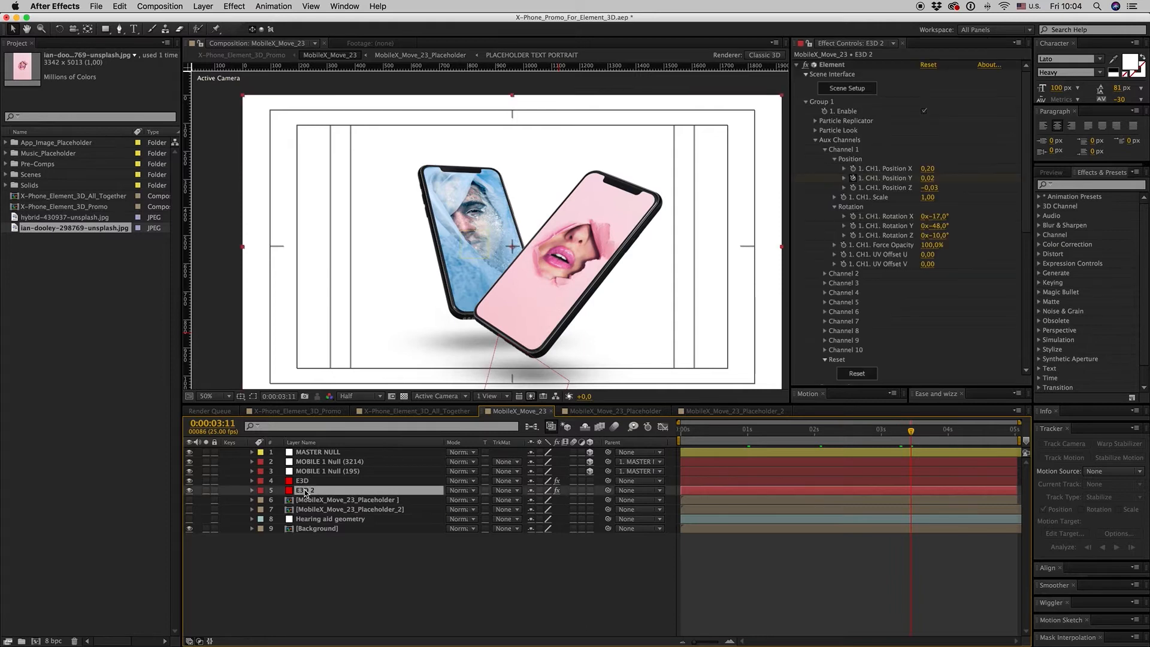
pyautogui.click(329, 470)
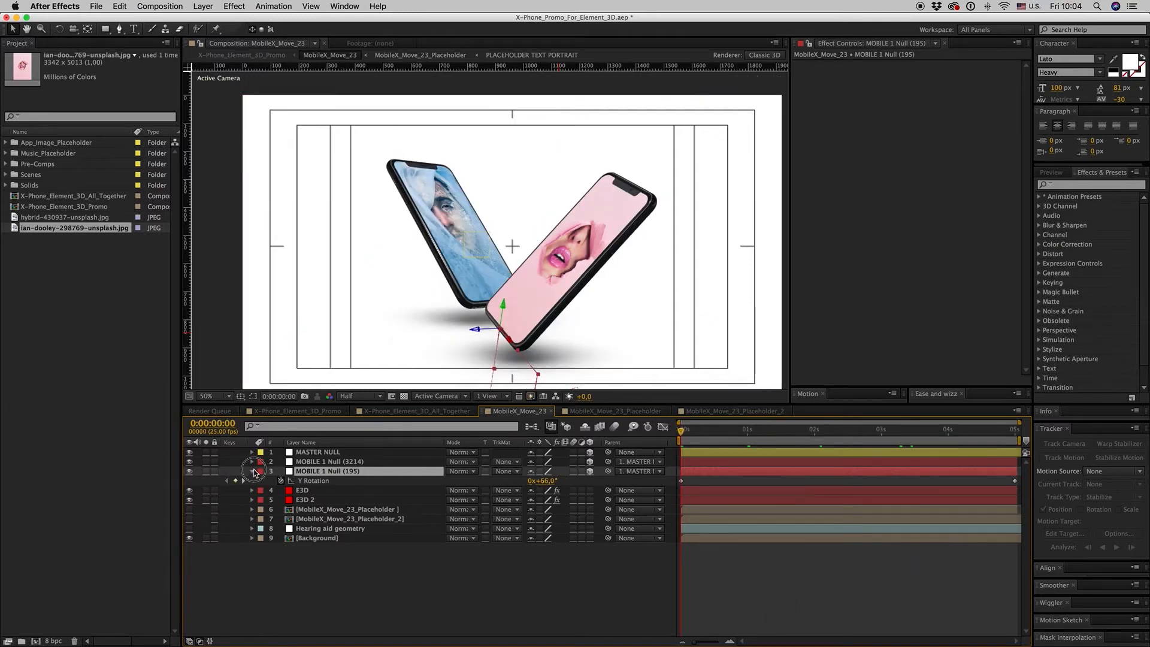
pyautogui.click(261, 480)
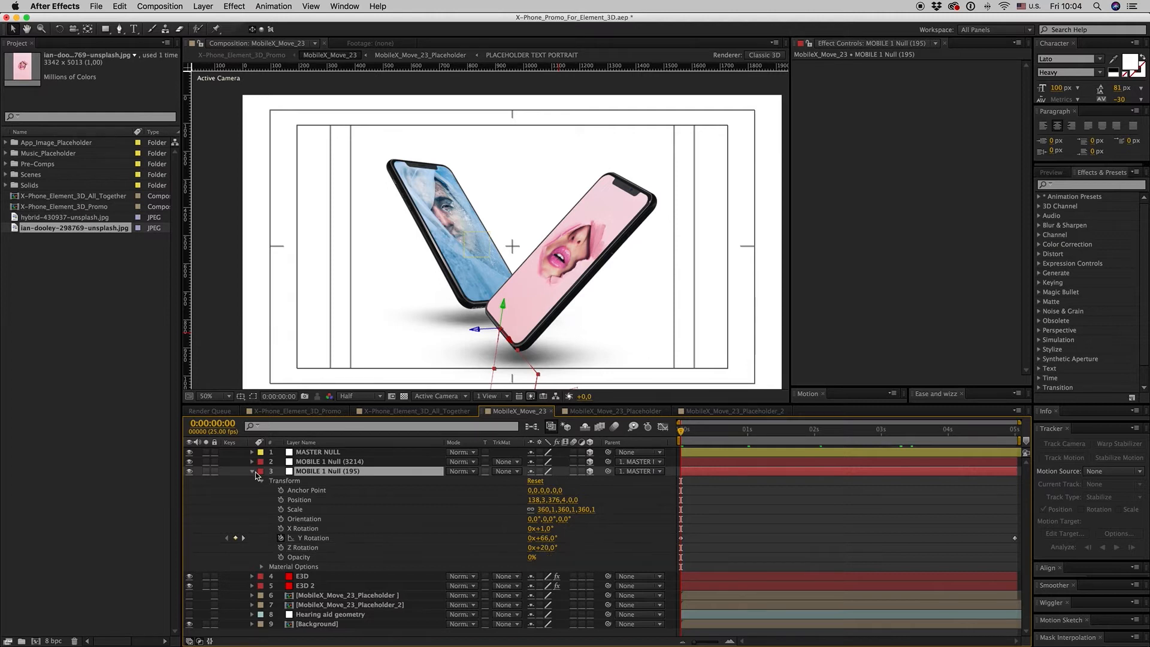
pyautogui.click(252, 471)
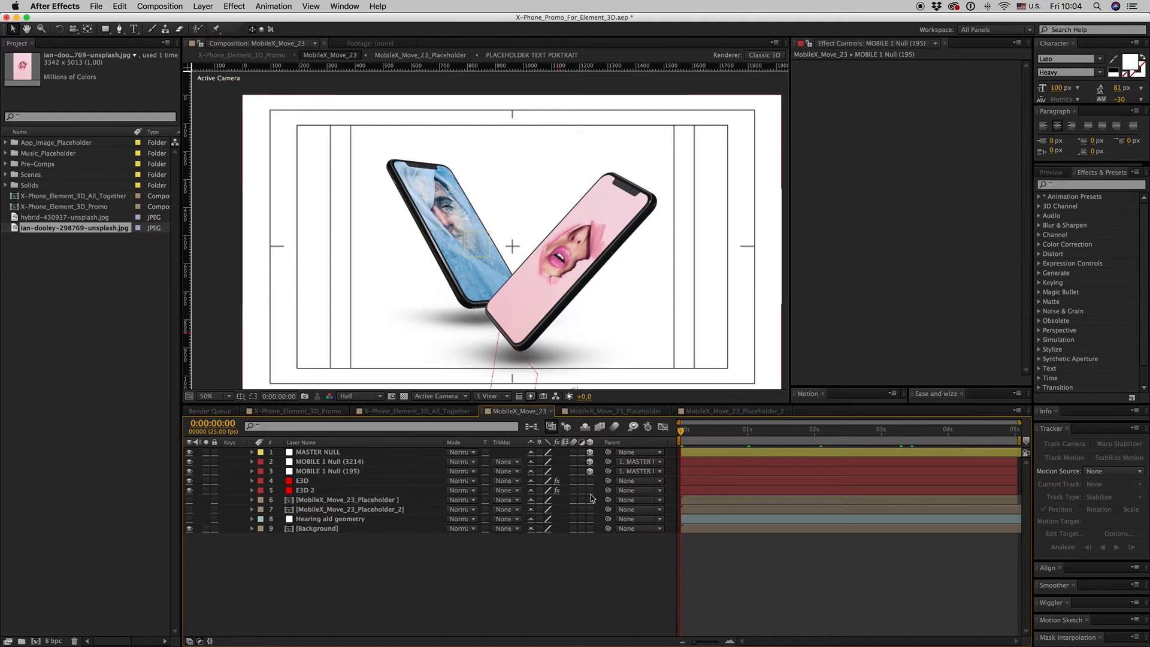
pyautogui.moveTo(620, 412)
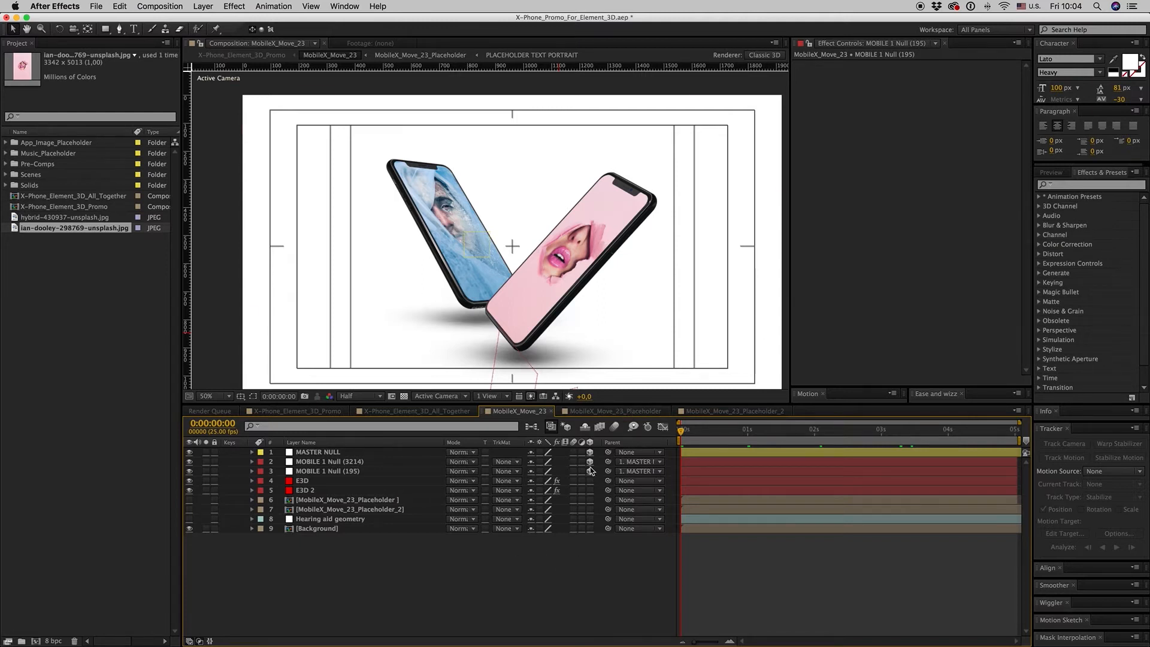
pyautogui.click(615, 411)
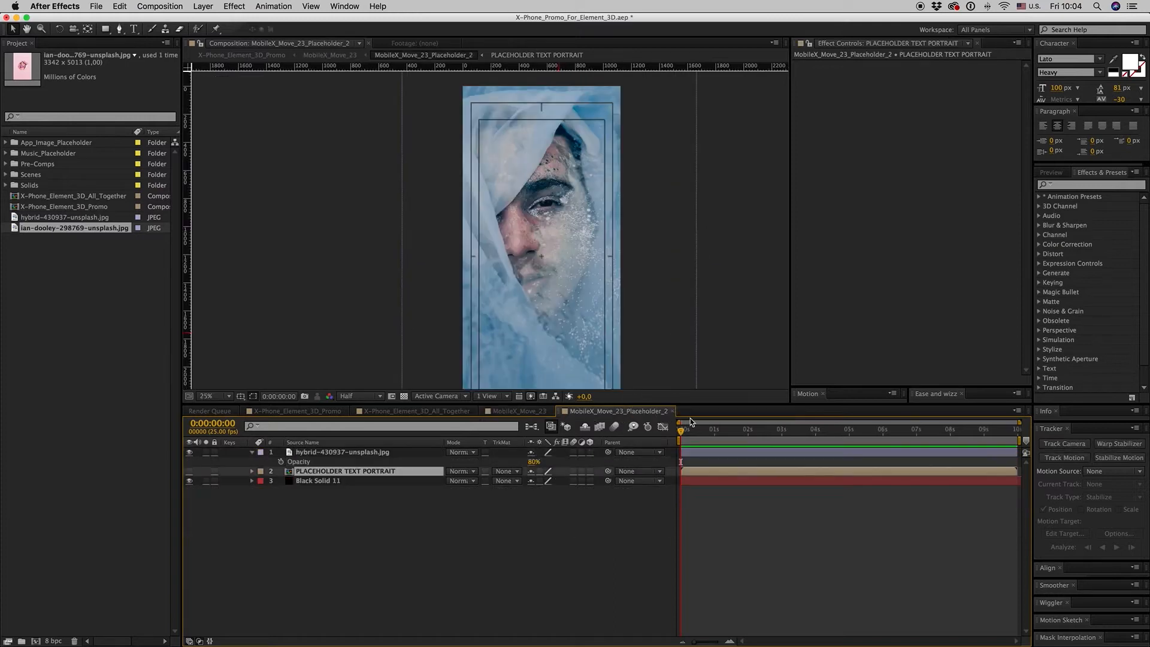
pyautogui.click(519, 411)
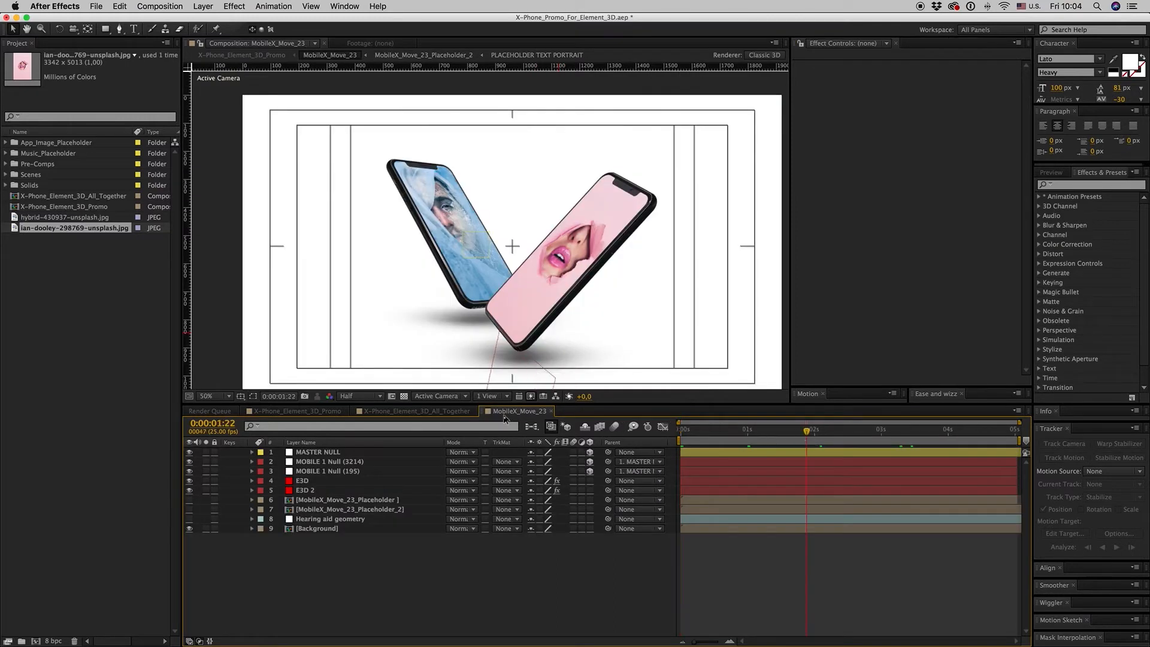
# - Close MobileX_Move_23, scrub All_Together to about five seconds, and open App_Image_Placeholder
pyautogui.click(414, 411)
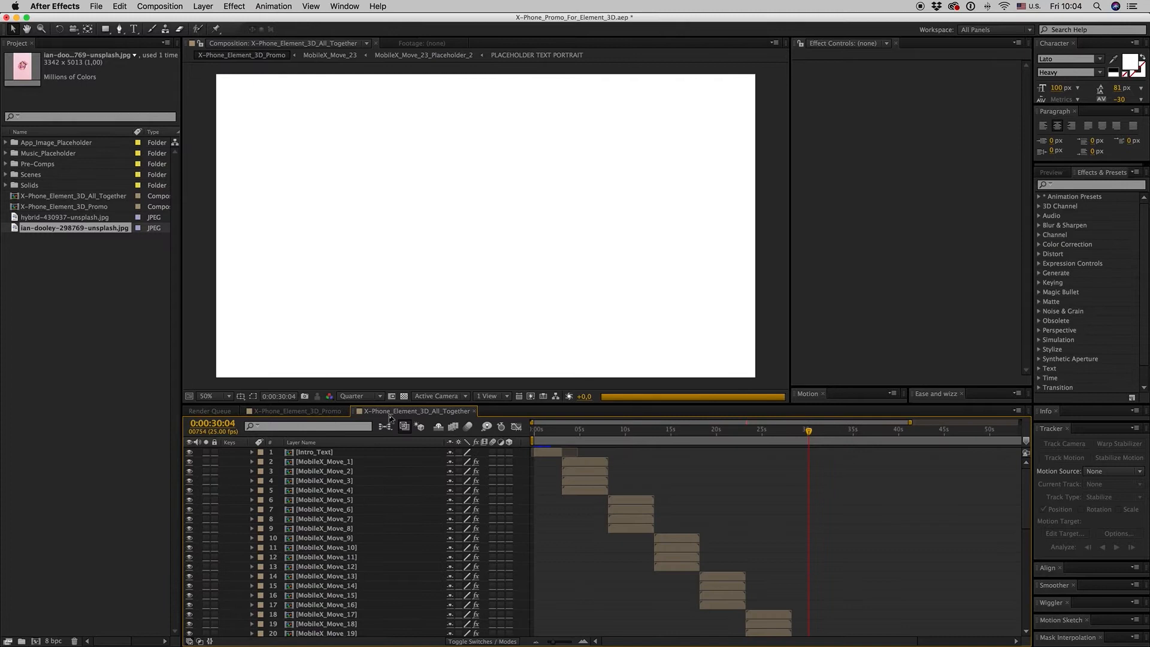
pyautogui.click(359, 396)
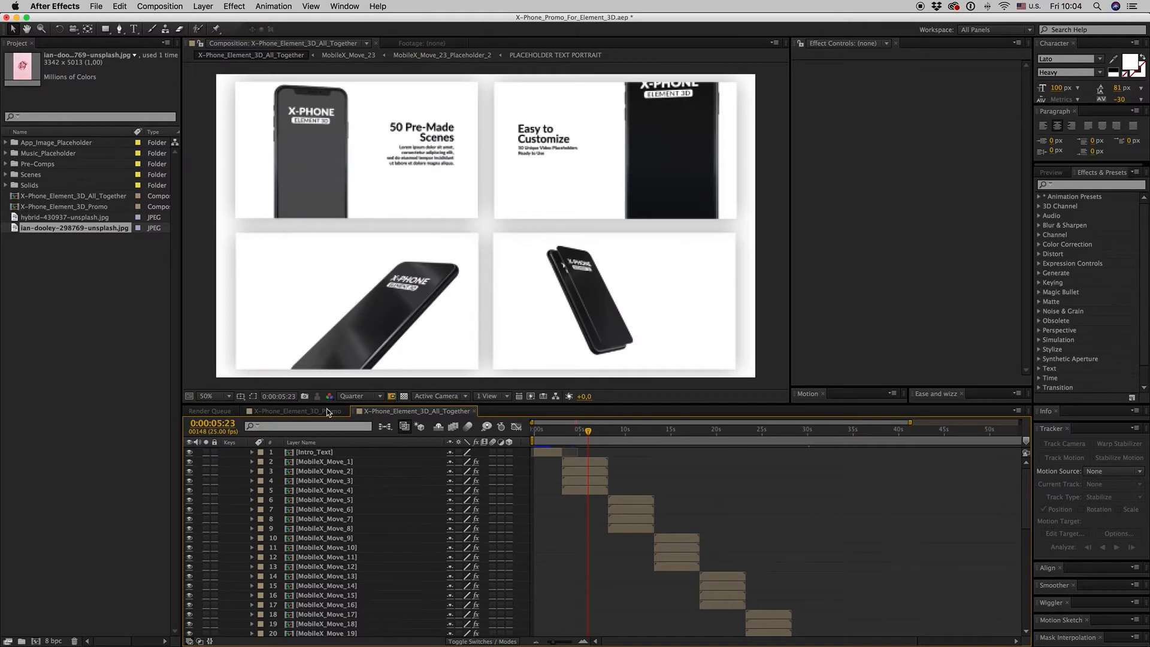
pyautogui.click(293, 411)
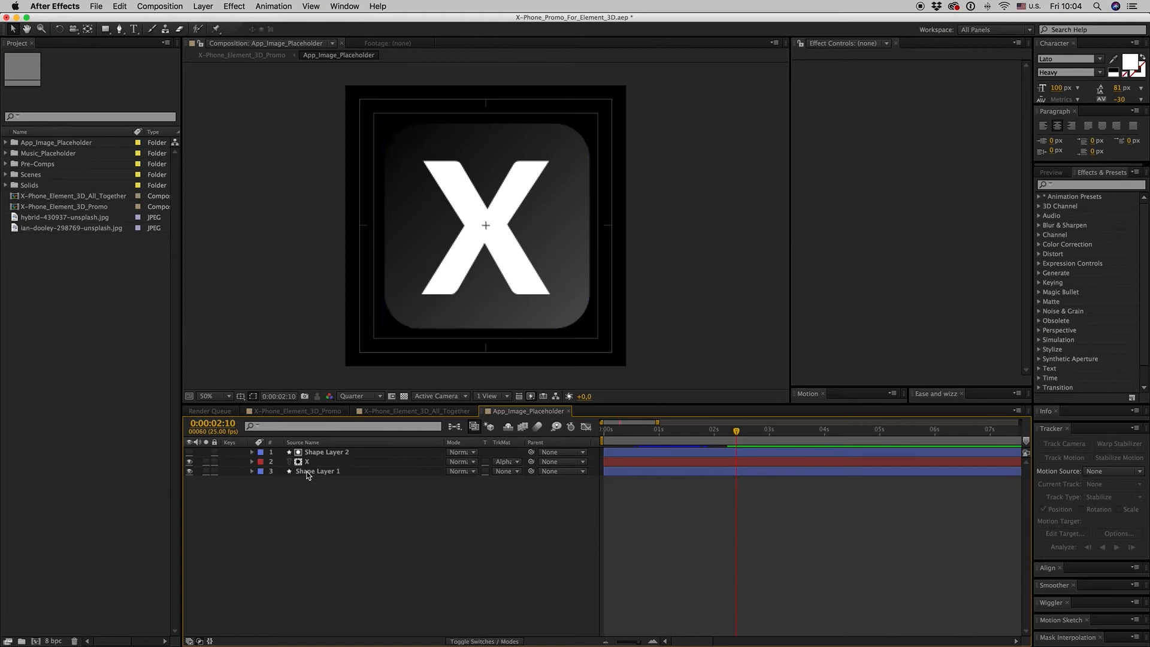
# - Inspect Shape Layer 2 and the X layer, scrub to two seconds, then switch to the Promo comp
pyautogui.click(326, 452)
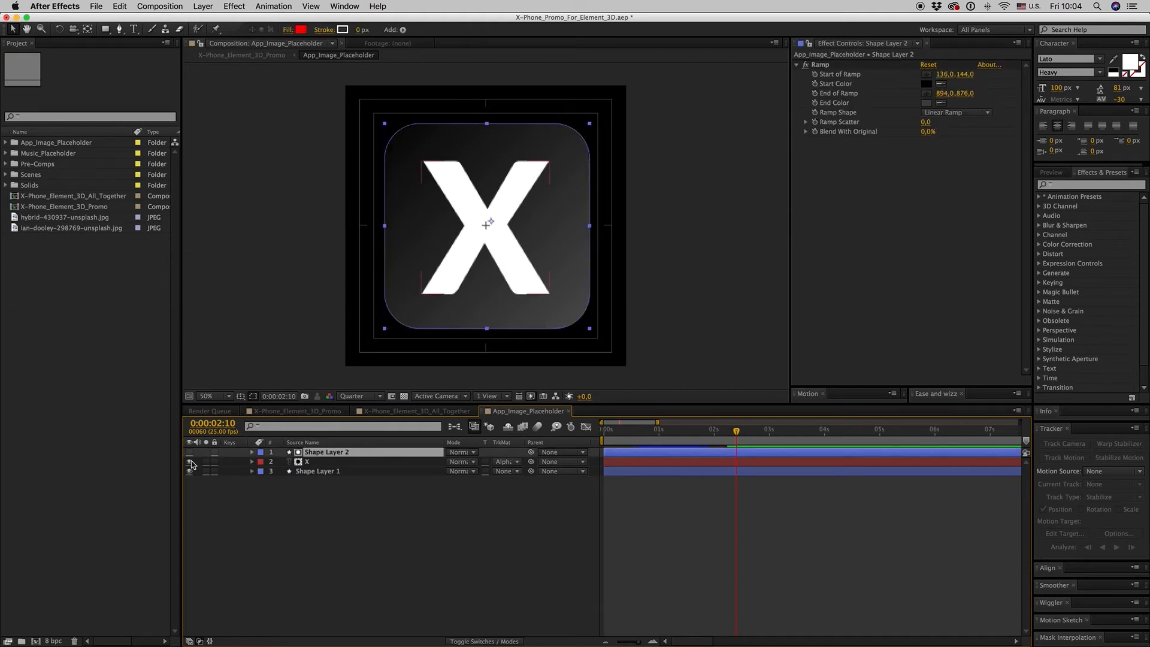
pyautogui.click(307, 461)
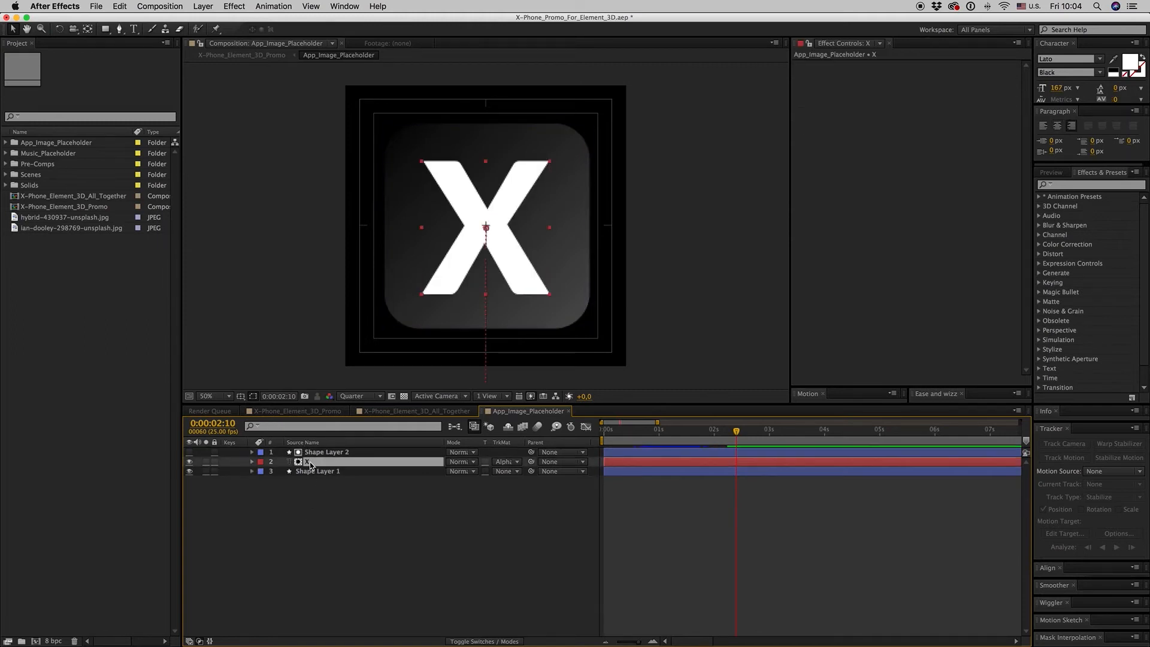
pyautogui.click(721, 429)
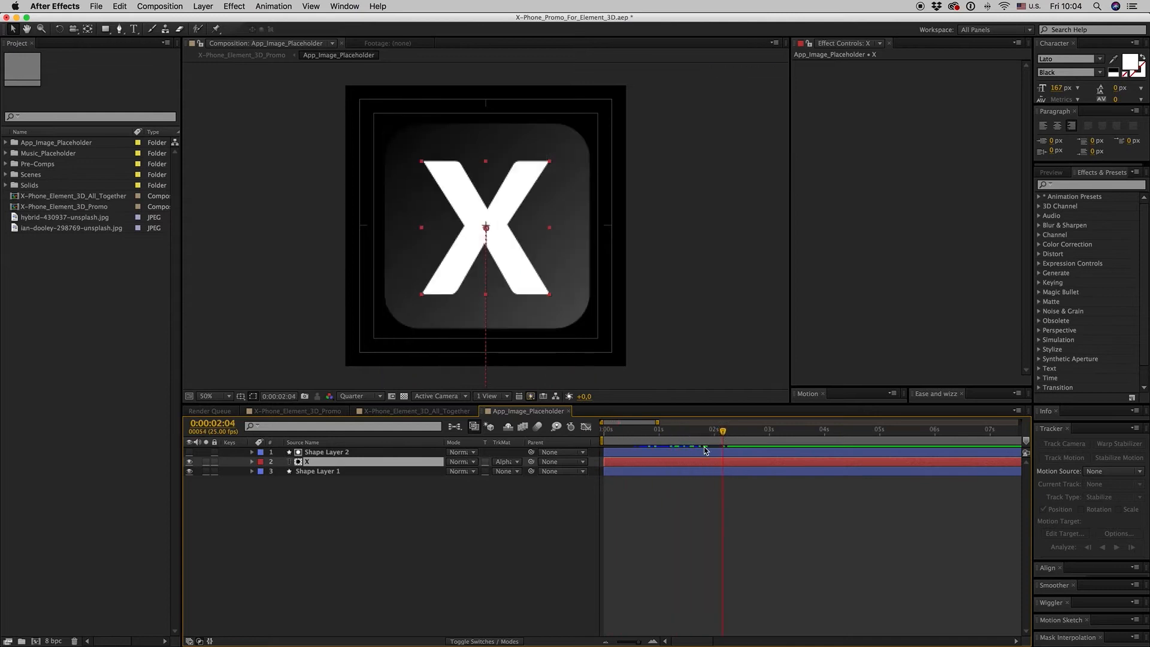
pyautogui.click(414, 411)
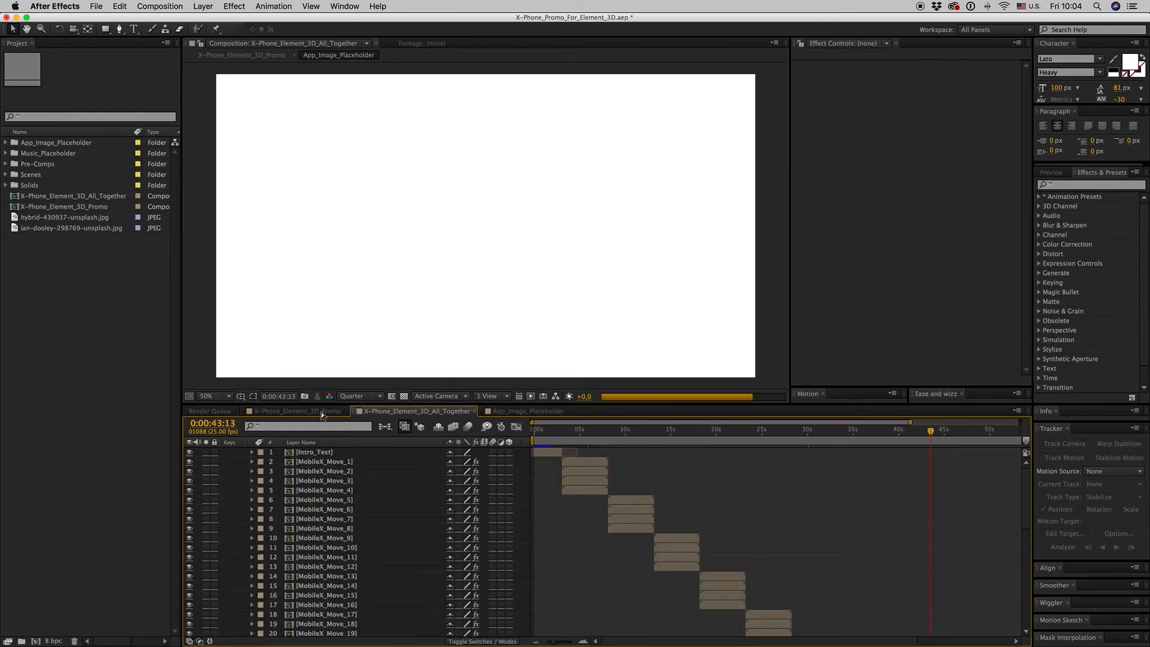
pyautogui.click(294, 411)
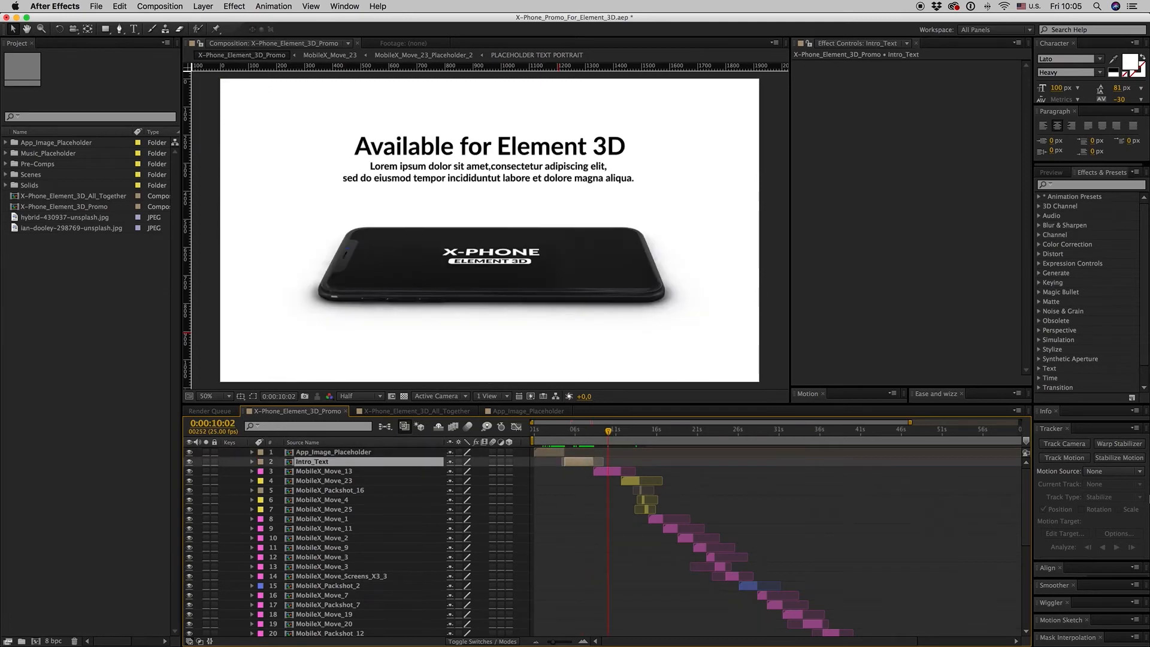
# - Scroll the Promo timeline's layer list and double-click the MobileX_Move_13 layer
pyautogui.scroll(-3)
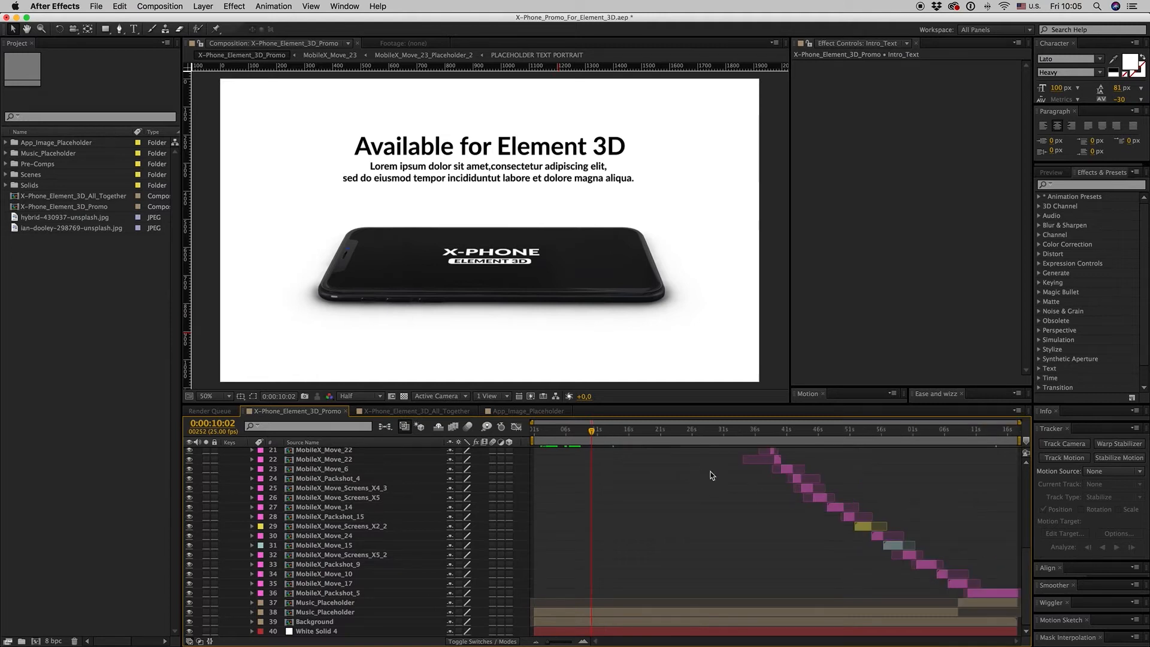
pyautogui.scroll(3)
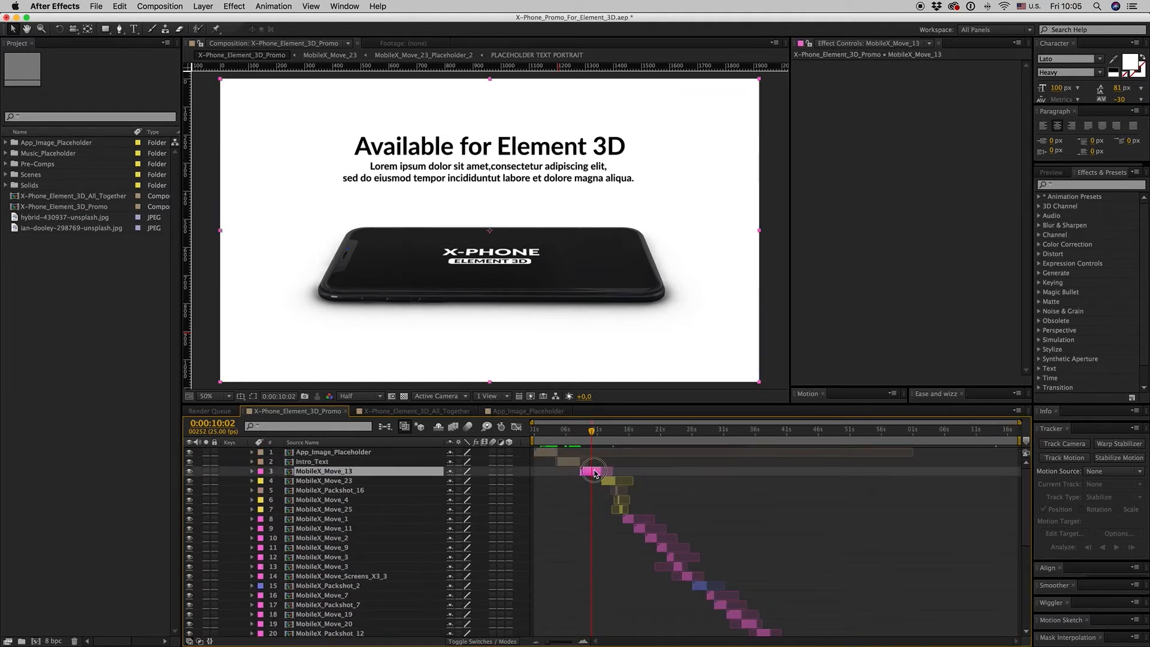
pyautogui.doubleClick(323, 470)
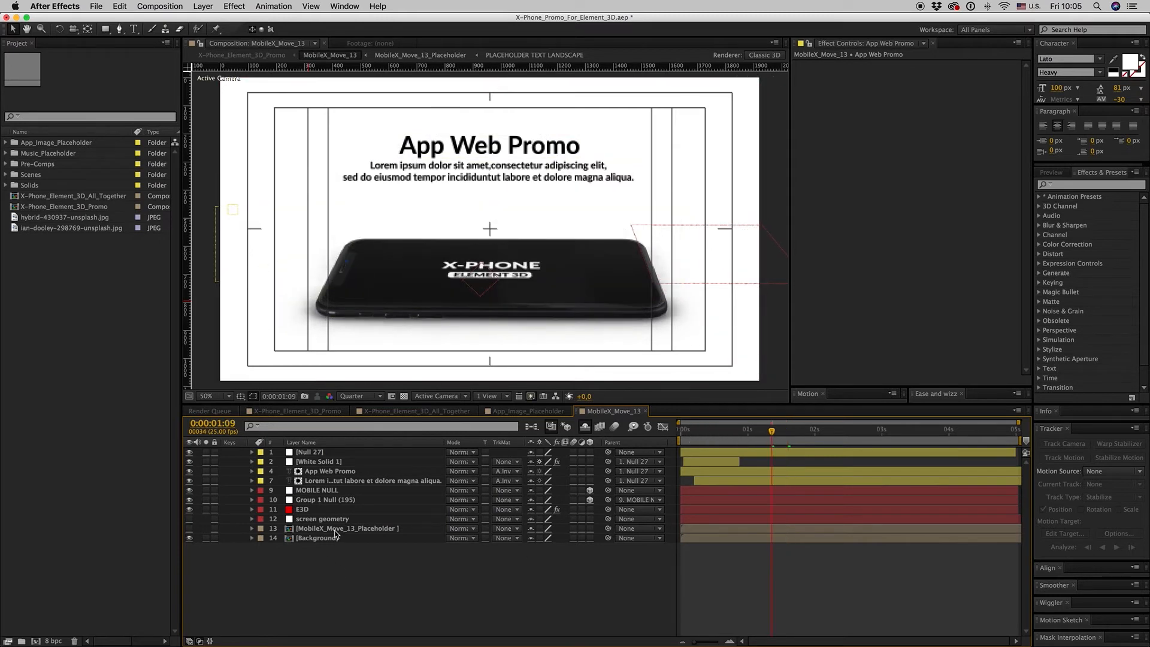
# - Import the pink aman-dhakal mountain photo into the MobileX_Move_13_Placeholder composition
pyautogui.click(708, 411)
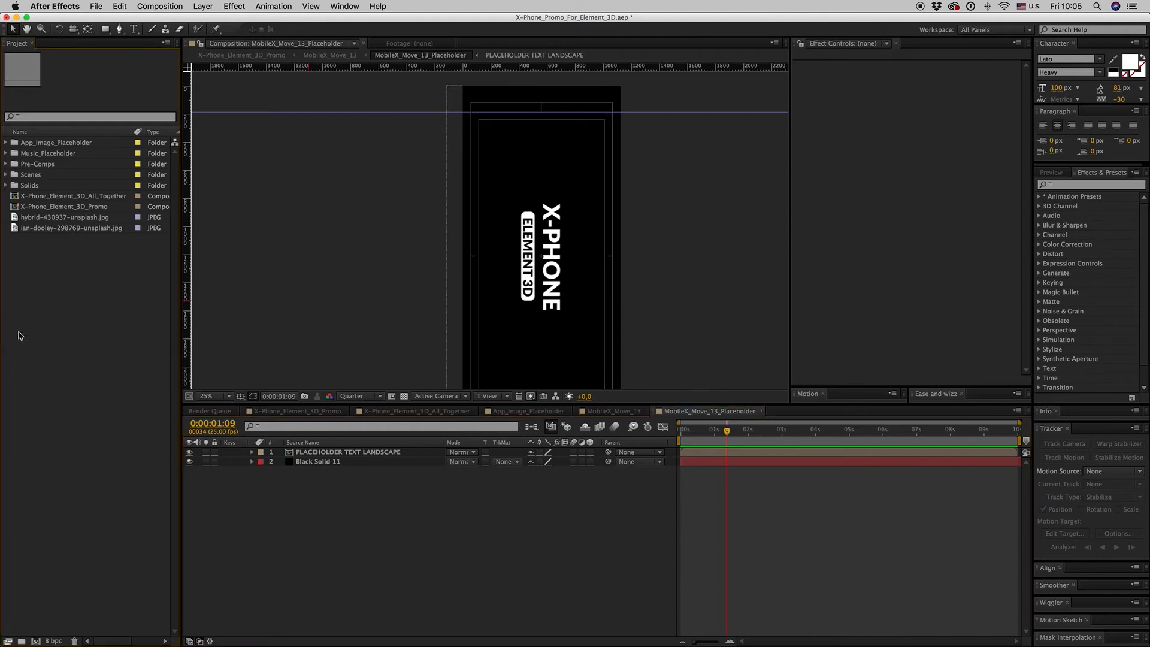
pyautogui.click(95, 6)
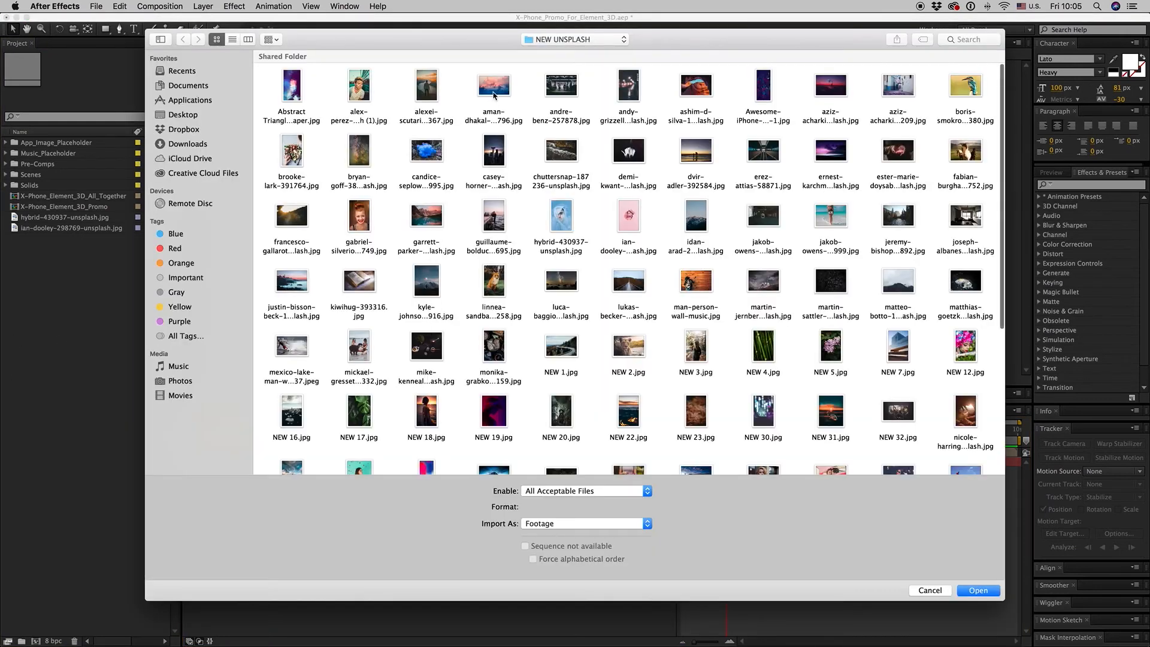
pyautogui.click(978, 591)
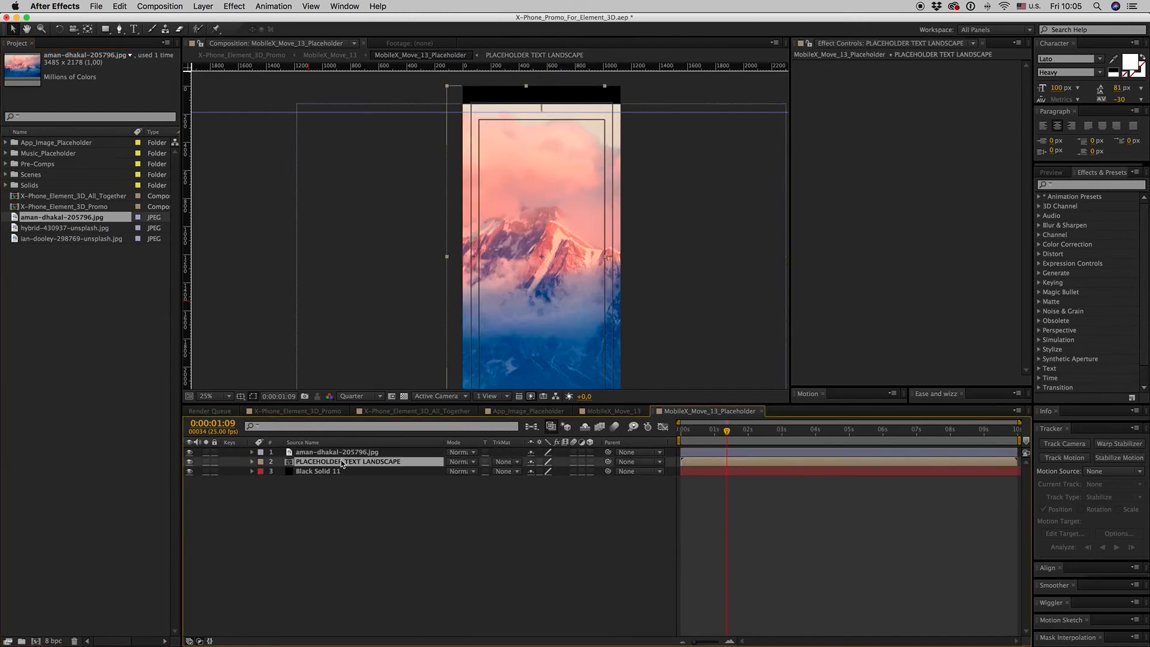
# - Rotate the photo +90° and confirm it fills the phone screen in MobileX_Move_13
pyautogui.click(337, 452)
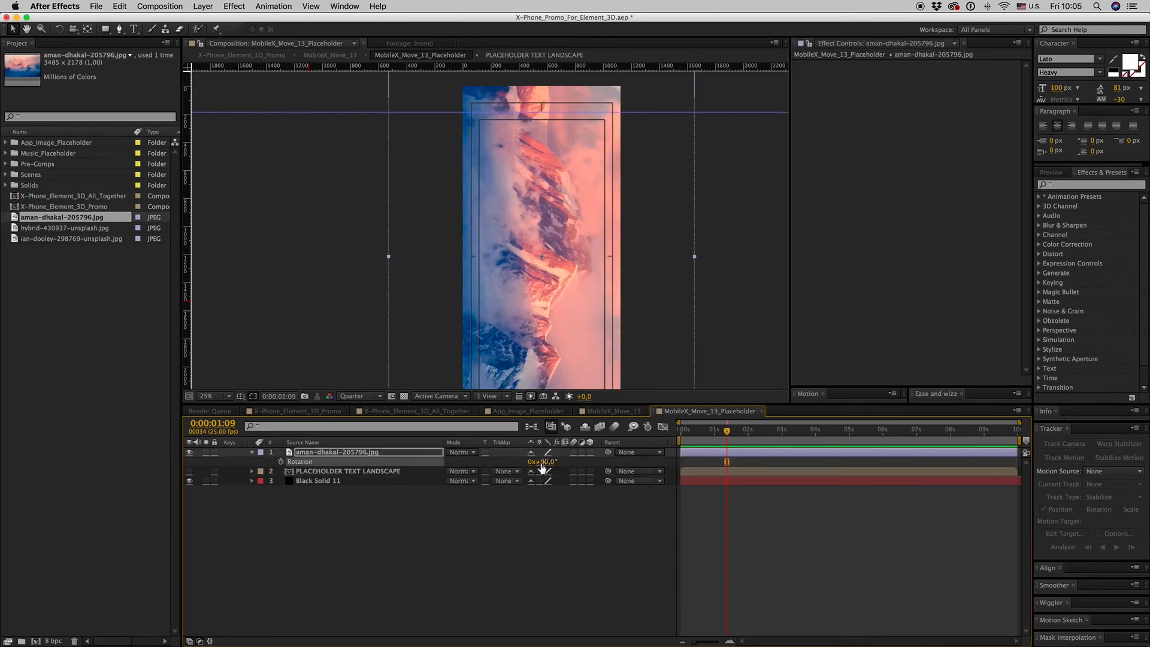
pyautogui.click(614, 411)
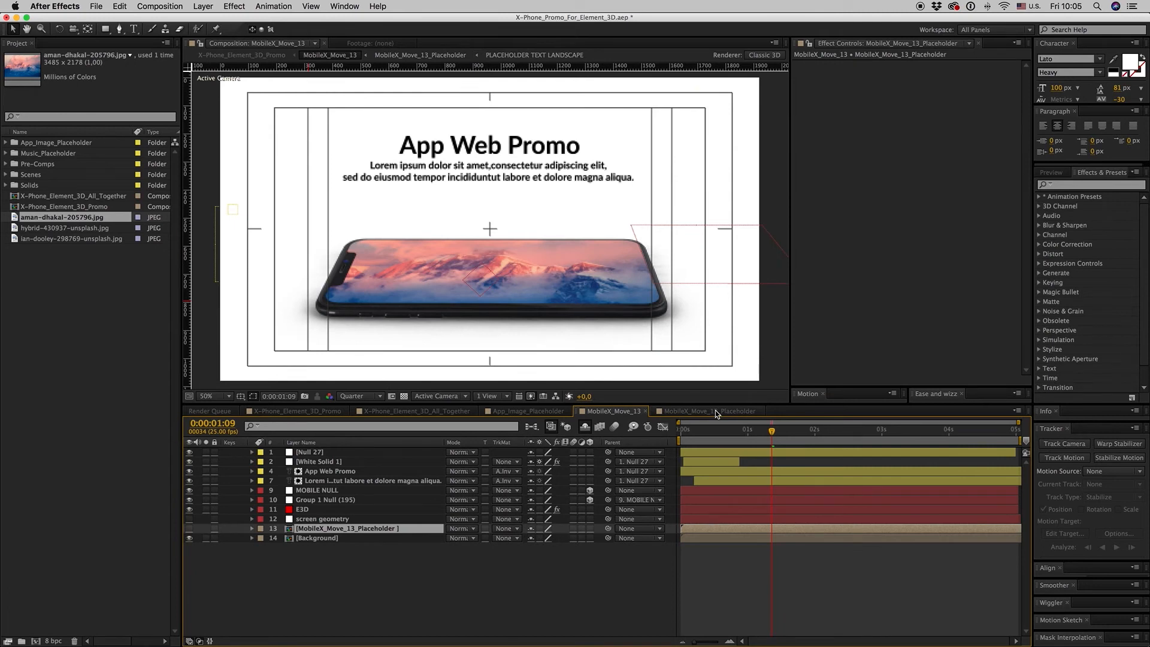
pyautogui.click(709, 411)
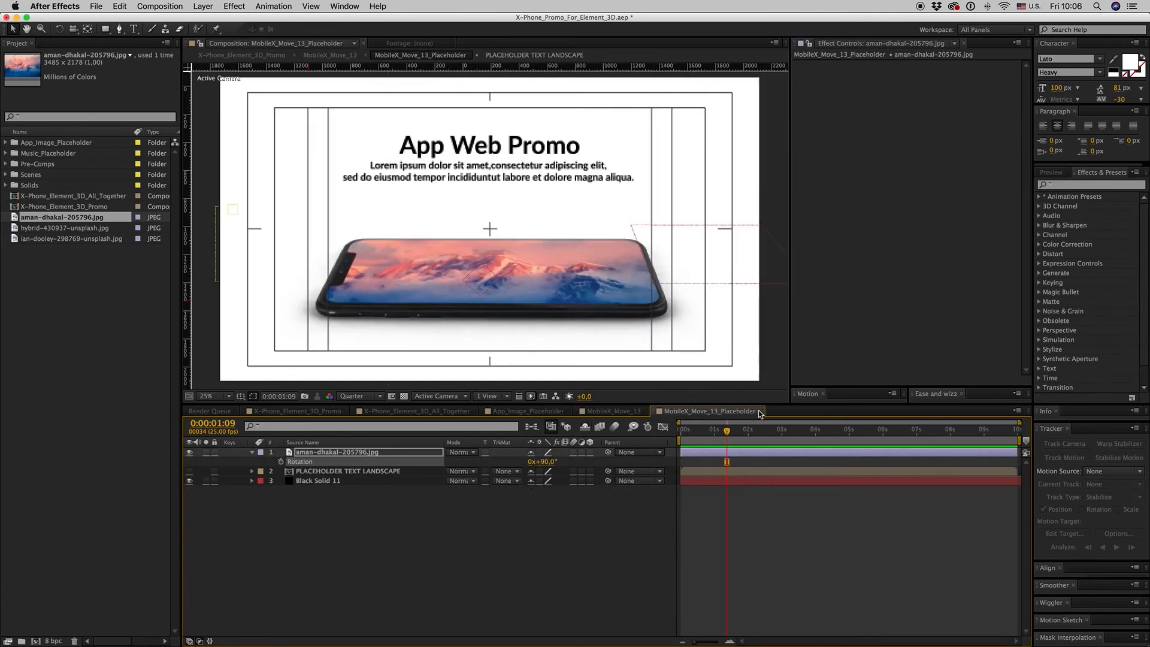
# - Cycle through the composition tabs back to X-Phone_Element_3D_Promo
pyautogui.click(525, 411)
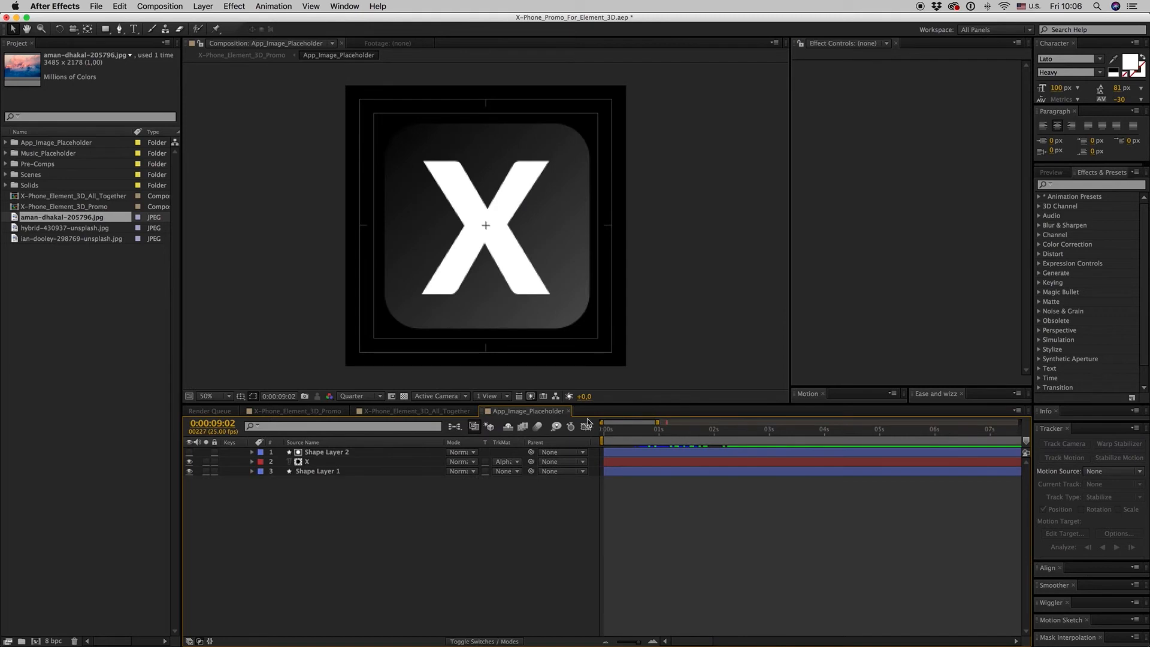
pyautogui.click(414, 411)
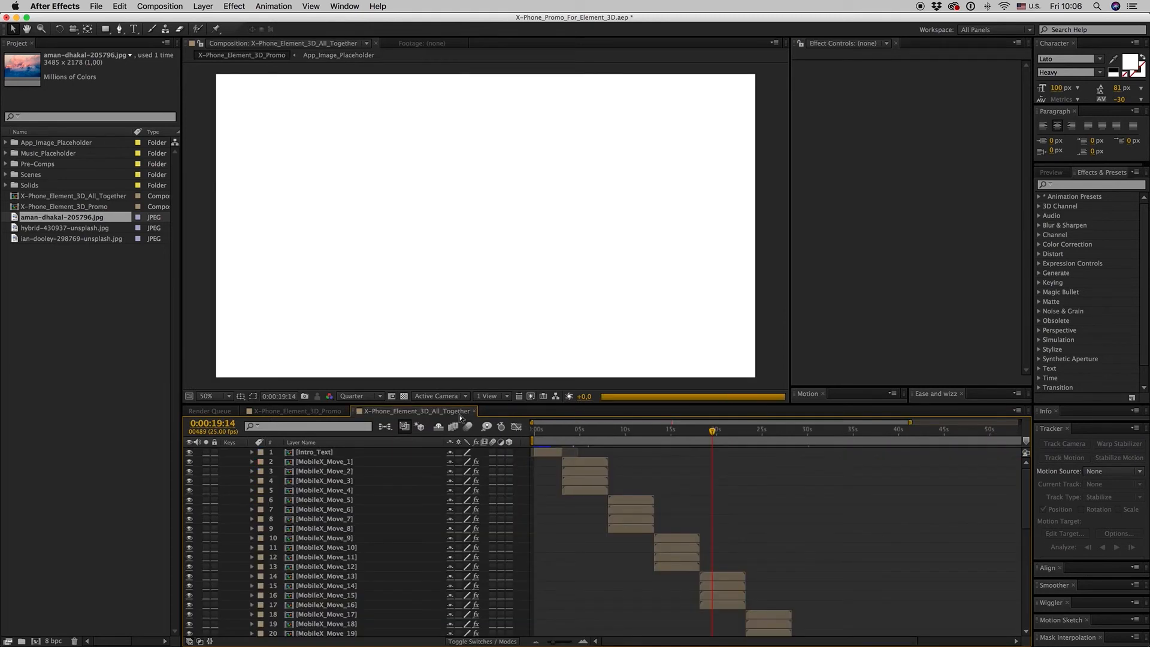
pyautogui.click(295, 411)
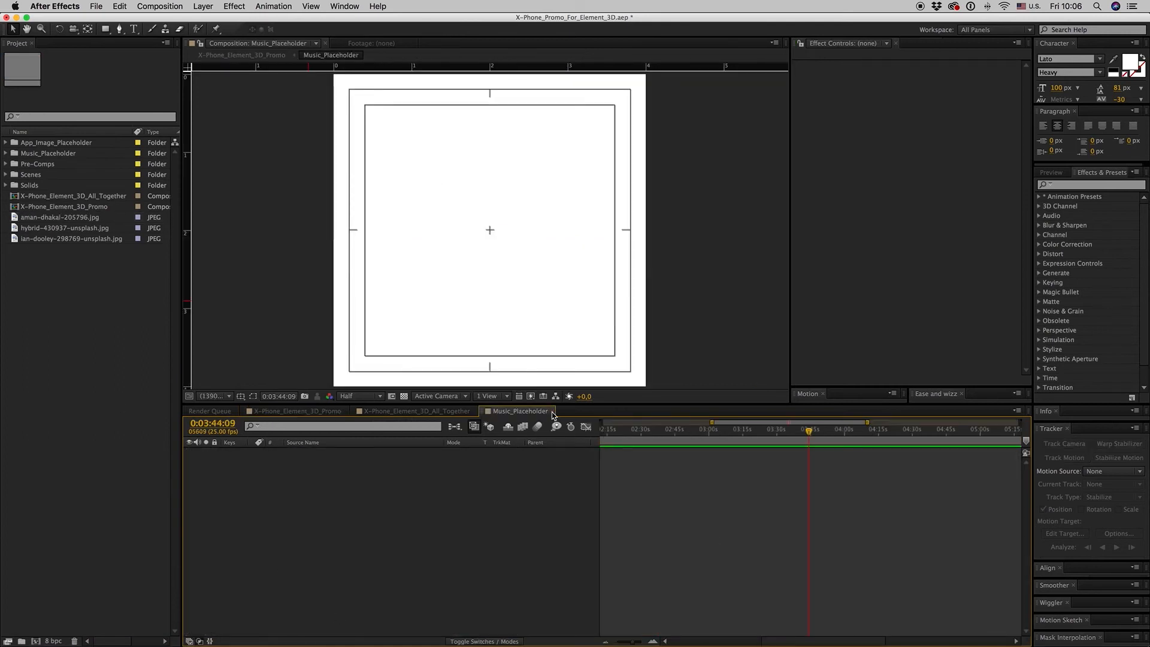
pyautogui.click(297, 411)
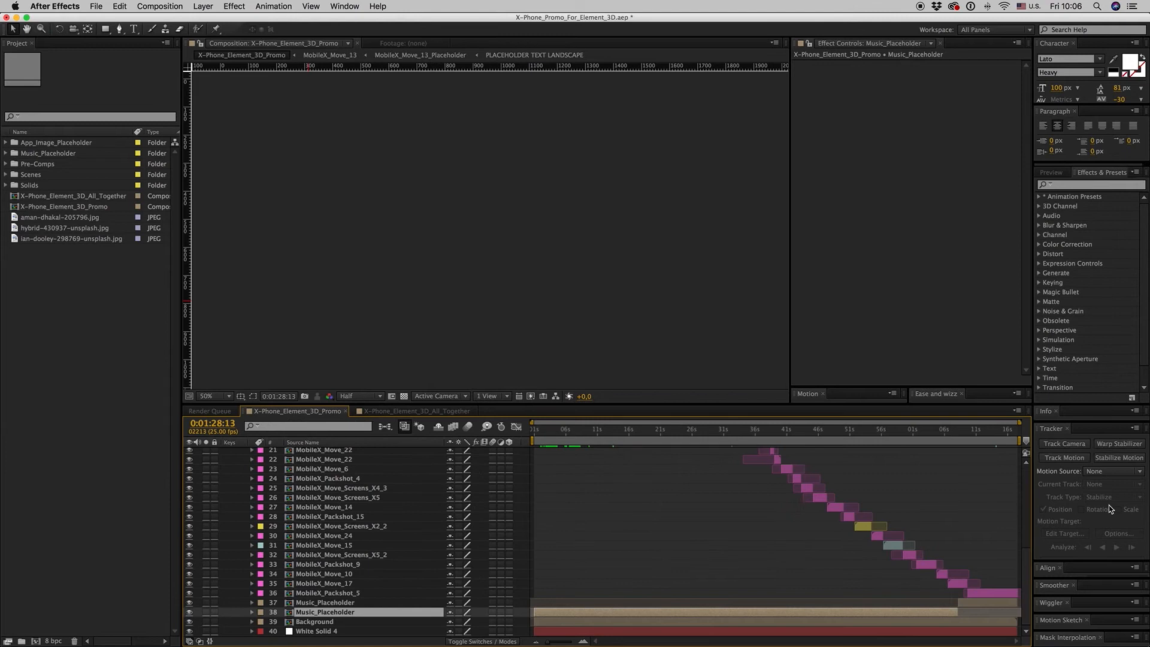
pyautogui.moveTo(825, 432)
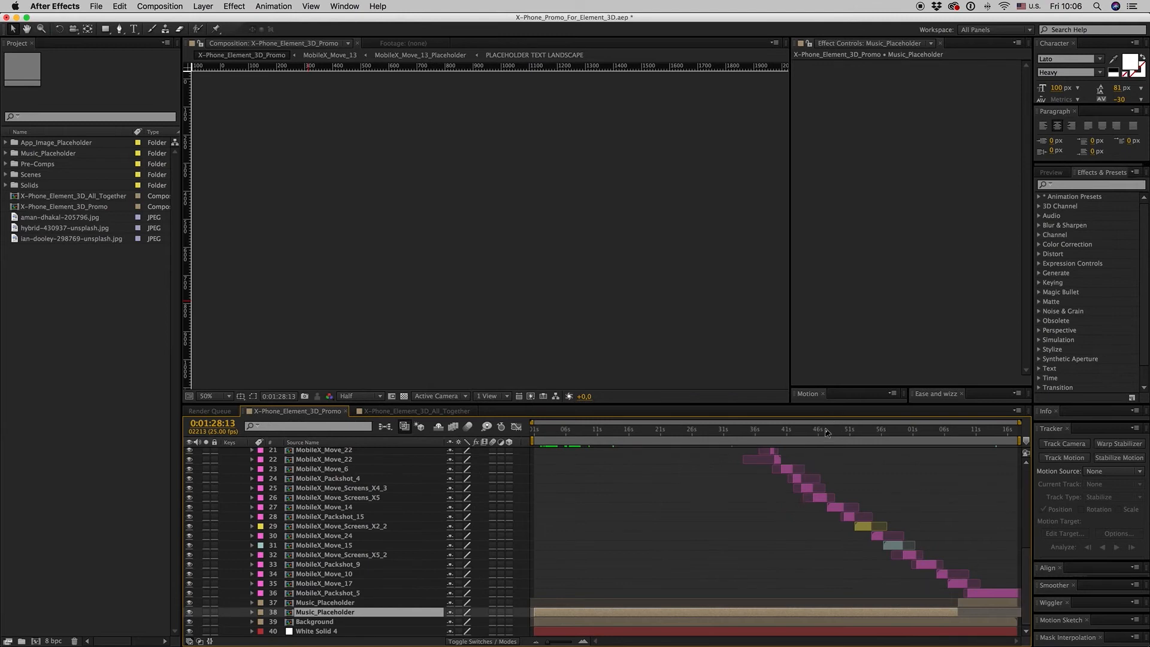
# - Scrub past the fanned phones, app icon and Fast Render shots to the closing packshot
pyautogui.click(824, 429)
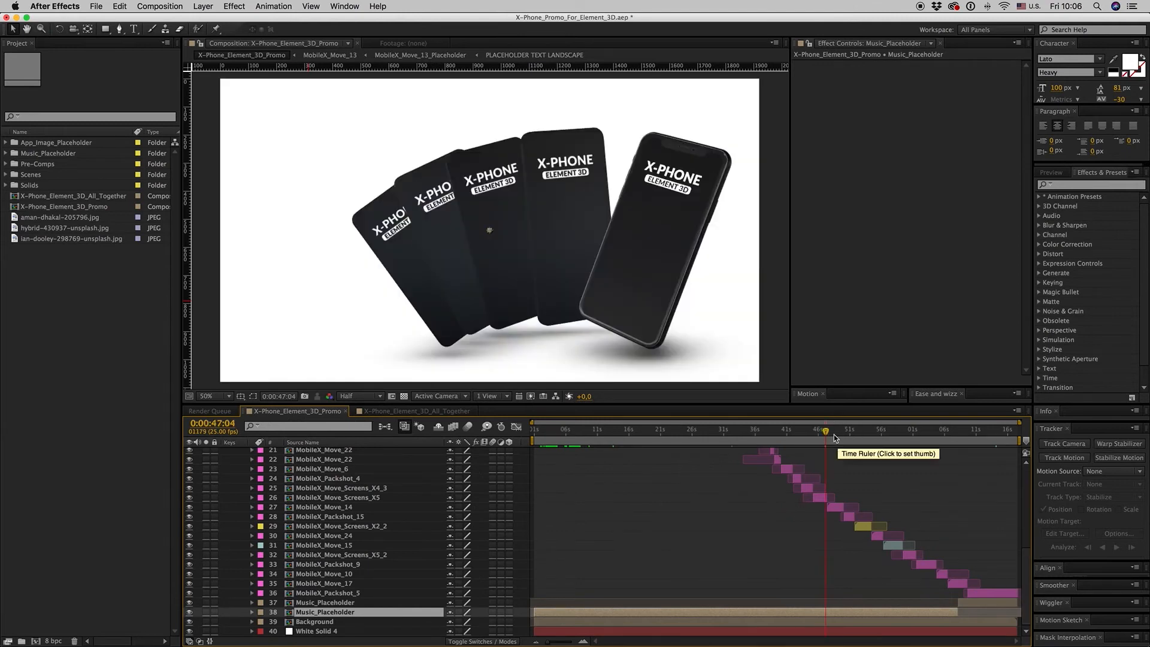
pyautogui.click(866, 429)
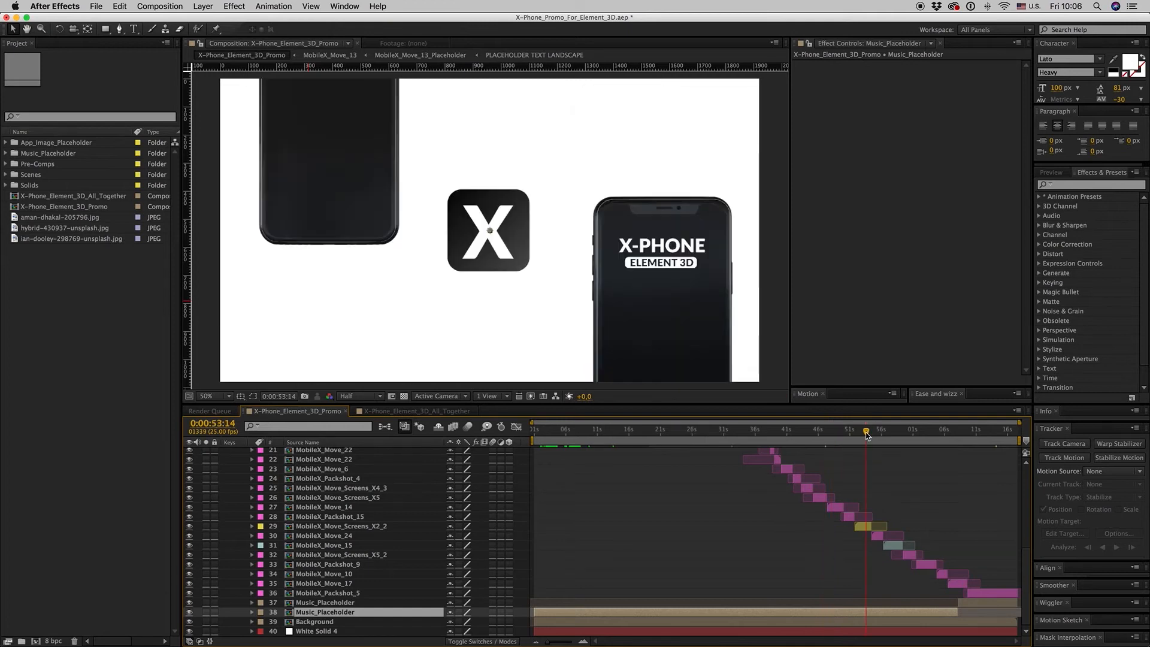
pyautogui.click(897, 429)
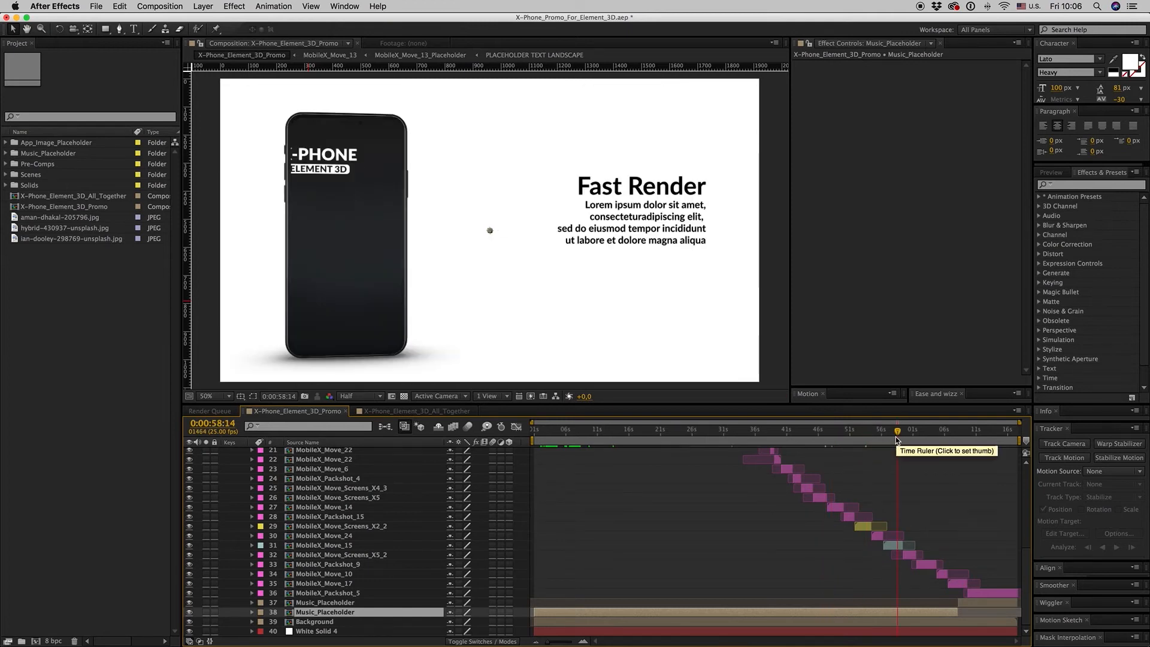
pyautogui.click(900, 429)
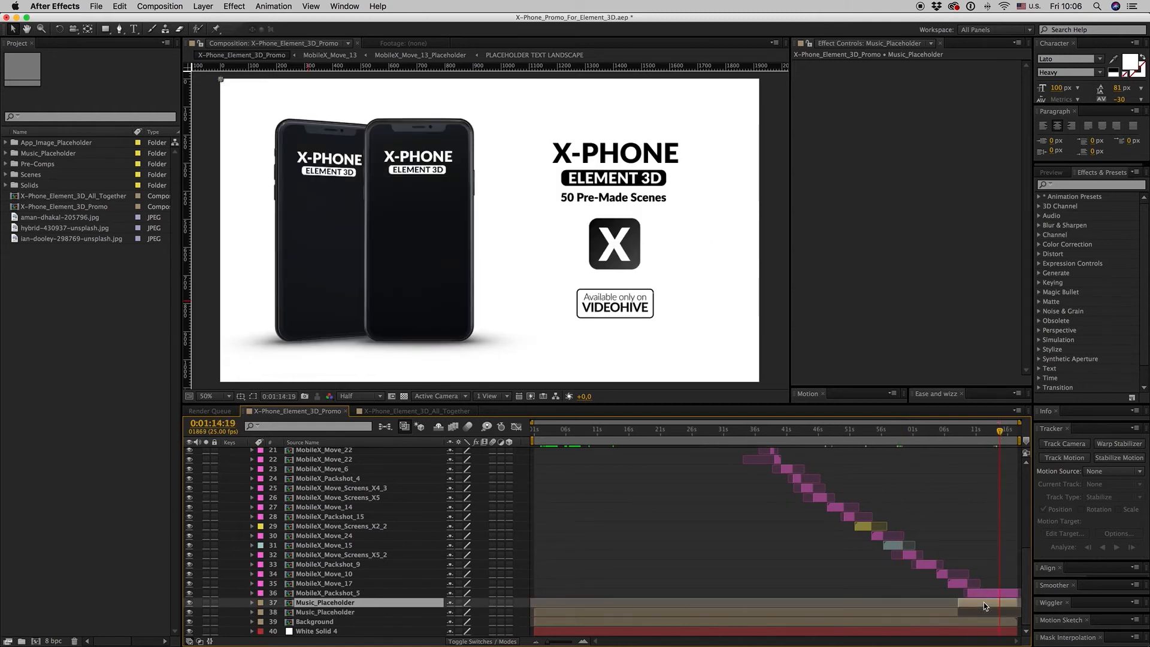
# - Reveal the final packshot layer's source in the Project panel and collapse the Moves folder
pyautogui.rightClick(323, 592)
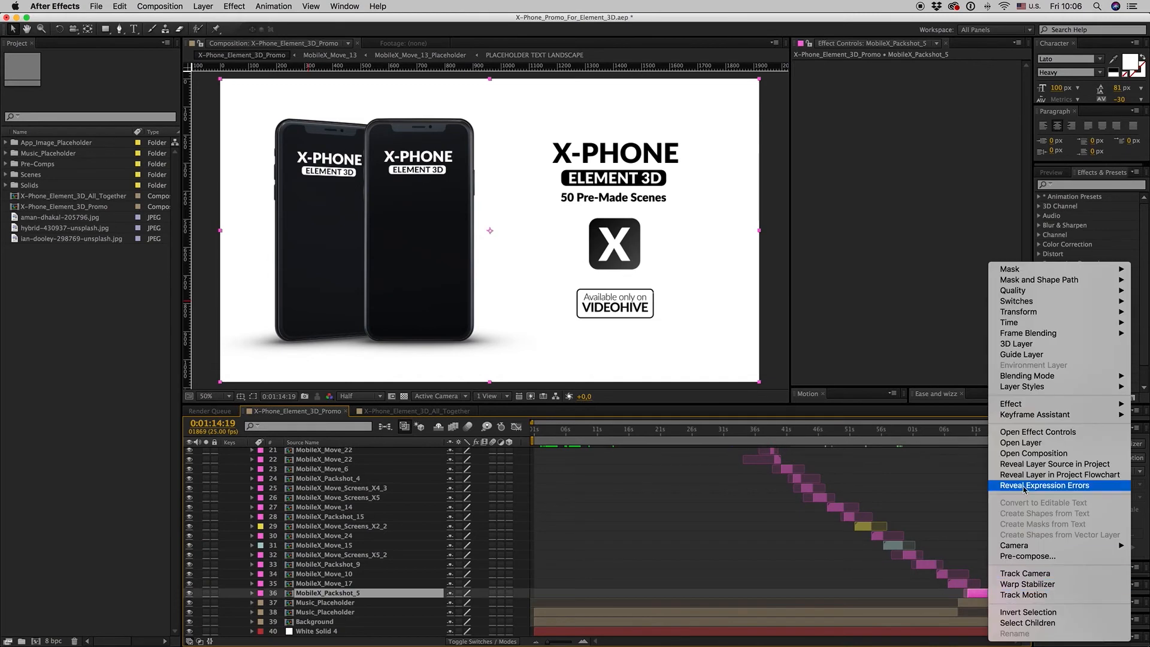
pyautogui.click(1055, 464)
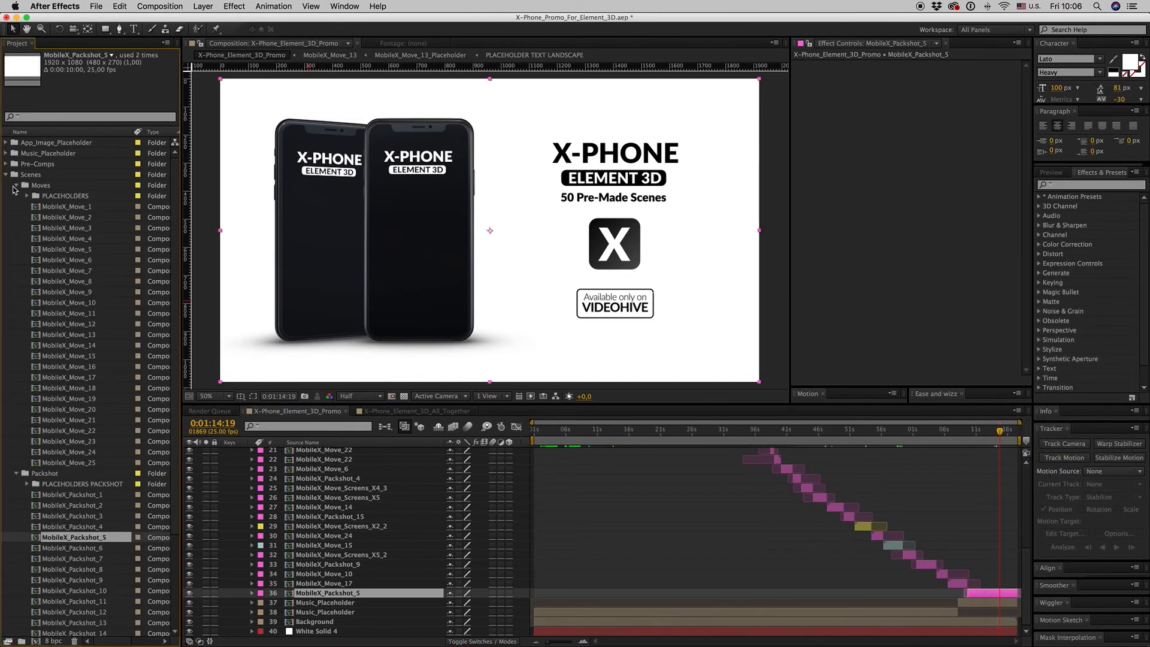
pyautogui.click(16, 185)
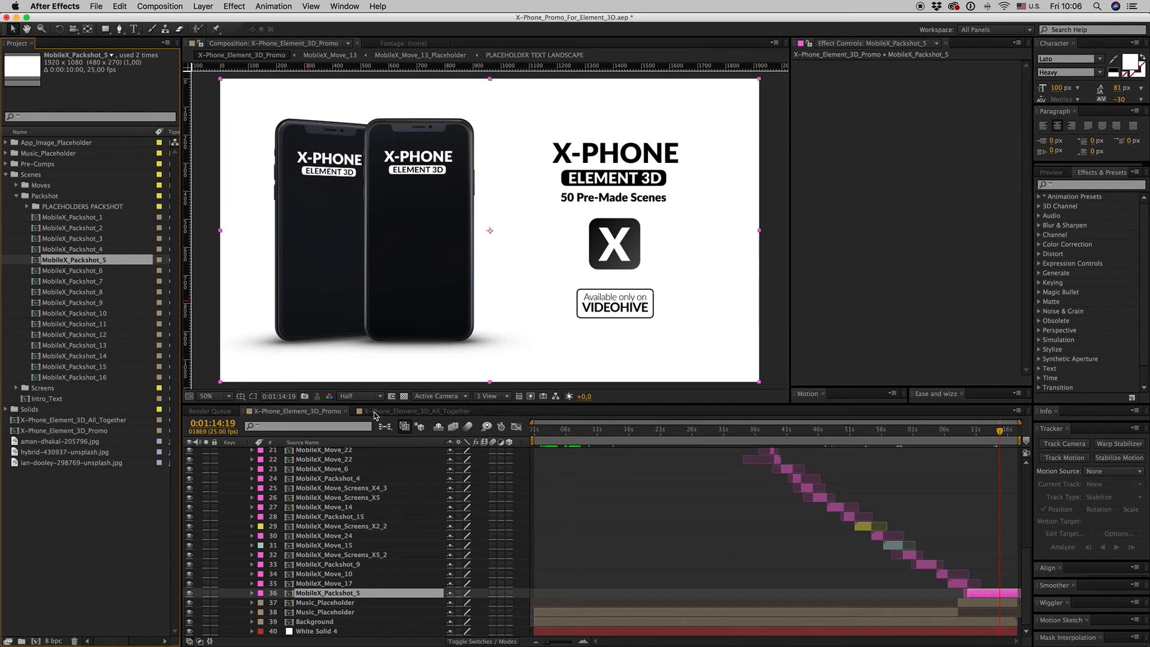
# - Scrub the All_Together montage from about 19 to 36 seconds and open MobileX_Packshot_16
pyautogui.click(413, 411)
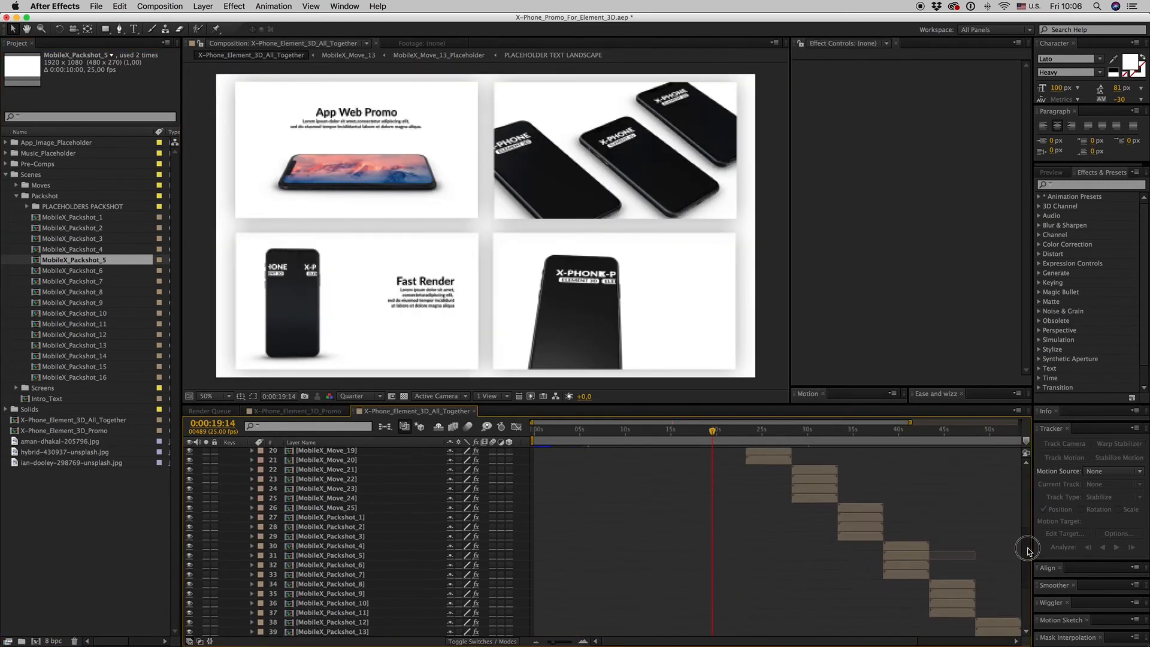
pyautogui.click(330, 500)
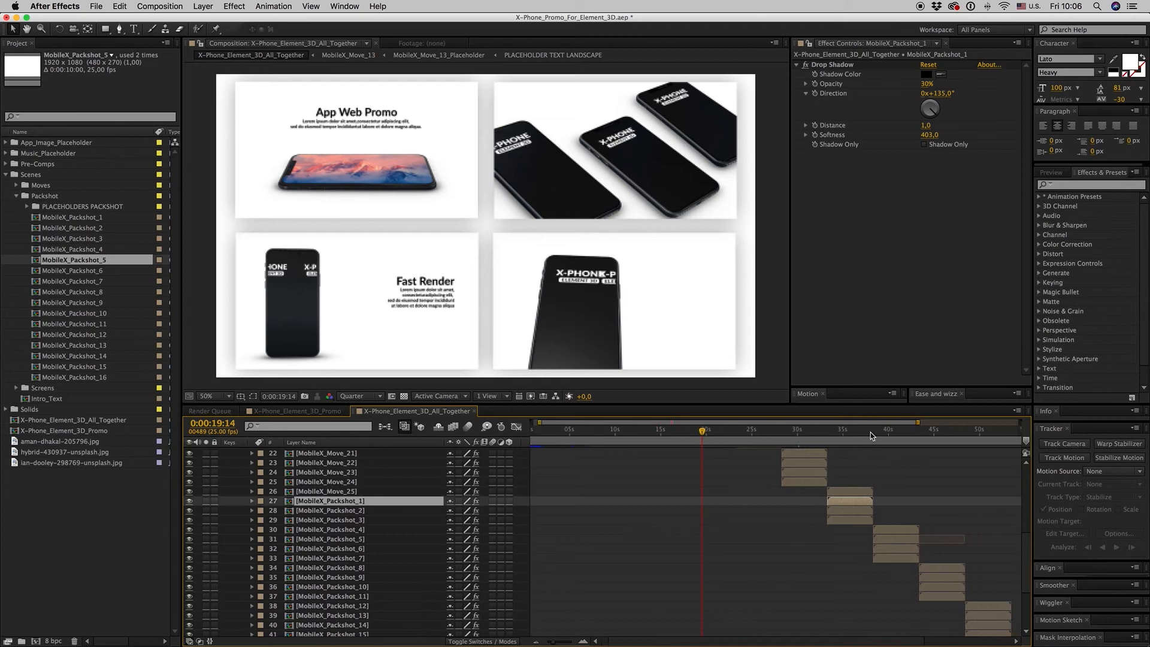
pyautogui.click(855, 429)
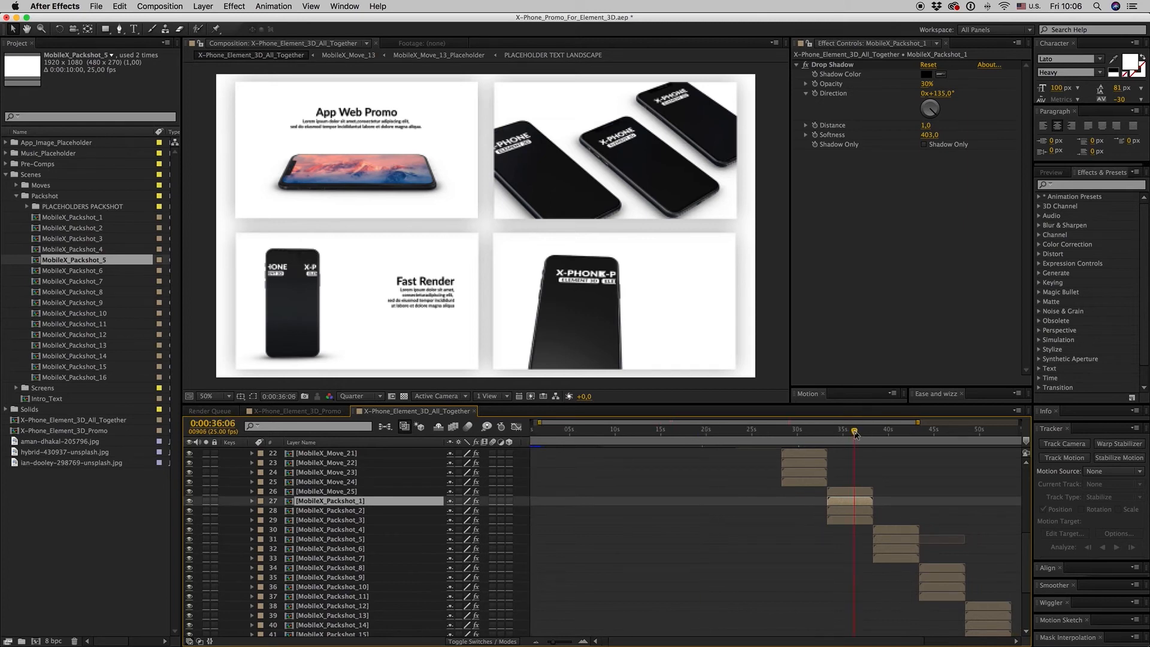
pyautogui.click(863, 429)
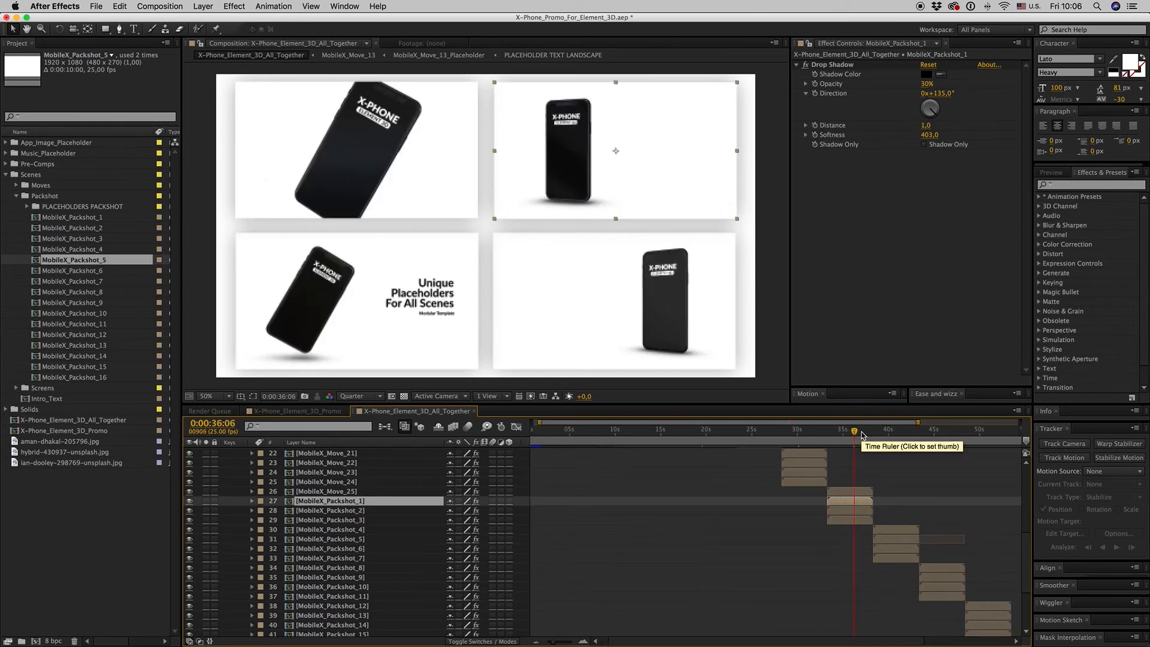
pyautogui.click(879, 429)
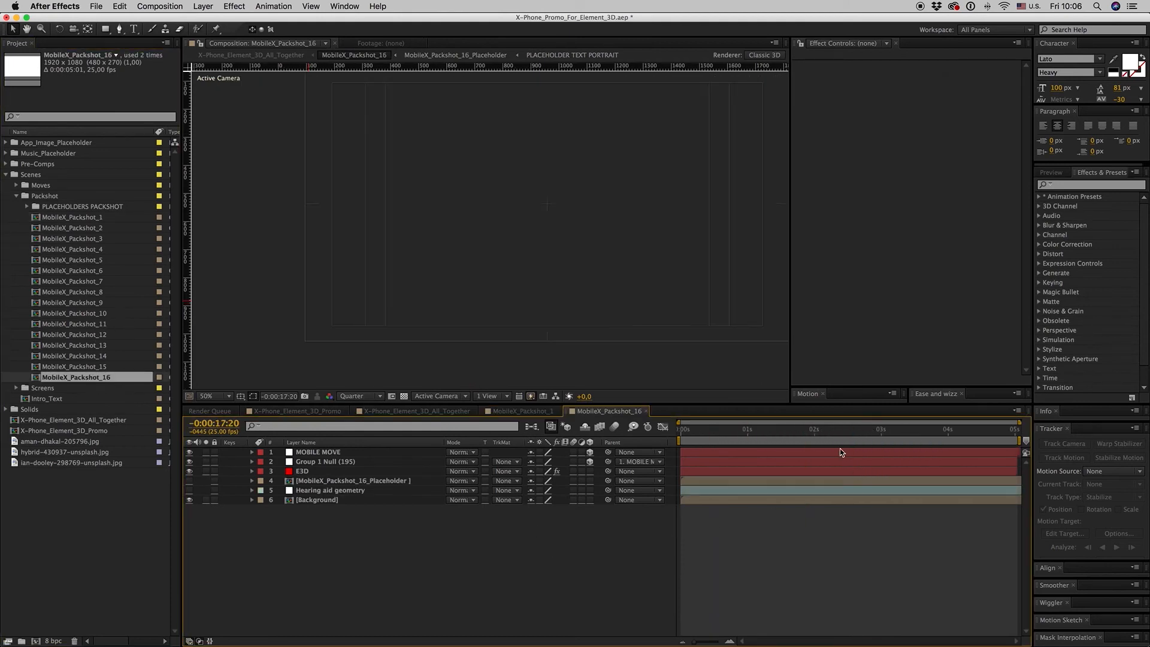
# - Close MobileX_Packshot_16, scrub the montage through 40–56 seconds, then open MobileX_Packshot_5
pyautogui.click(521, 411)
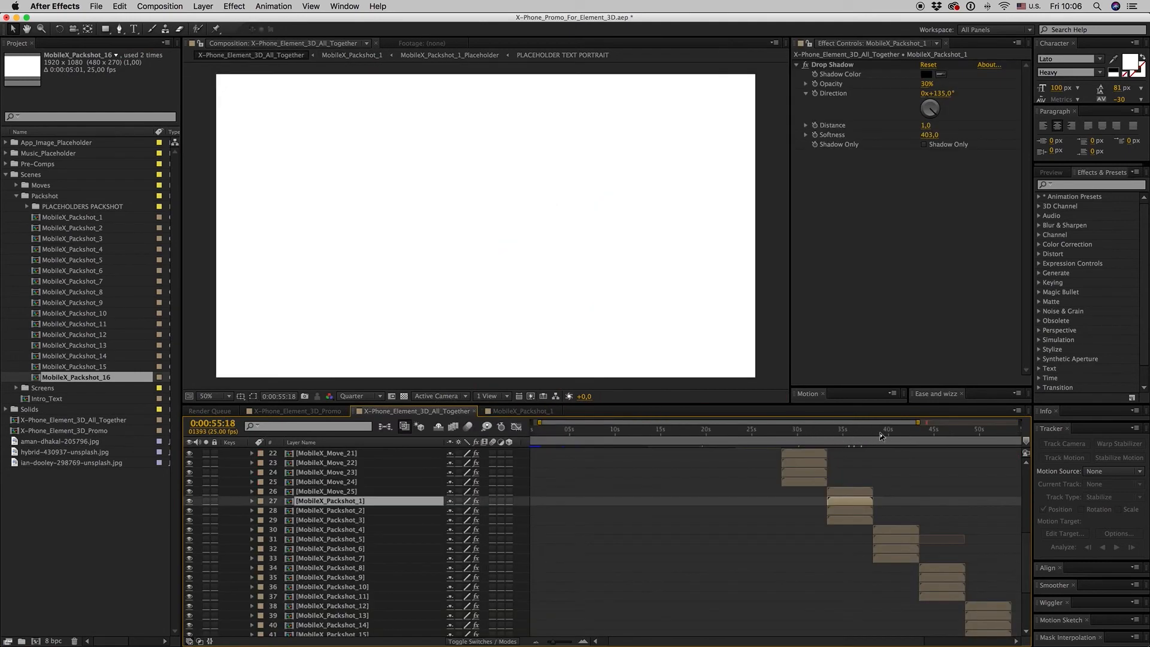
pyautogui.click(890, 429)
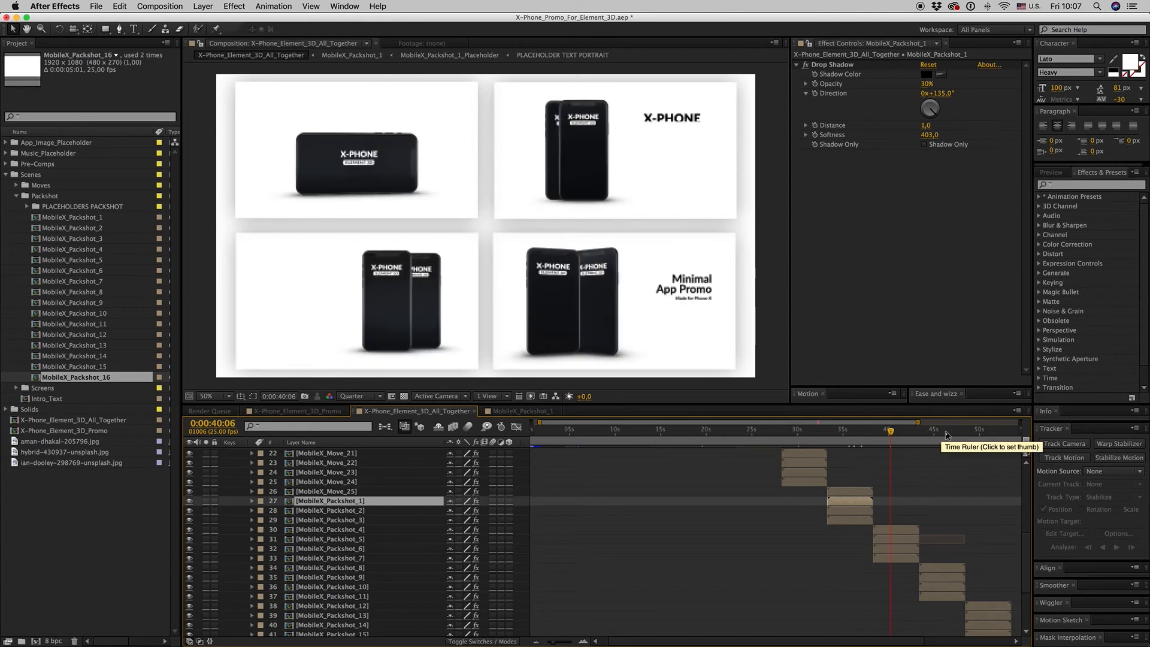
pyautogui.click(947, 429)
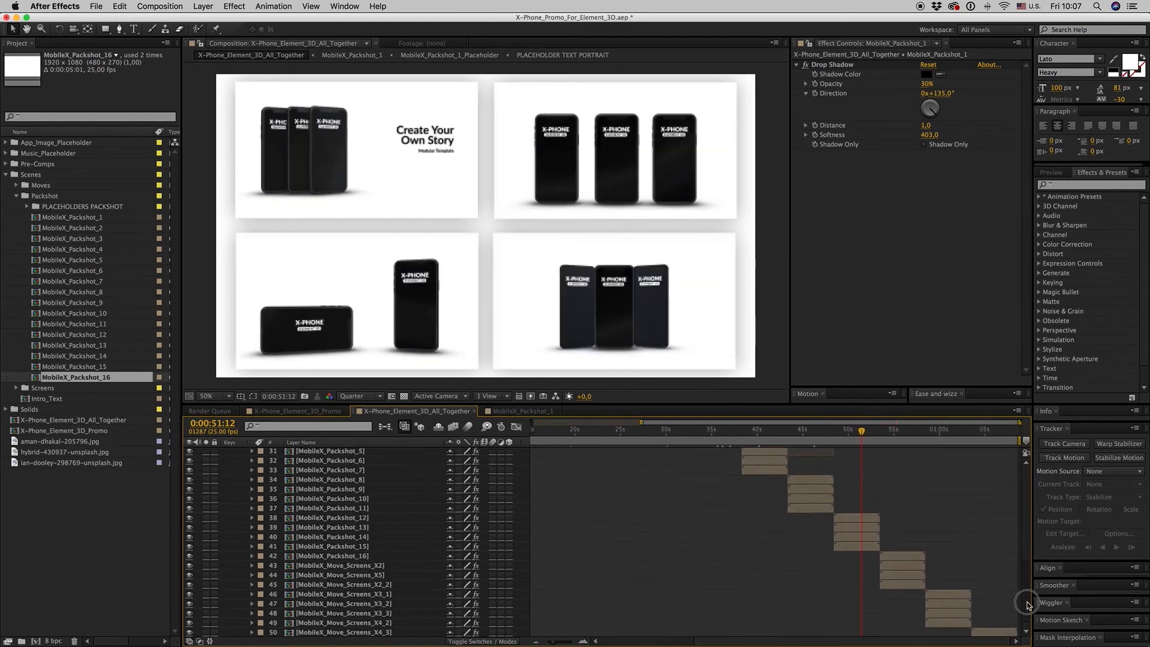
pyautogui.click(906, 429)
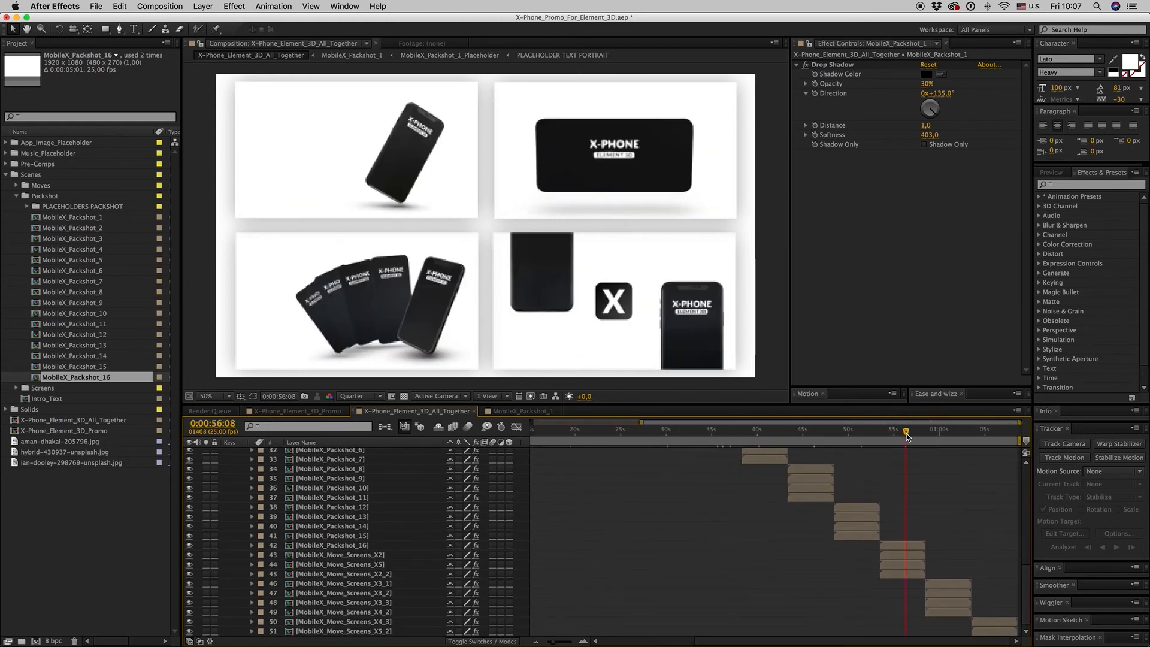
pyautogui.click(297, 411)
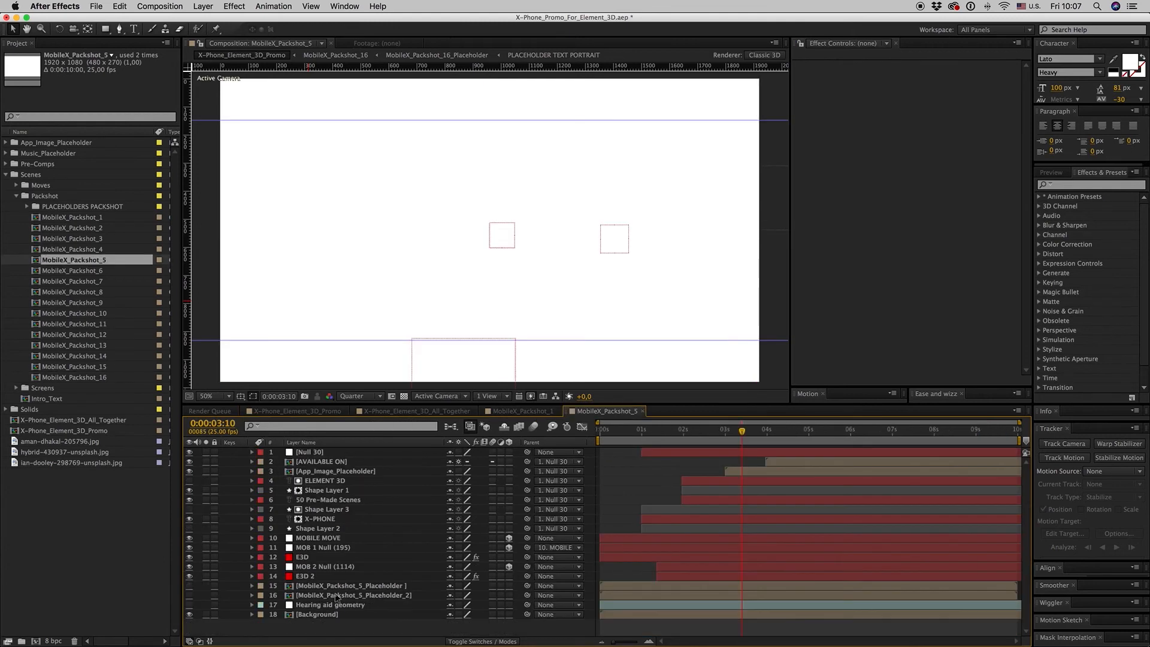
# - Copy layers 1–9 (X-PHONE logo and text) from MobileX_Packshot_5 into MobileX_Packshot_1 and enter a 10-second duration
pyautogui.click(864, 429)
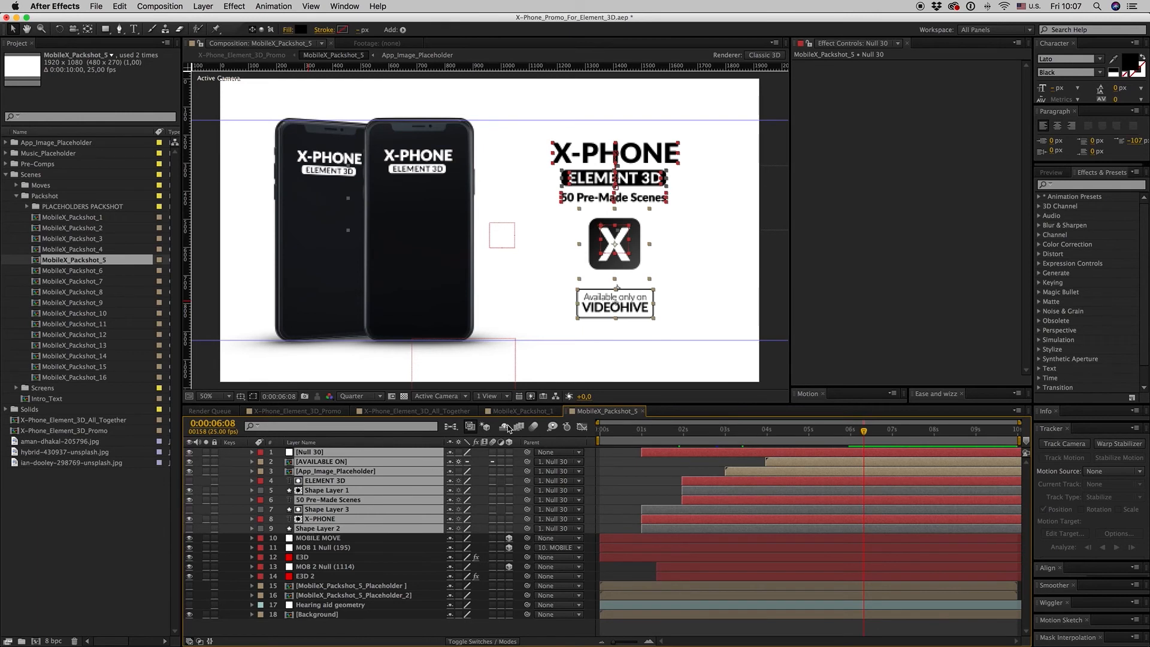
pyautogui.click(520, 411)
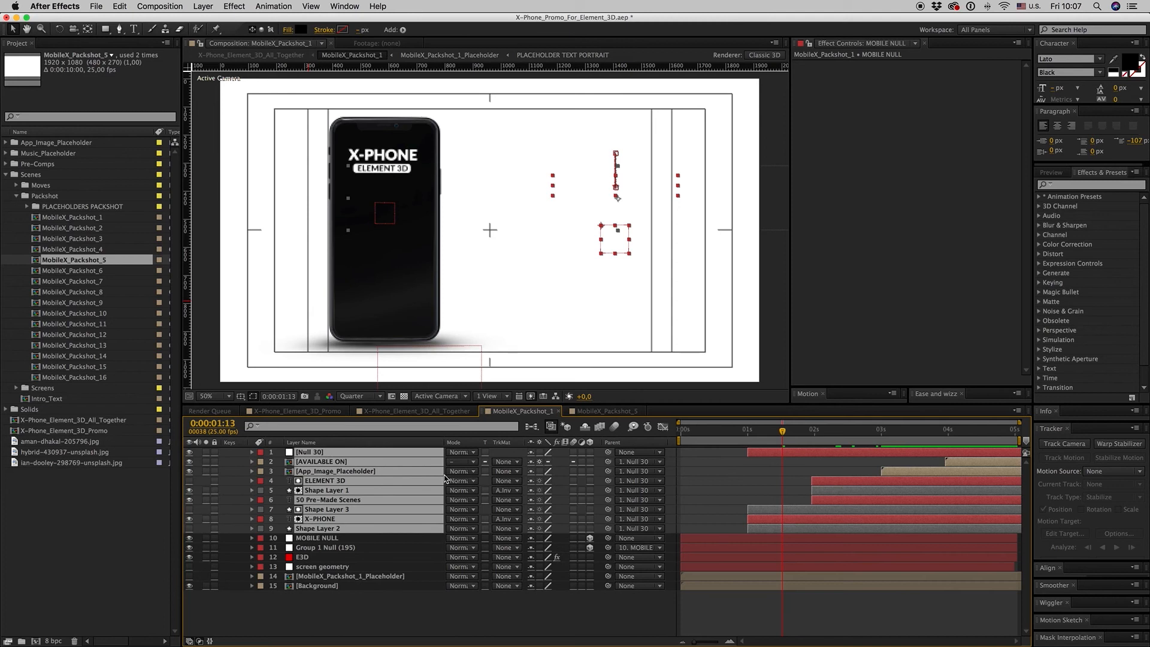
pyautogui.click(908, 429)
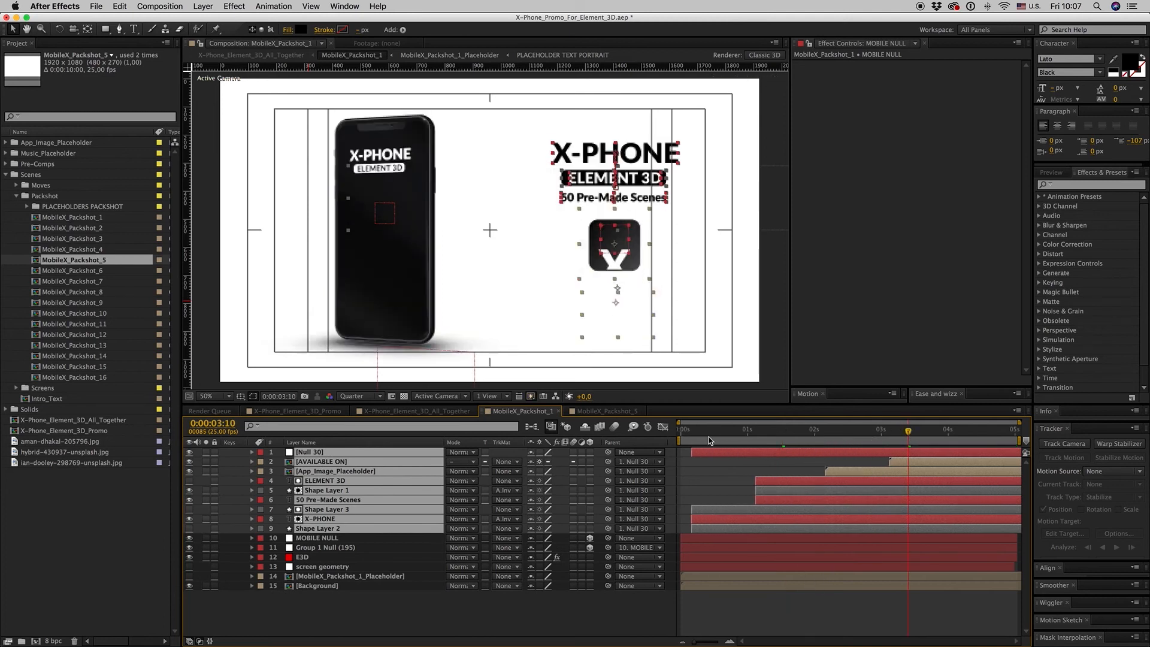
pyautogui.click(907, 429)
pyautogui.write('10')
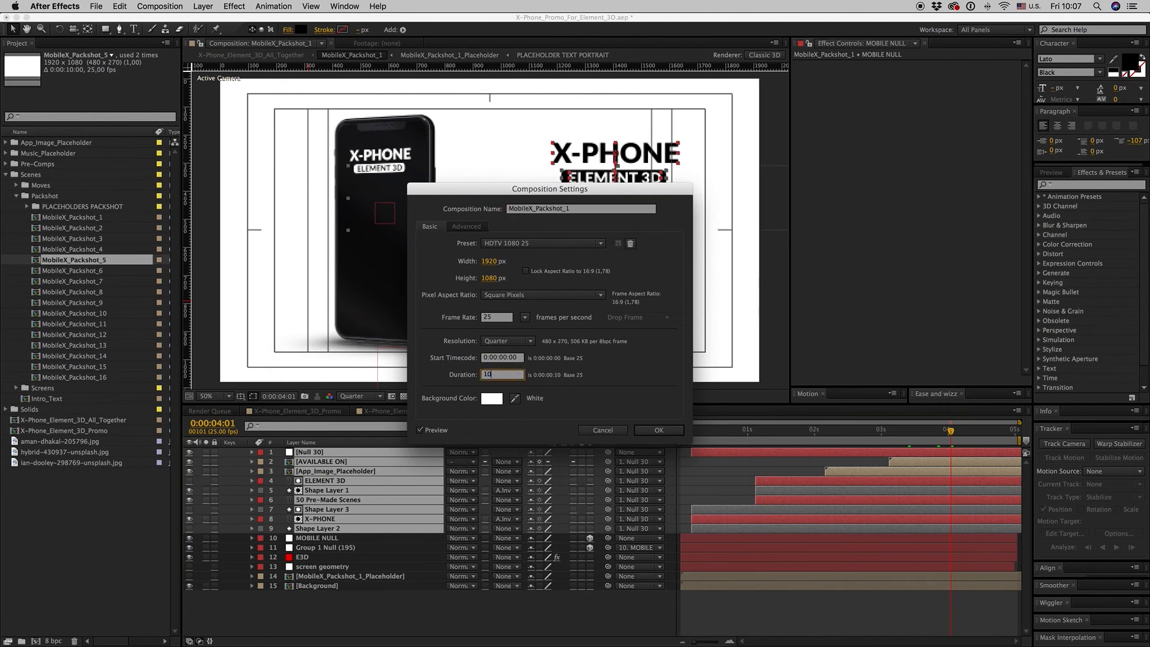
# - Confirm the 10-second duration and check MobileX_Packshot_1's text at about 5 seconds
pyautogui.click(658, 431)
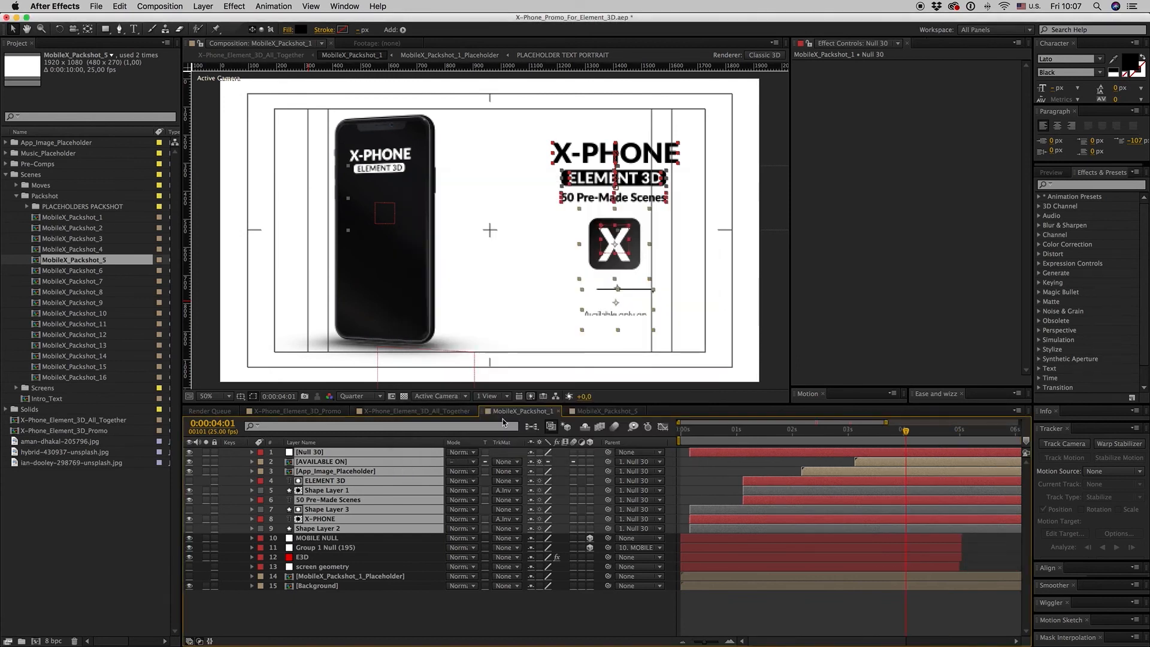
pyautogui.click(321, 566)
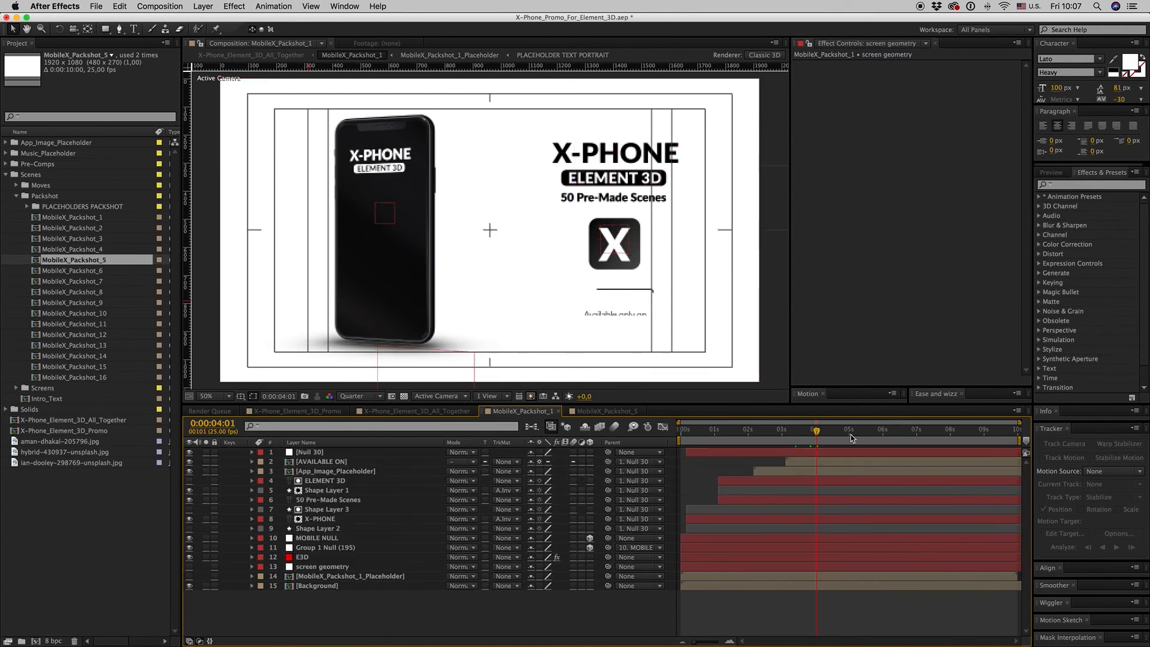
pyautogui.click(942, 428)
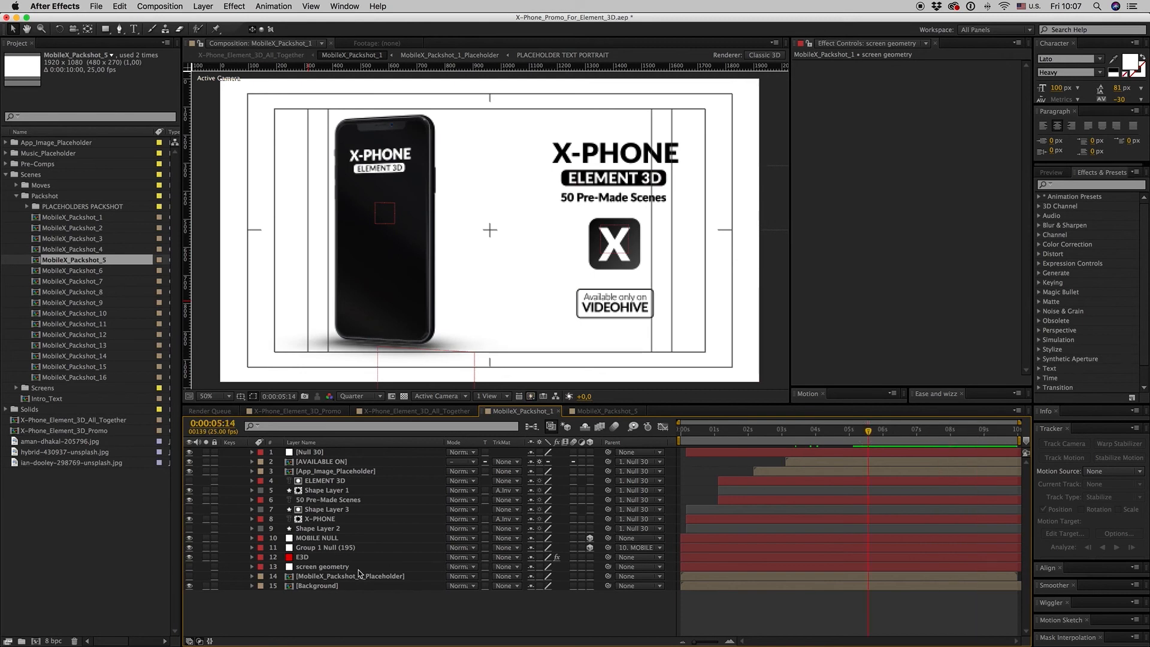
# - Compare against MobileX_Packshot_5, then close the packshot tabs to reach the montage
pyautogui.click(602, 411)
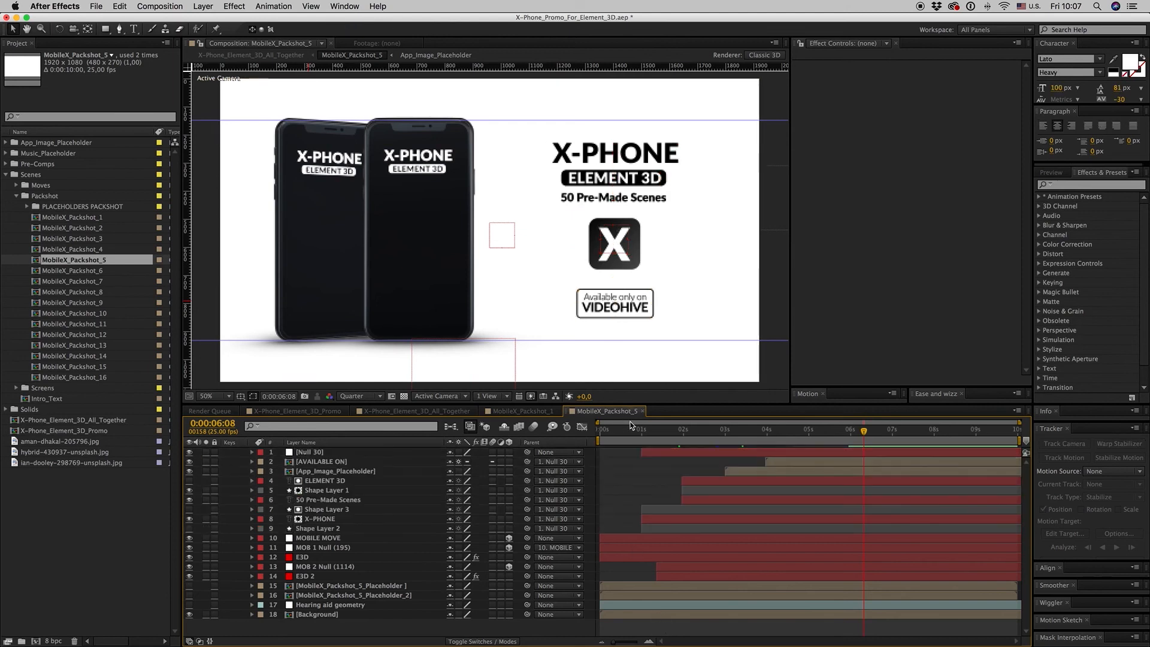
pyautogui.click(522, 411)
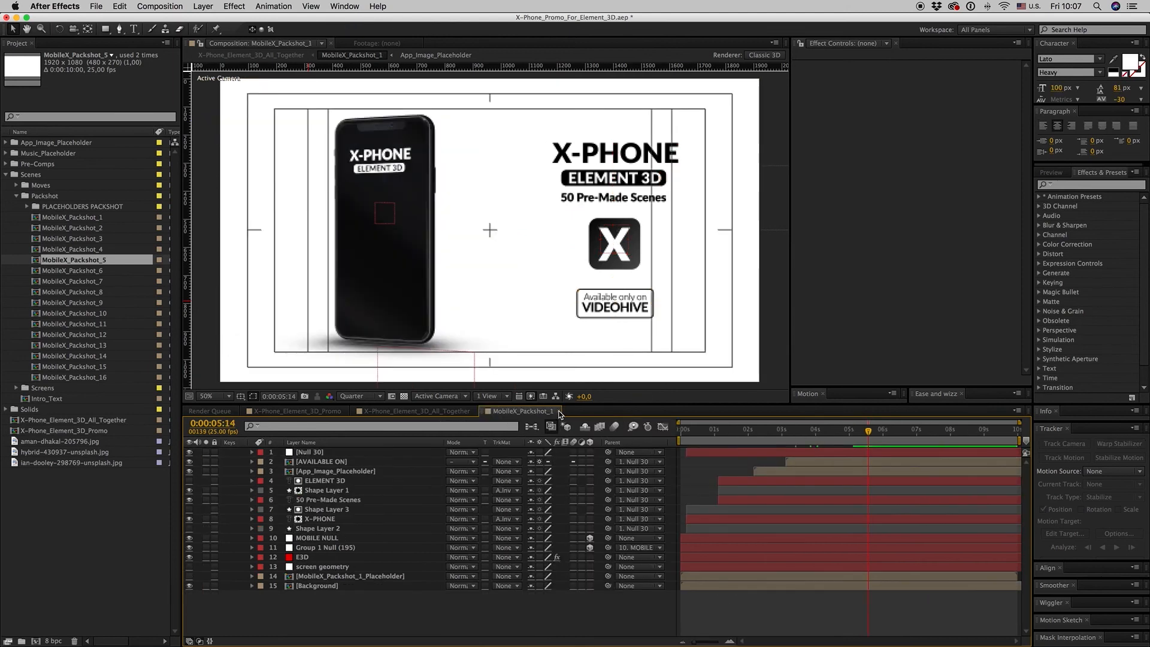
pyautogui.click(411, 411)
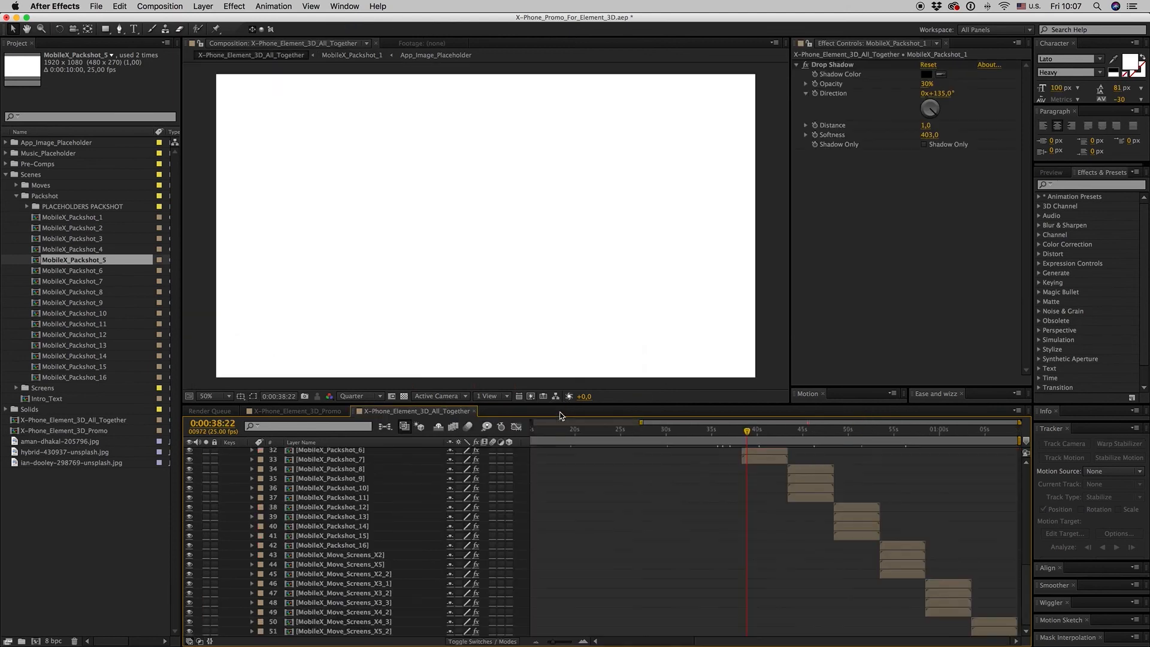
# - Scroll the All_Together layers to the top, go to about 10 seconds and open MobileX_Move_3
pyautogui.scroll(3)
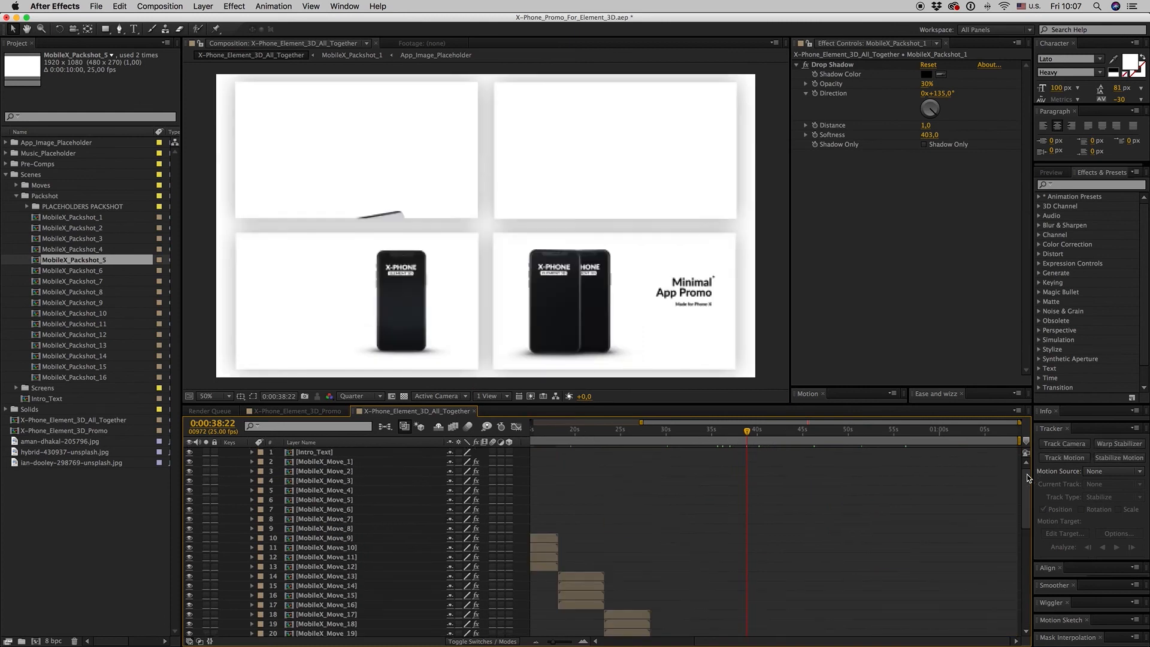
pyautogui.click(294, 411)
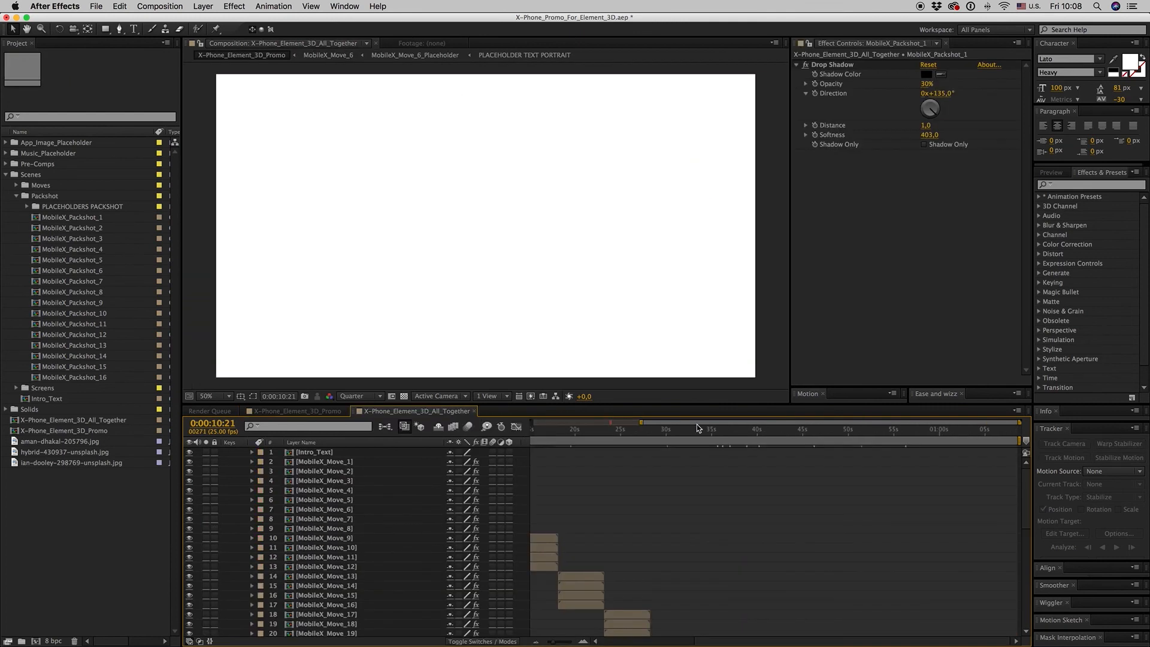
pyautogui.click(546, 429)
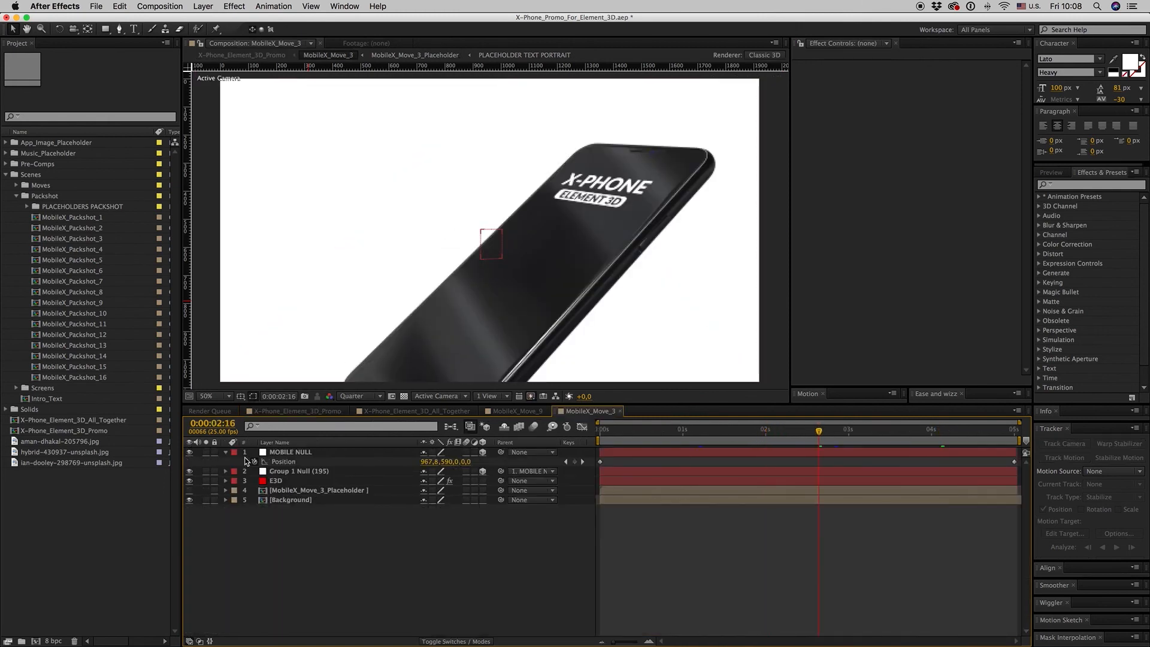
pyautogui.click(277, 470)
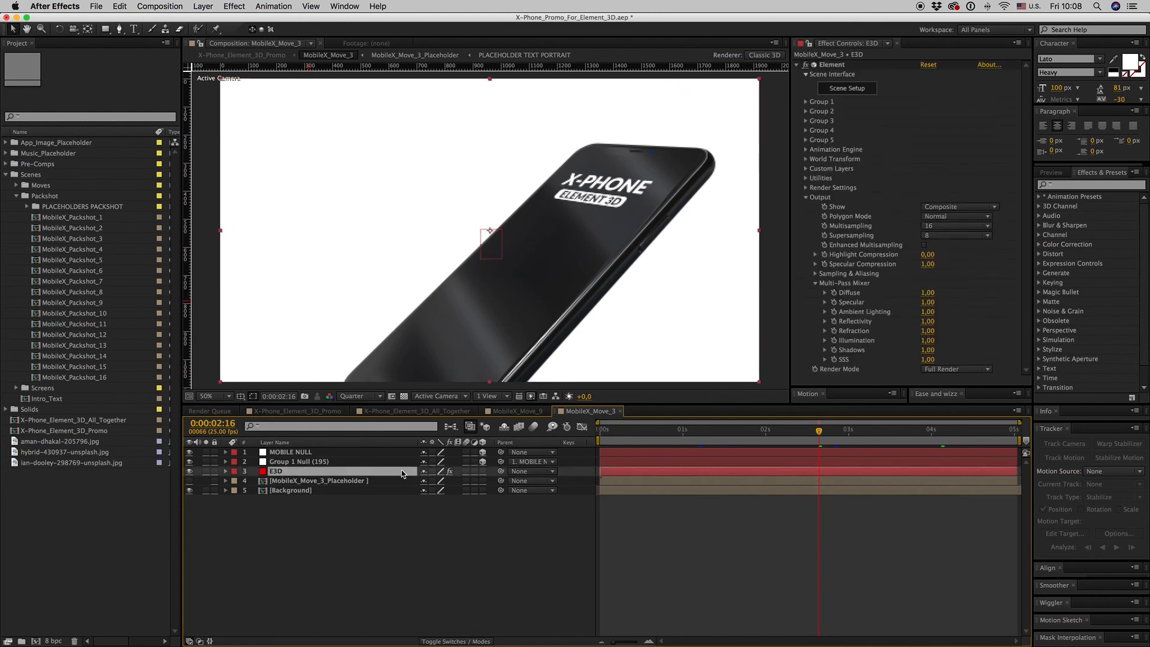
pyautogui.click(846, 88)
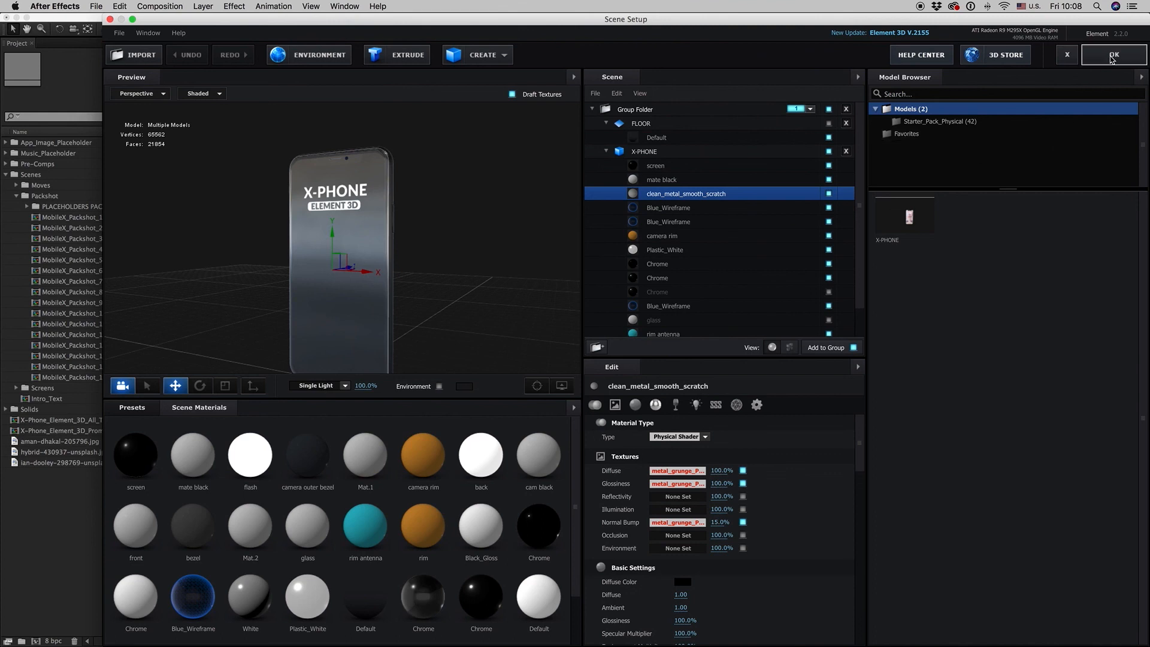
pyautogui.click(1112, 55)
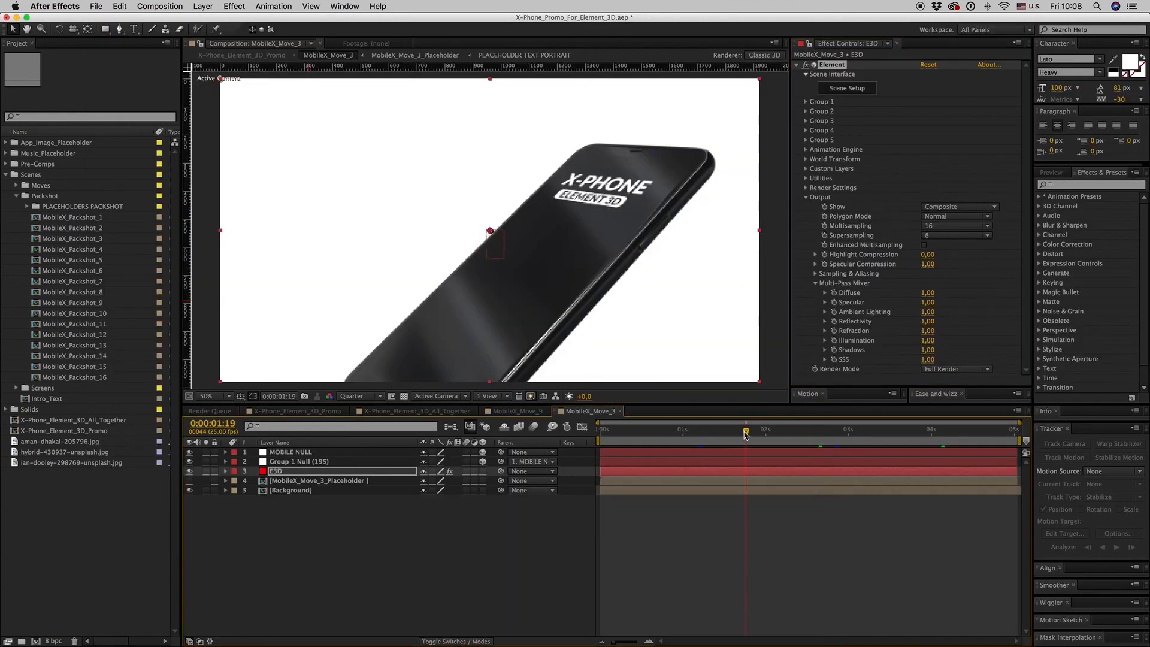
# - Glance at MobileX_Move_9, then switch back to the X-Phone_Element_3D_All_Together montage
pyautogui.click(515, 411)
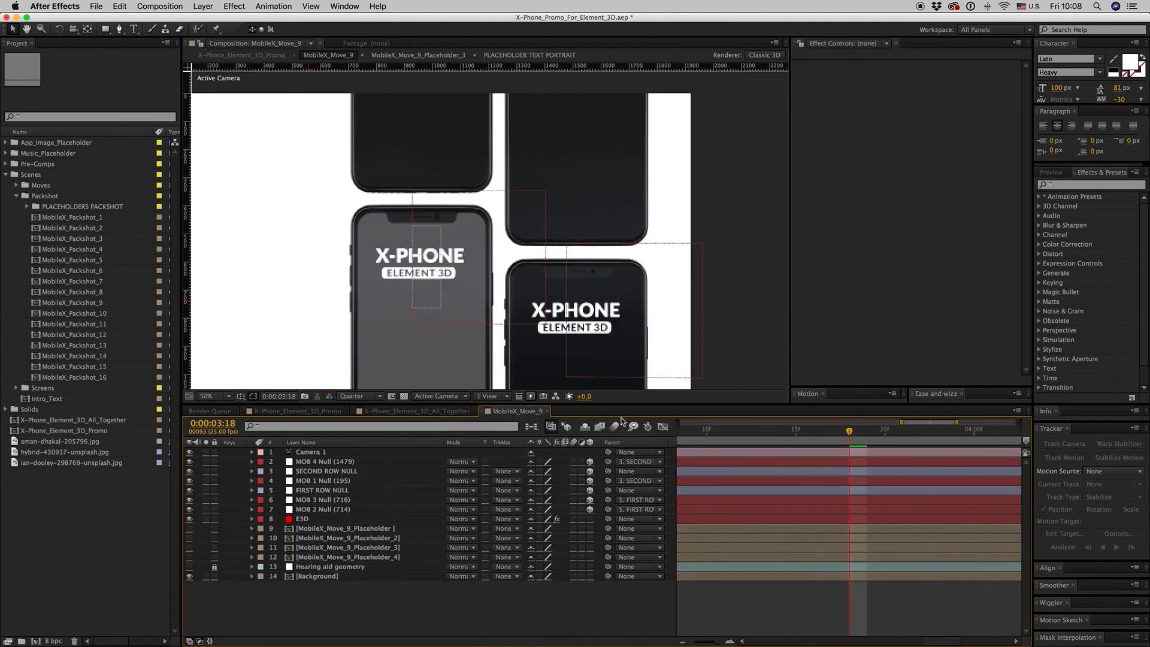
pyautogui.click(414, 411)
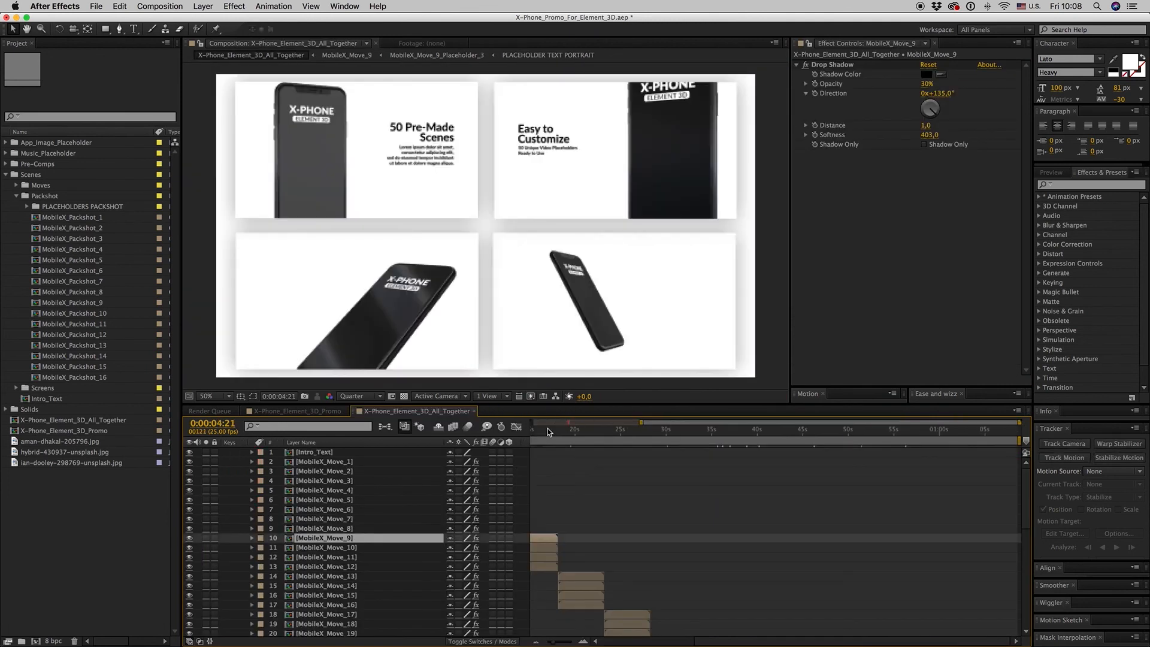